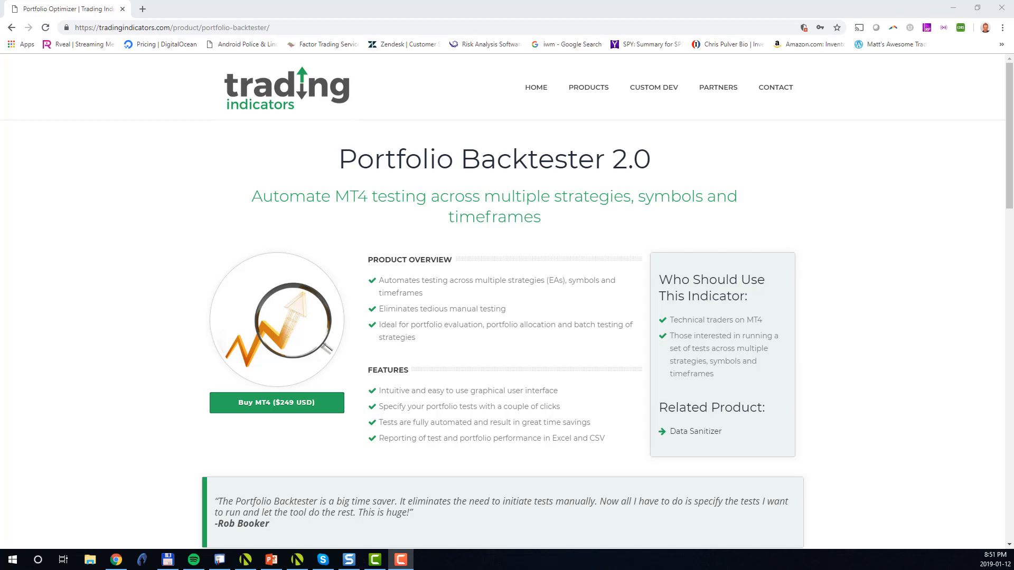
mouse_move(310, 422)
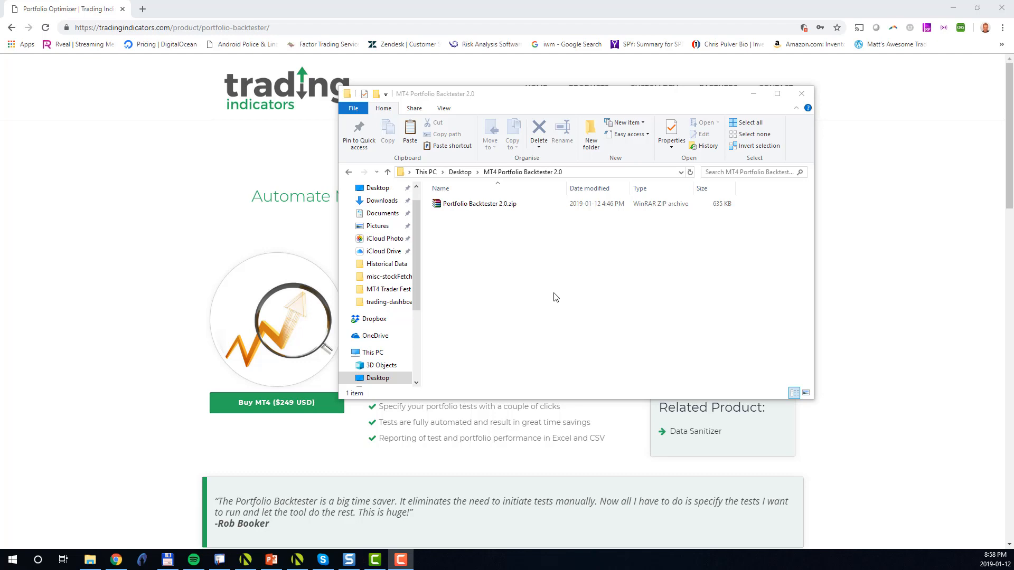
- Extract Portfolio Backtester 2.0.zip in place and select the extracted application
click(478, 204)
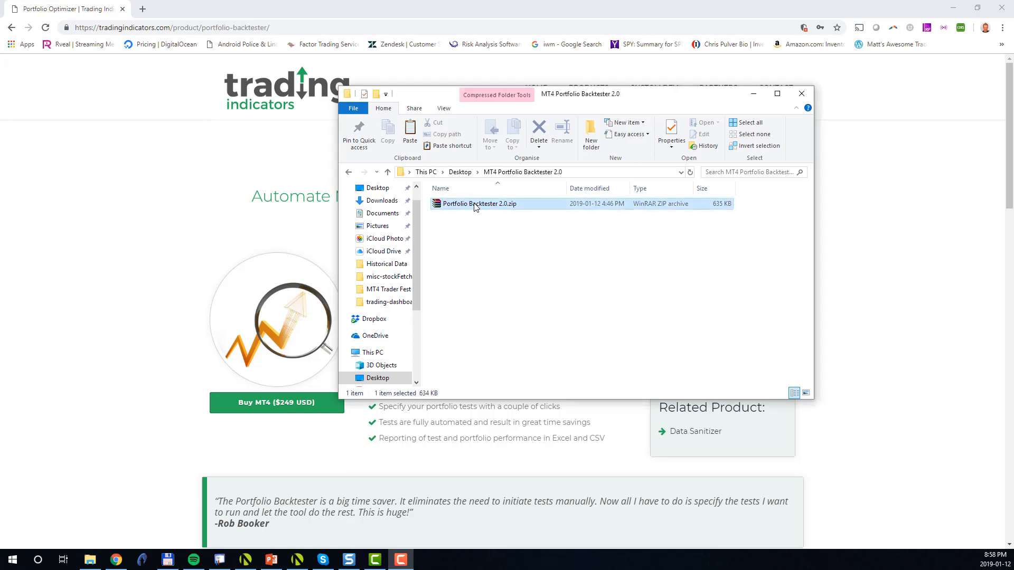
right_click(479, 204)
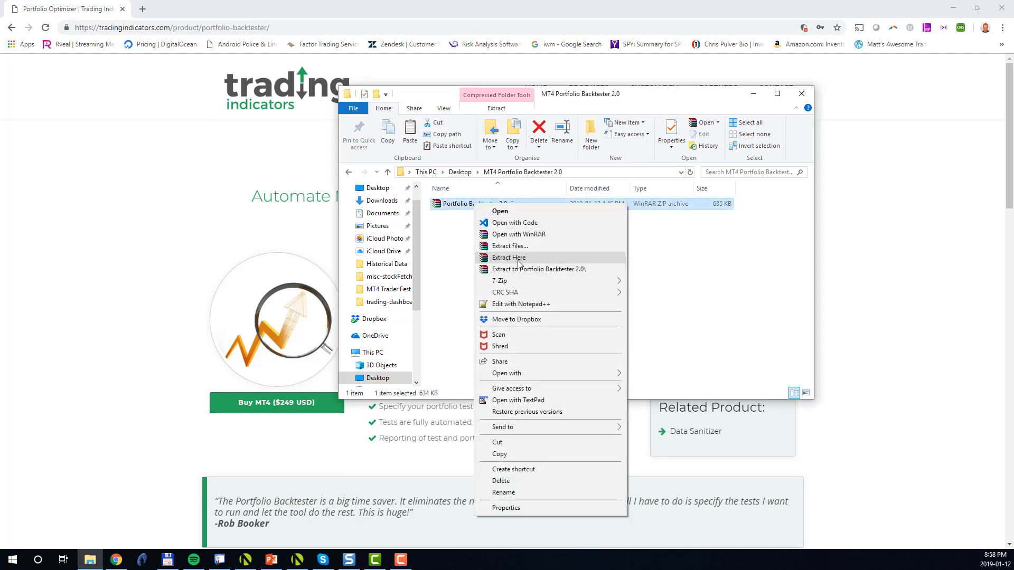
click(508, 257)
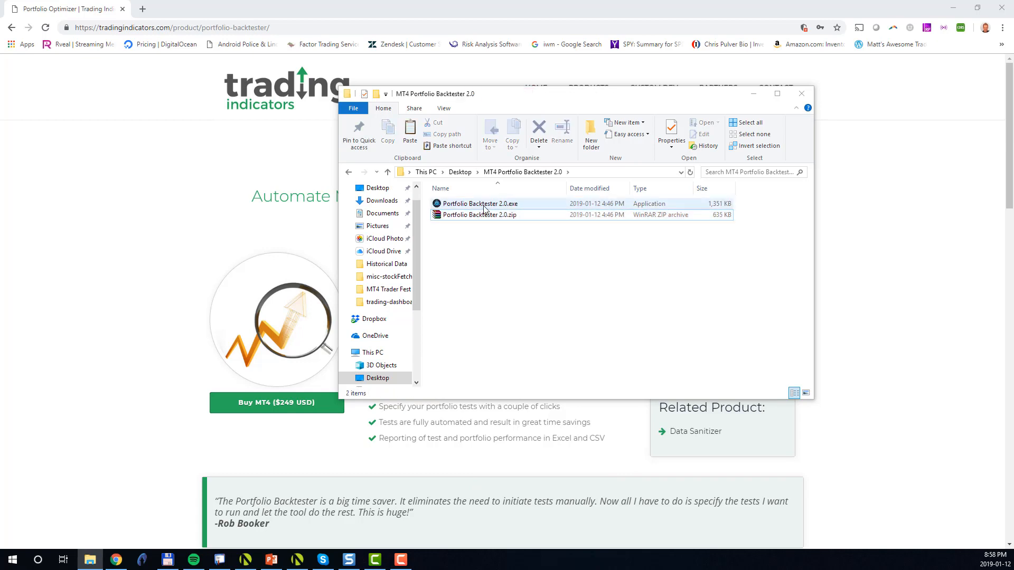
mouse_move(481, 204)
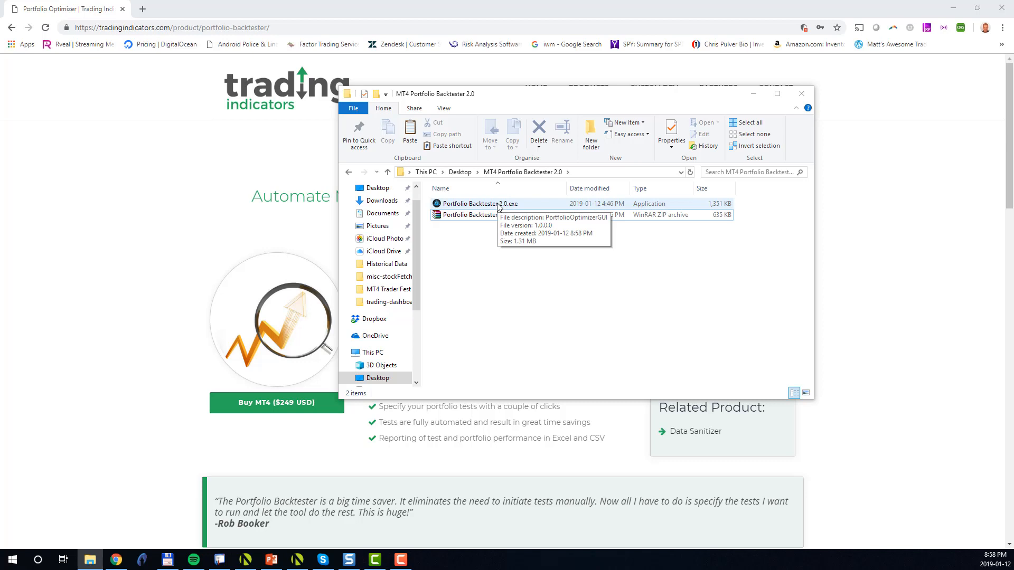
click(479, 203)
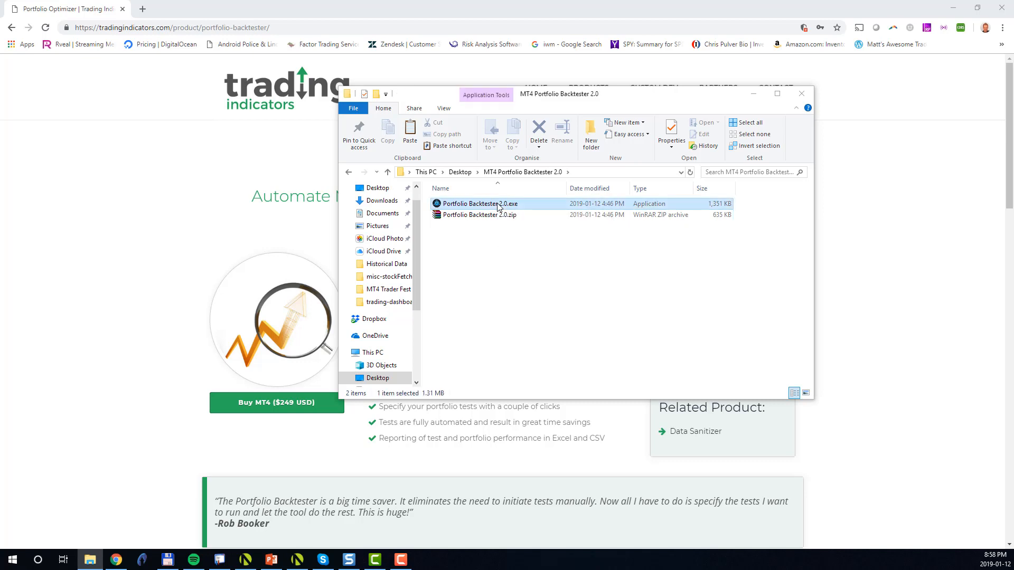
click(478, 204)
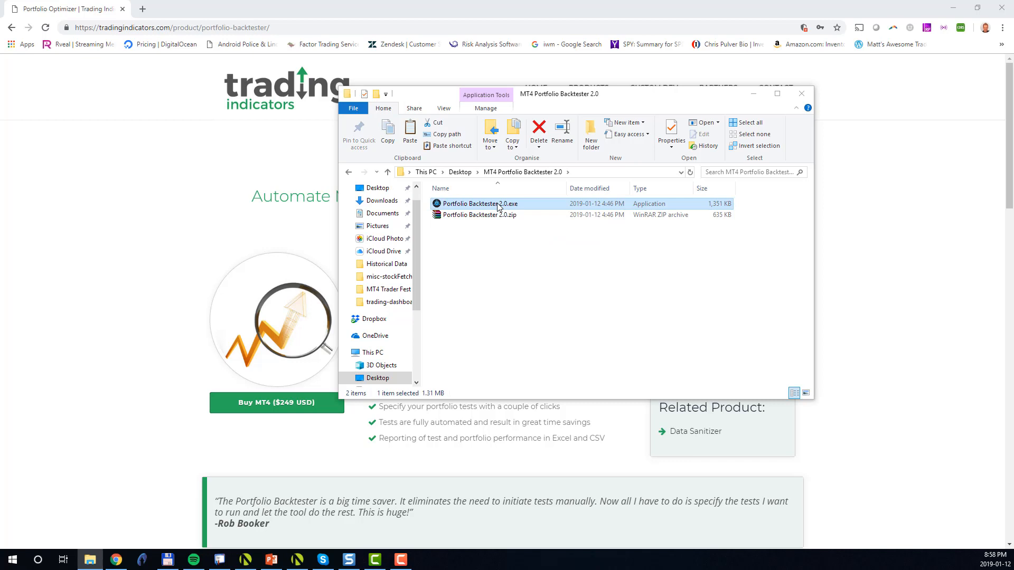
- Launch Portfolio Backtester 2.0, validate the license key and dismiss the success message
double_click(480, 204)
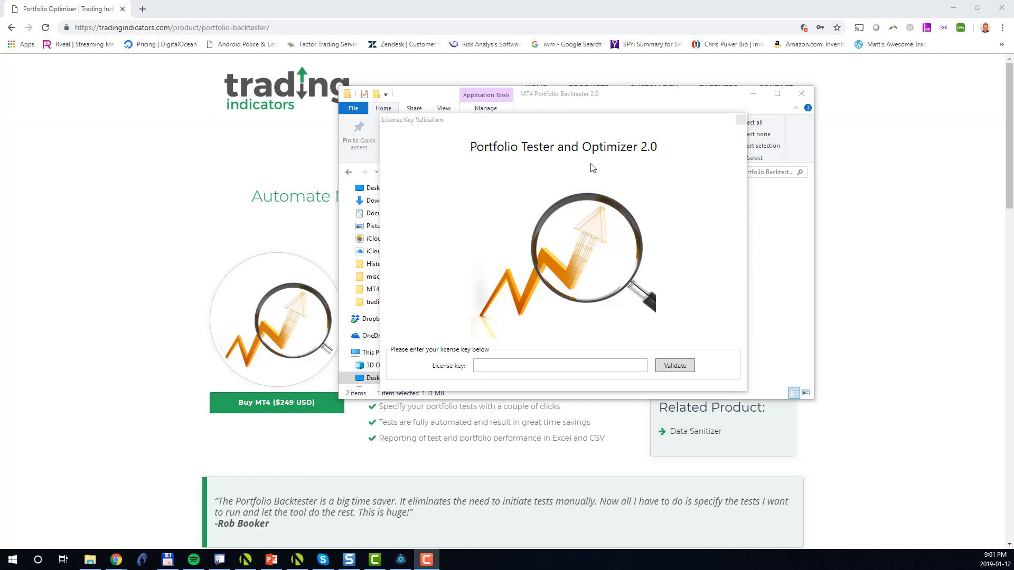
mouse_move(589, 202)
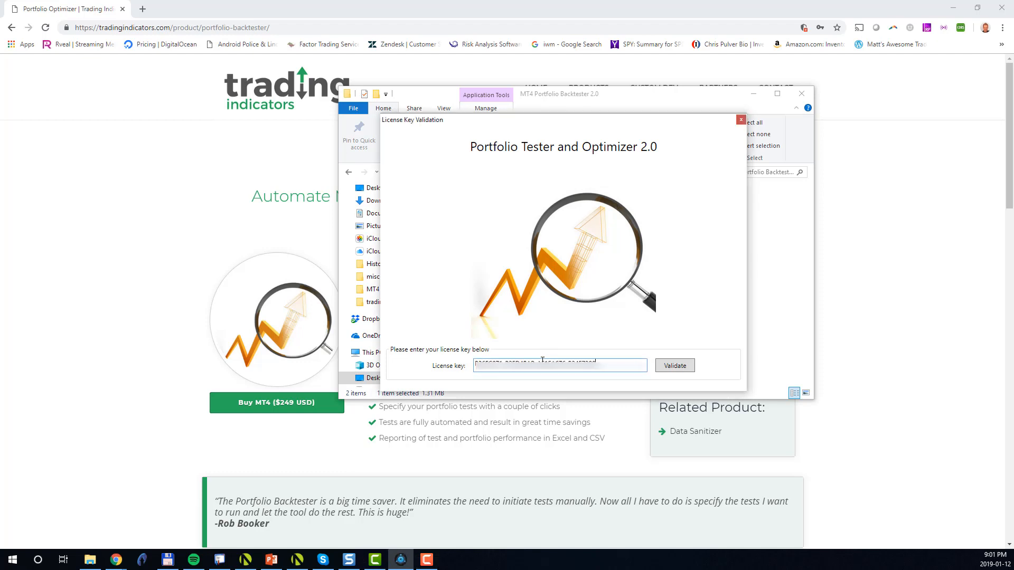
click(674, 366)
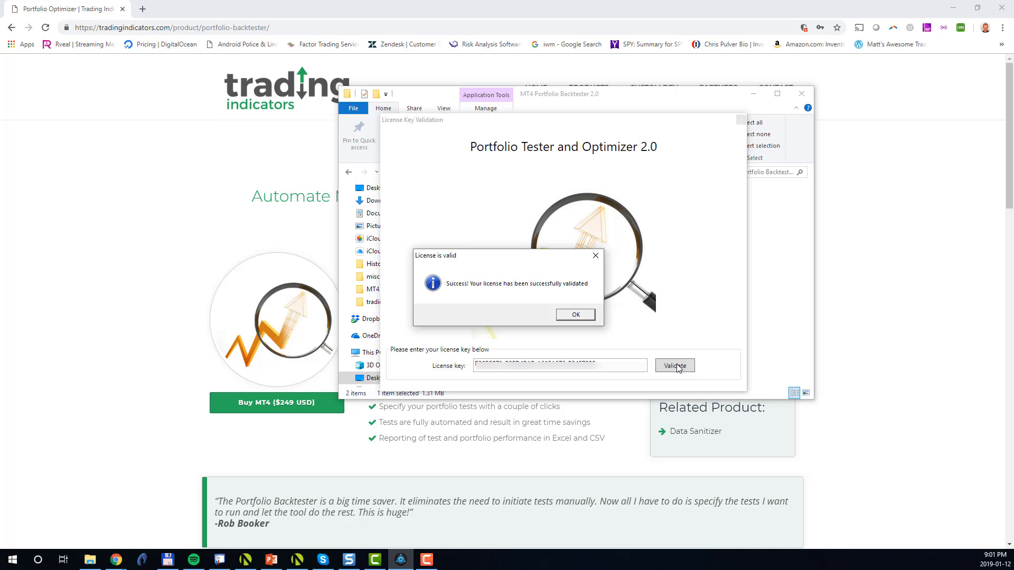
click(575, 314)
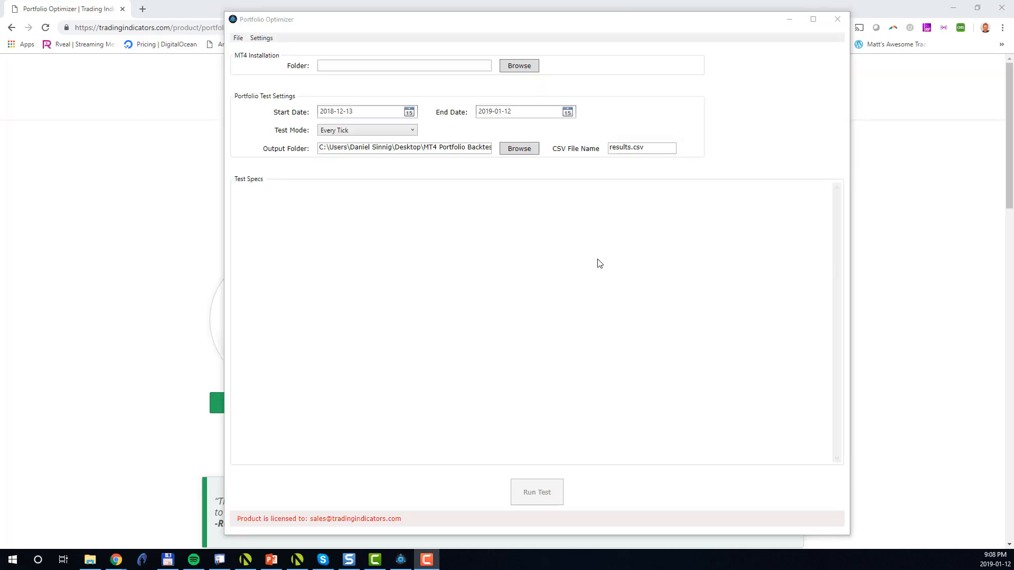
mouse_move(530, 221)
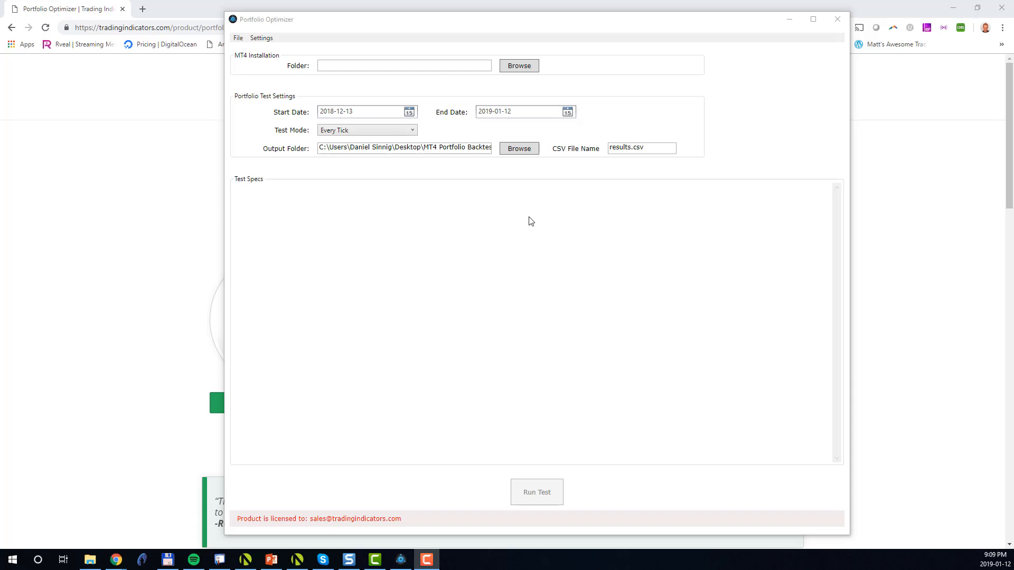
mouse_move(552, 221)
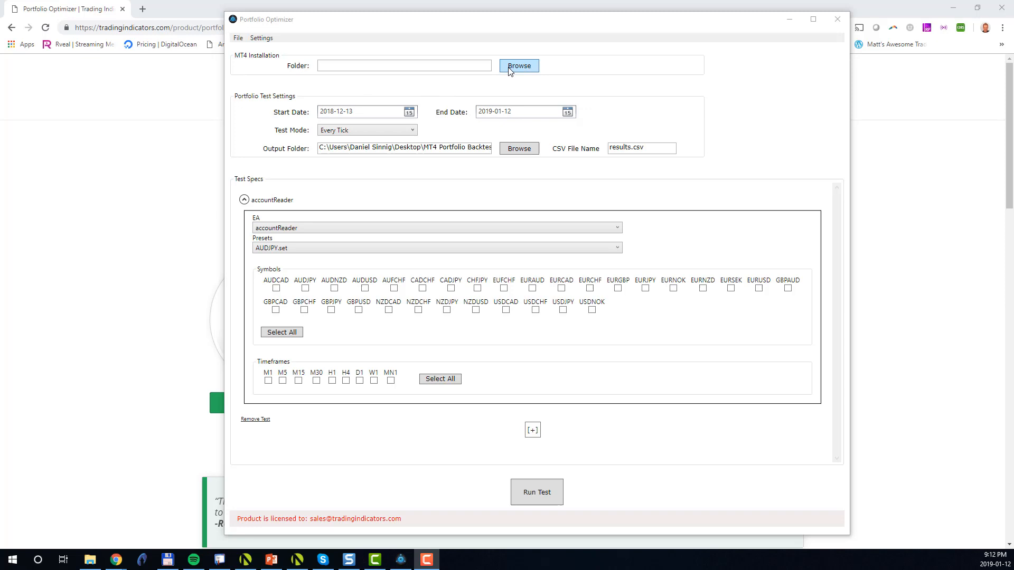
- Add a test and set the MT4 folder to C:\Program Files (x86)\FXCM MetaTrader 4 Test
click(519, 65)
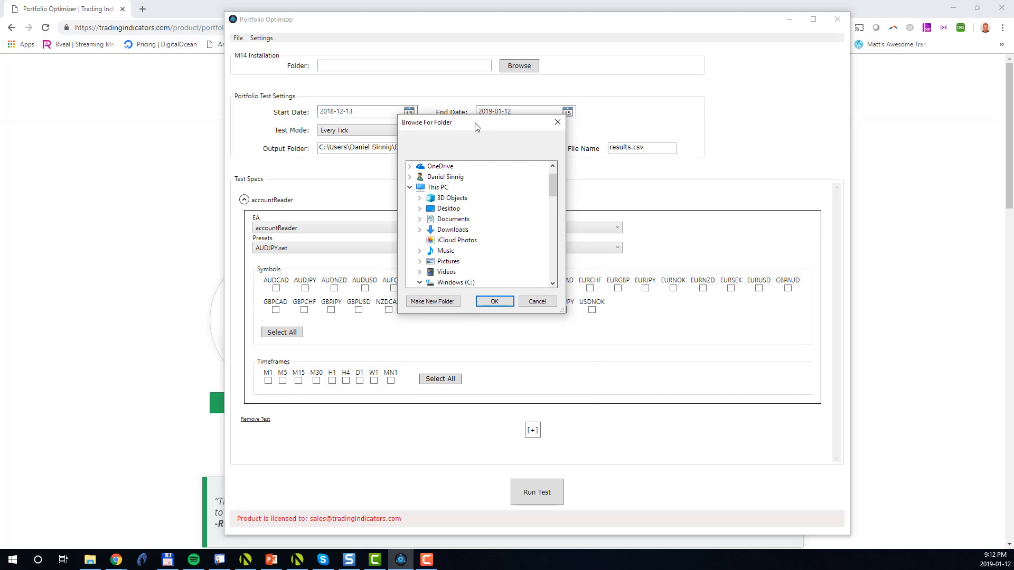
click(419, 283)
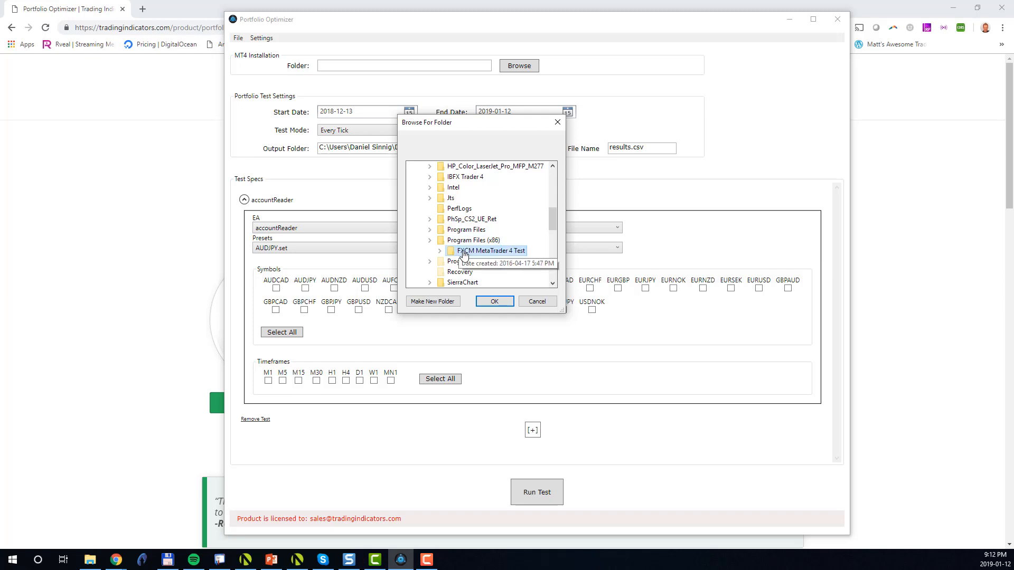
mouse_move(515, 260)
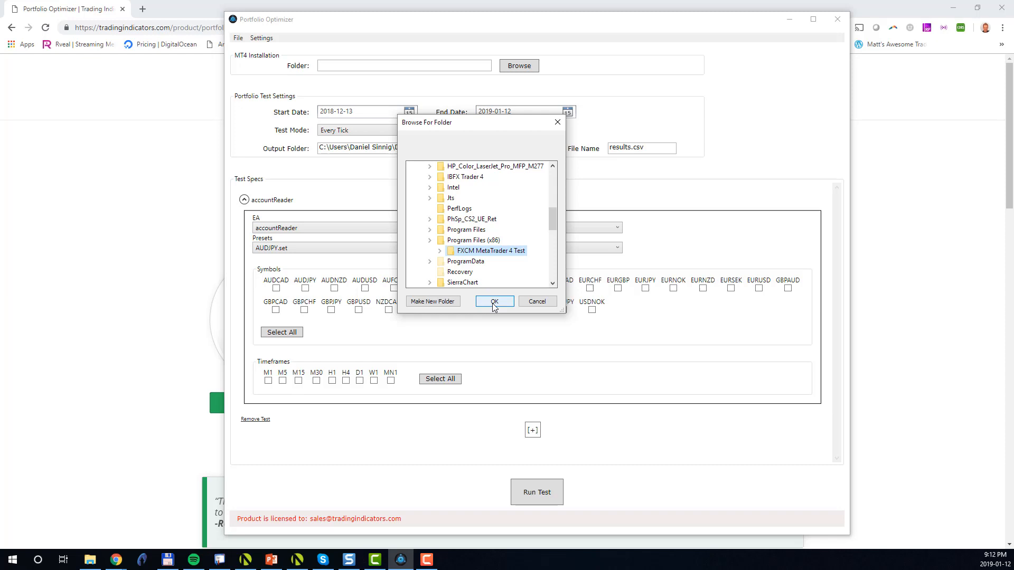
click(493, 302)
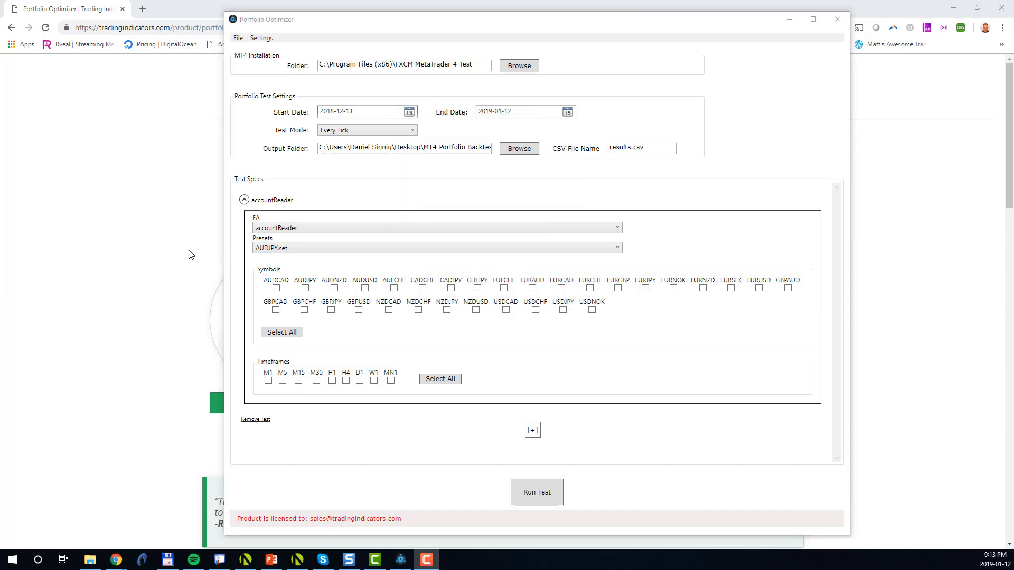
mouse_move(331, 123)
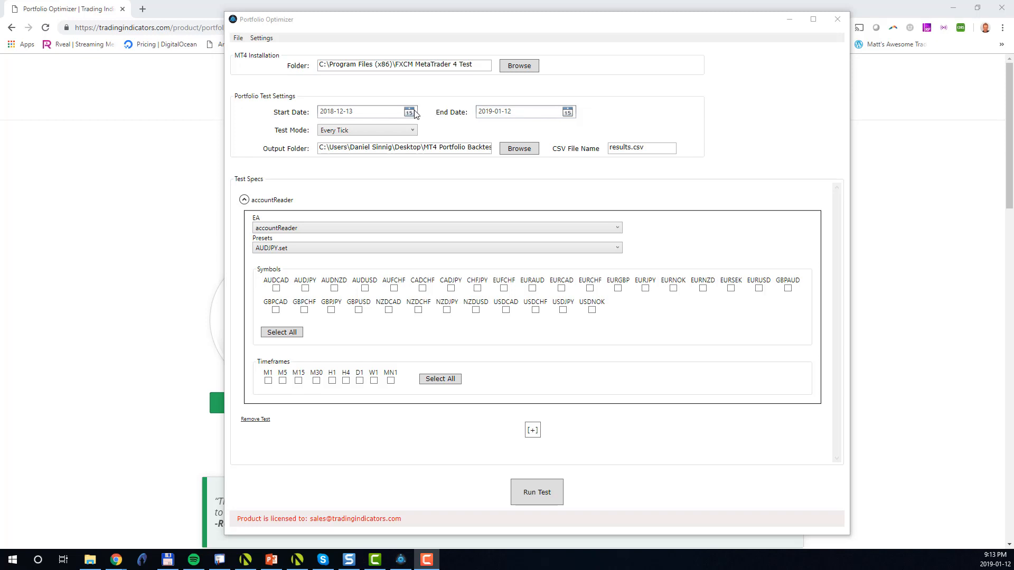
- Set the start date to 2018-12-01, keeping Every Tick mode and results.csv output
click(409, 112)
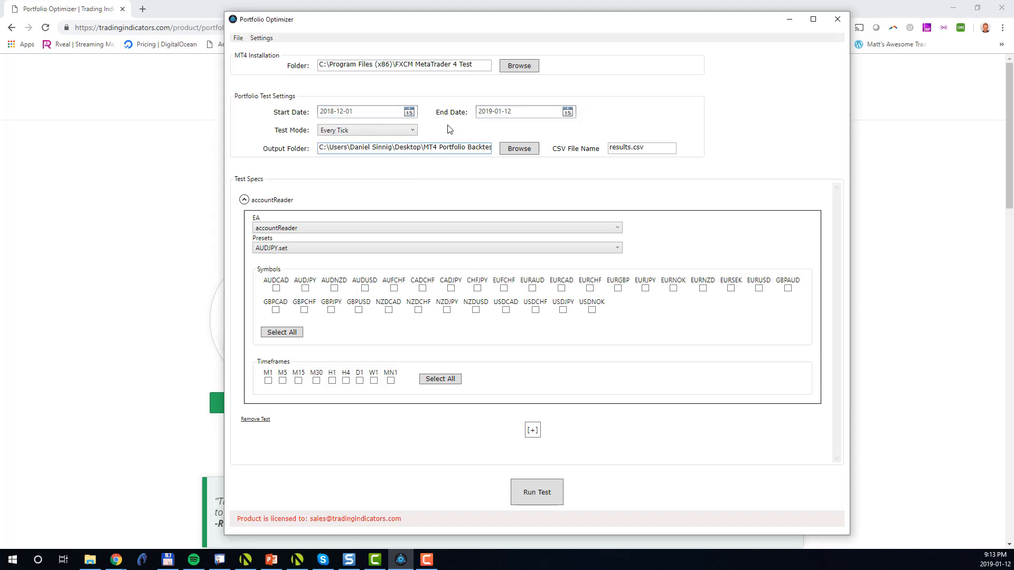
mouse_move(501, 110)
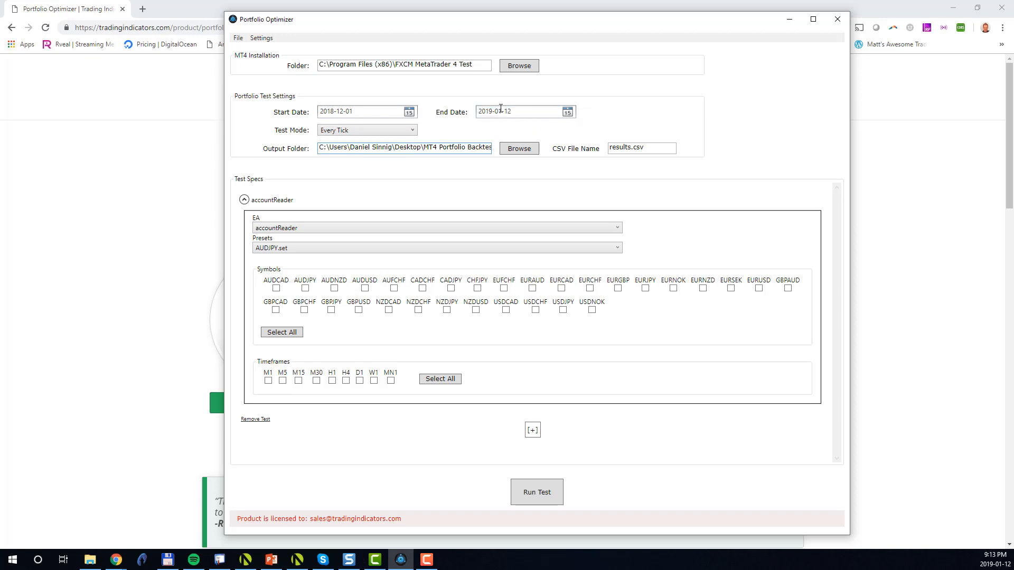
click(517, 112)
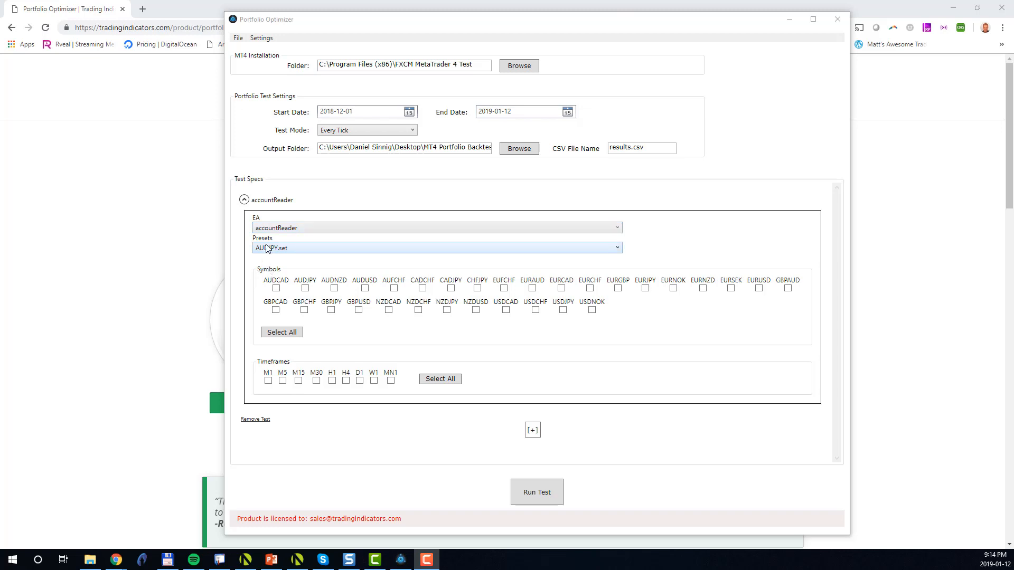
click(366, 130)
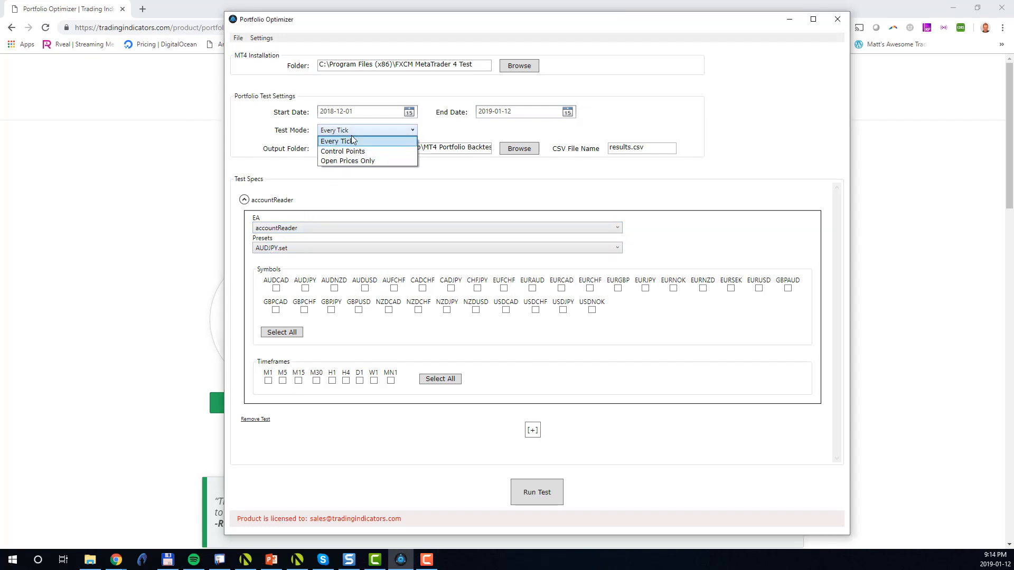
mouse_move(348, 160)
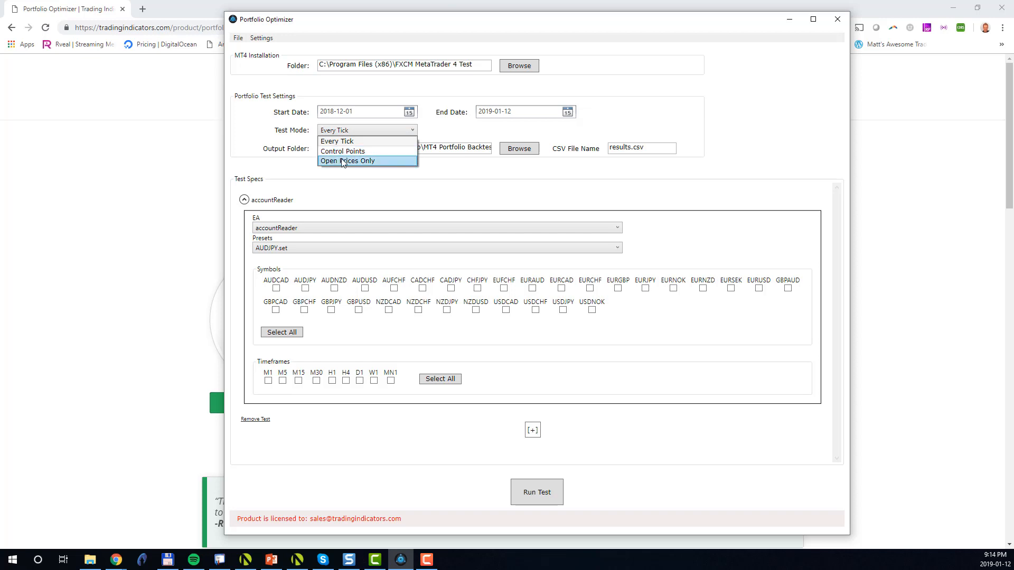
mouse_move(354, 167)
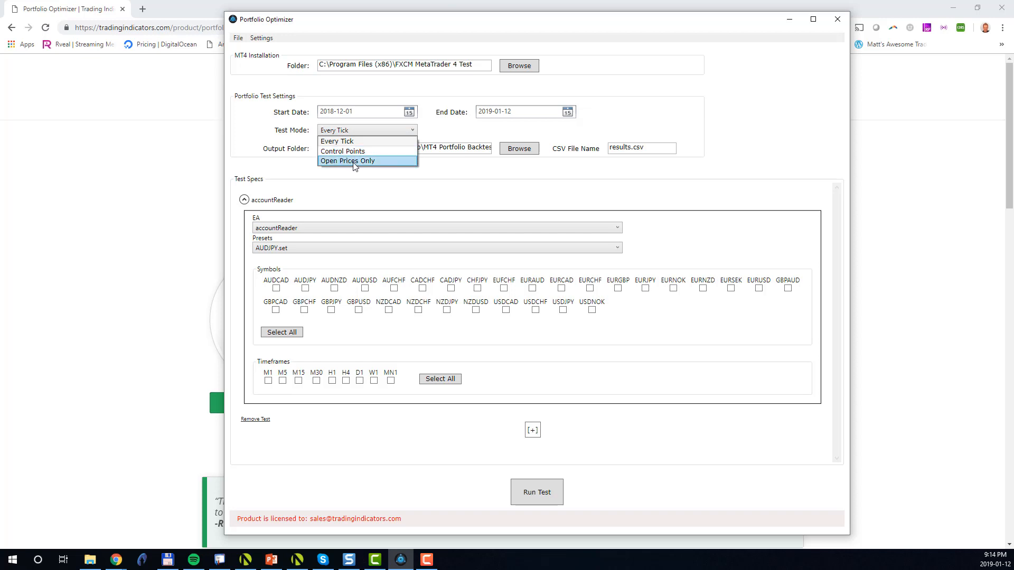
mouse_move(355, 151)
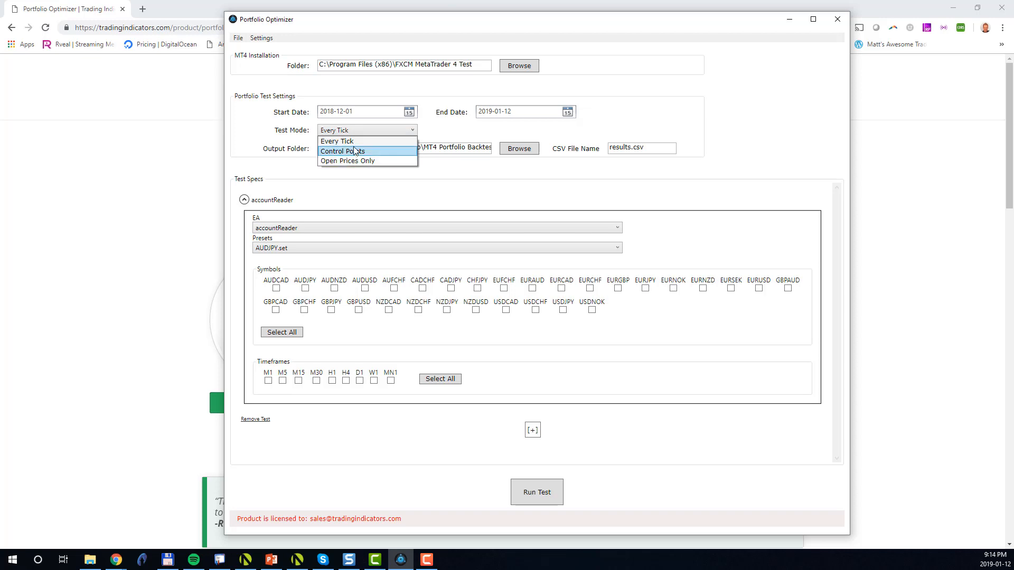
click(337, 141)
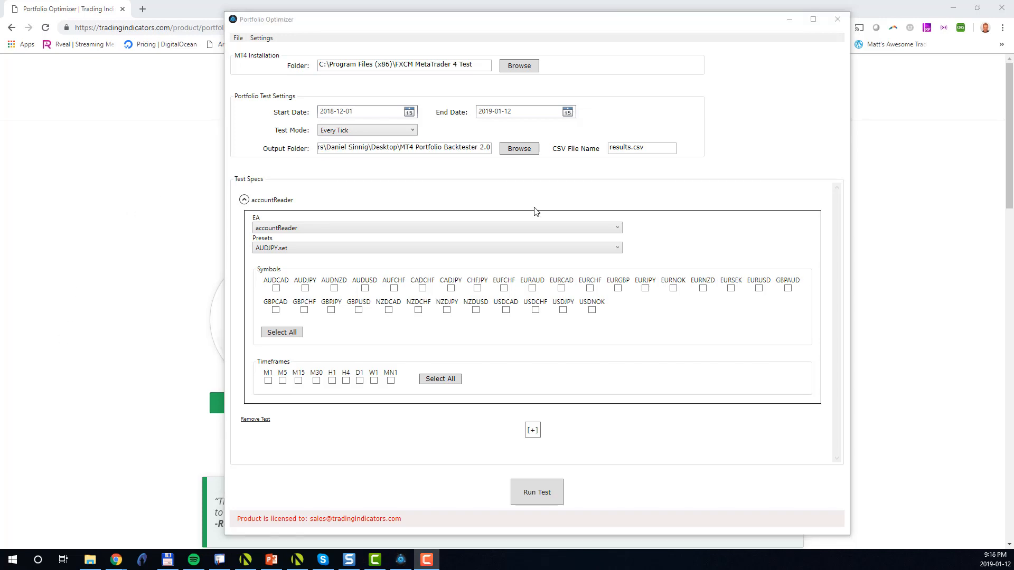
mouse_move(590, 169)
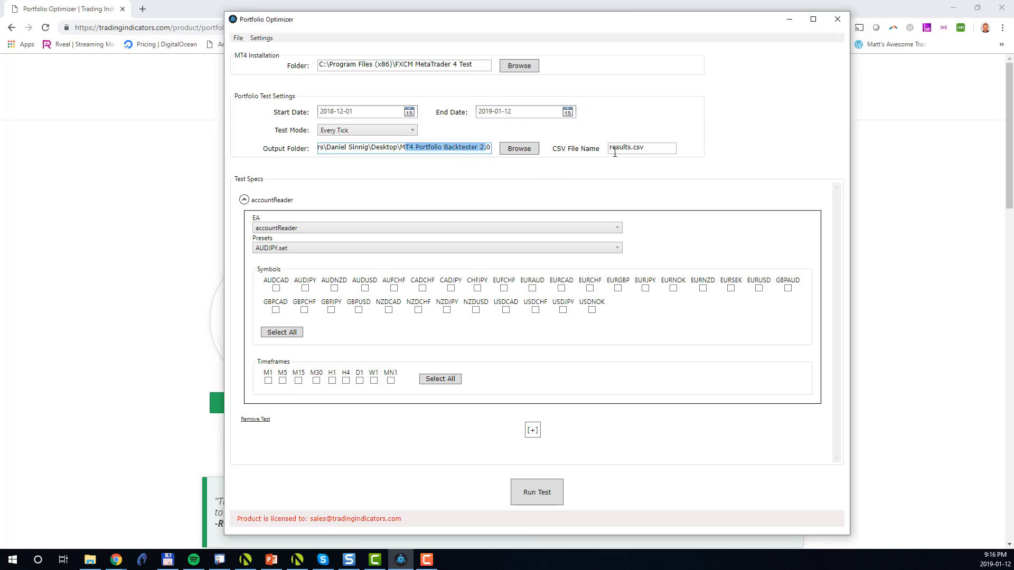
click(640, 147)
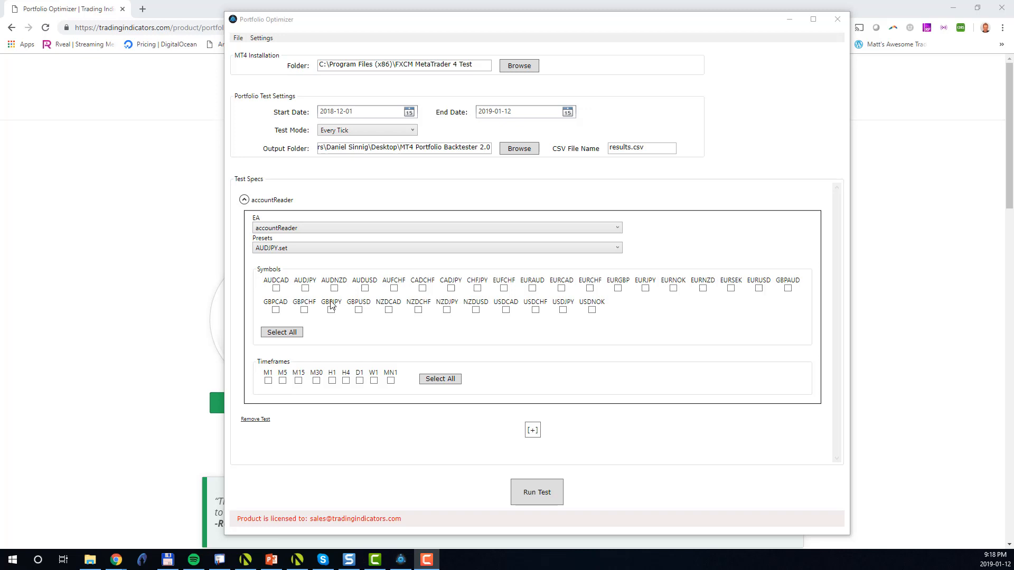
mouse_move(403, 297)
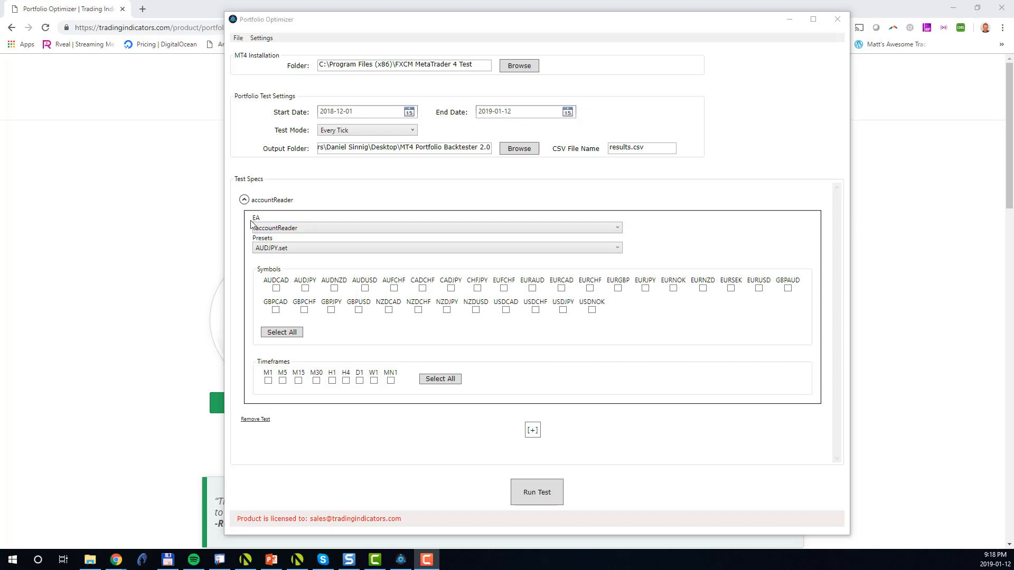
mouse_move(256, 254)
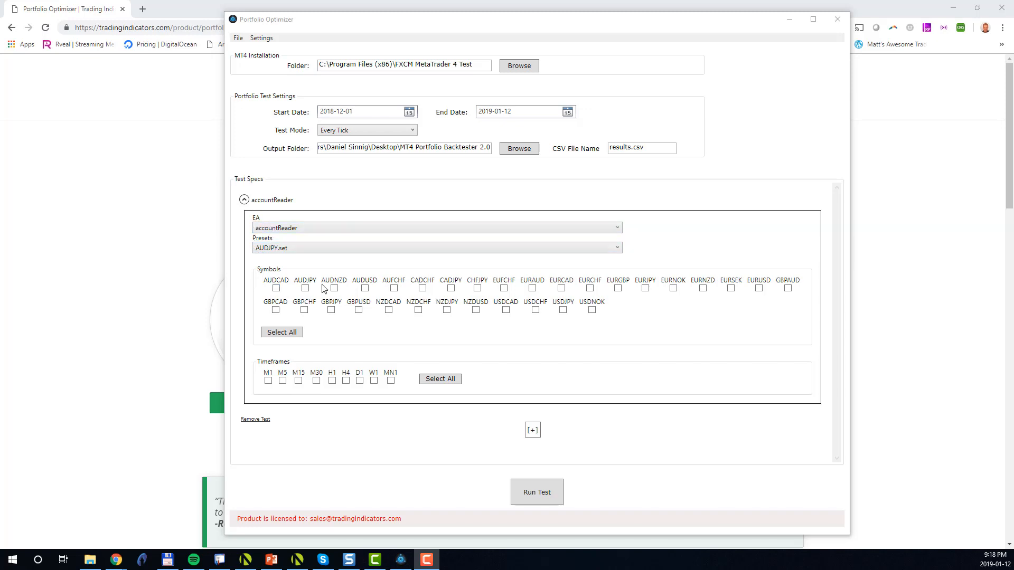
mouse_move(420, 388)
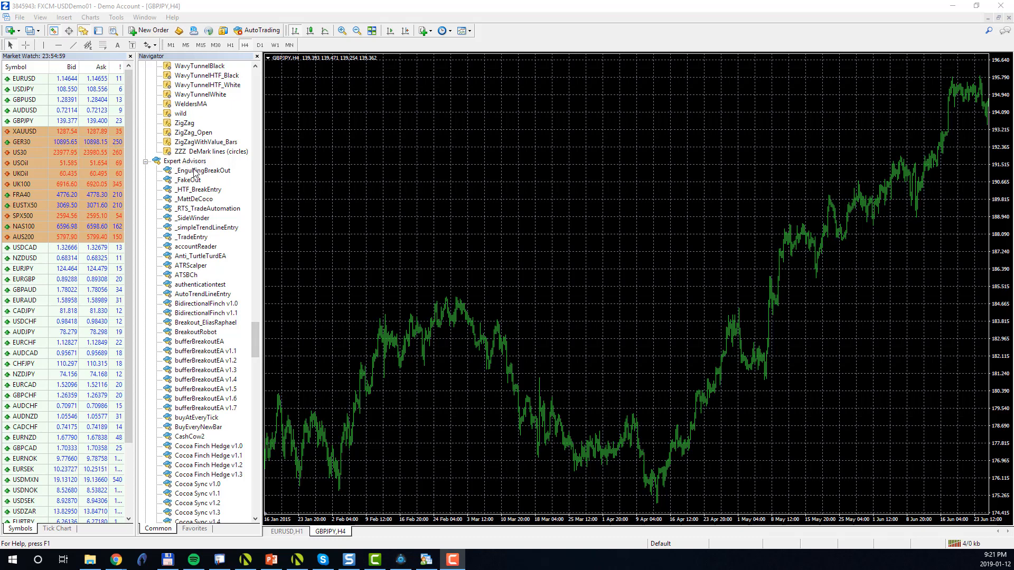
mouse_move(210, 190)
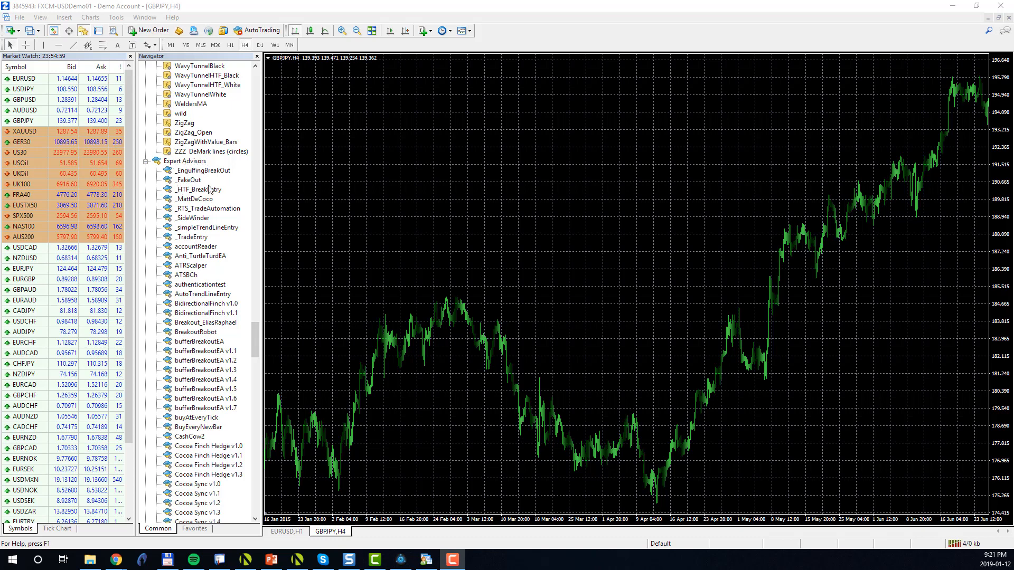
mouse_move(209, 211)
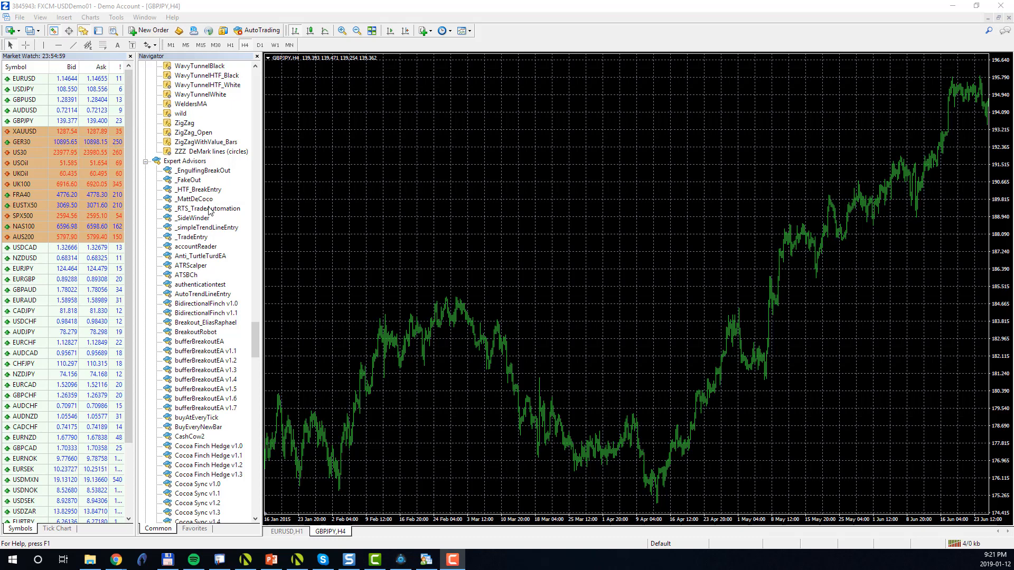
scroll(down, 3)
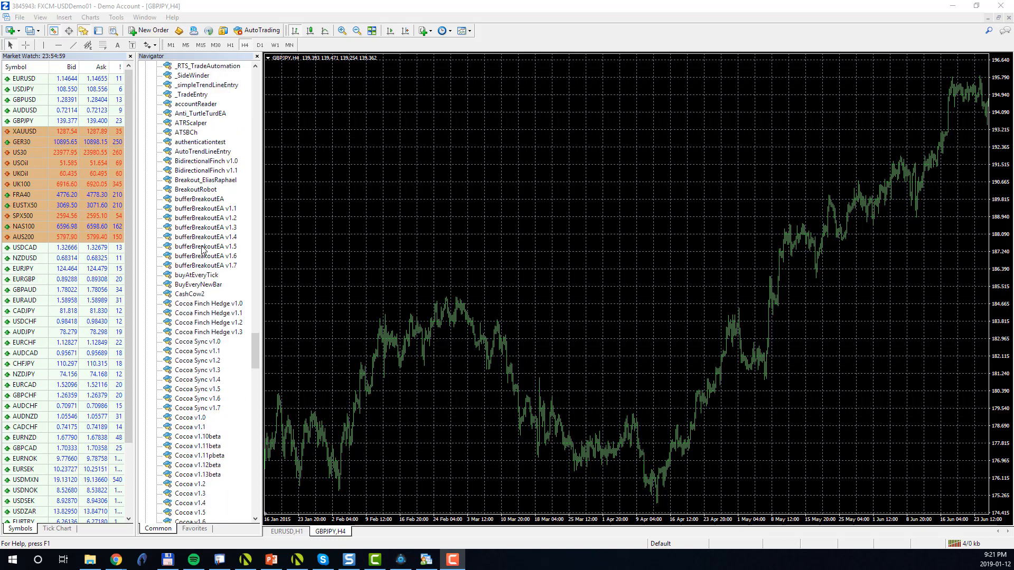
scroll(down, 3)
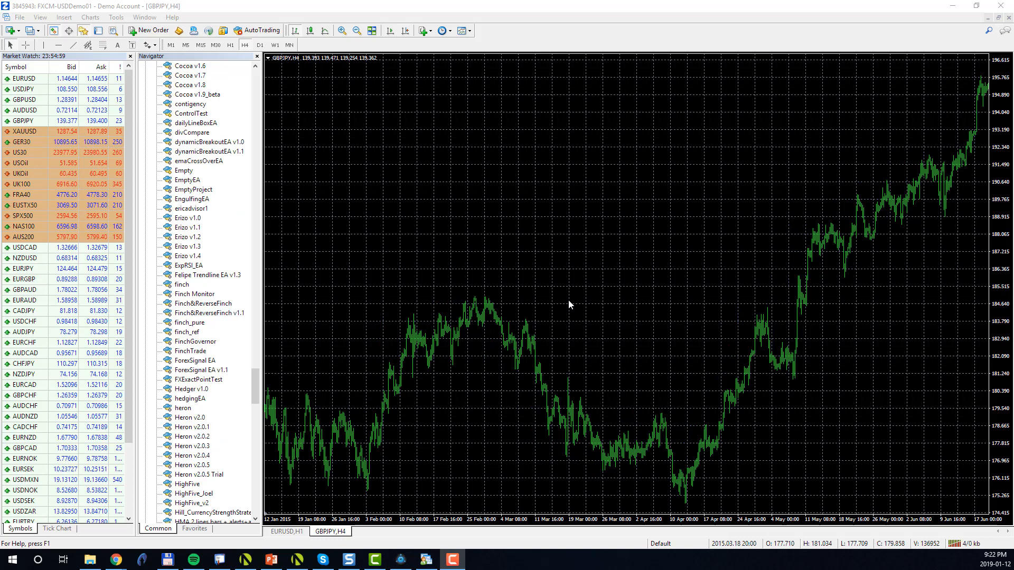
mouse_move(289, 144)
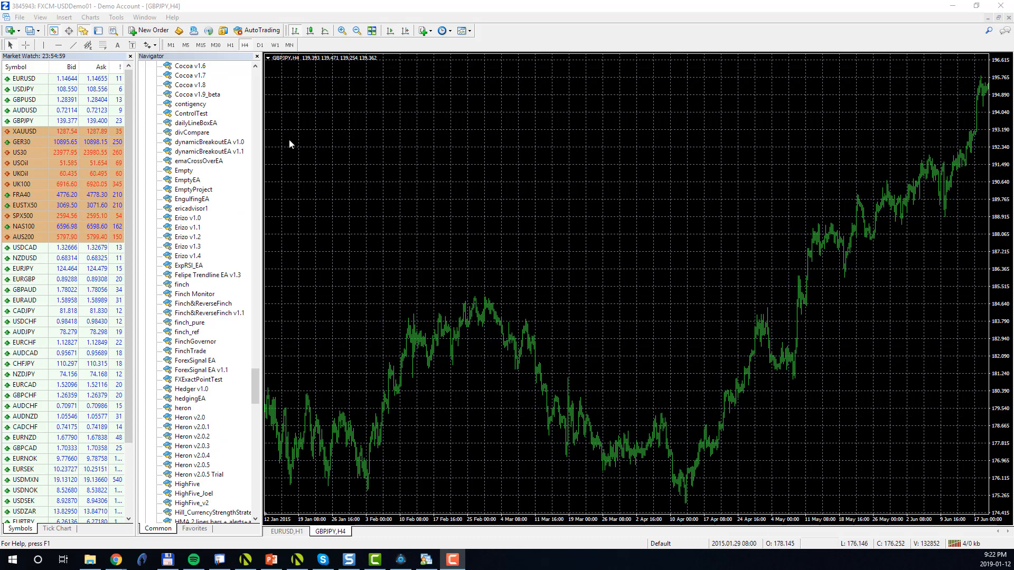
- Open MetaTrader's Strategy Tester and select finch.ex4 as the expert advisor
click(39, 17)
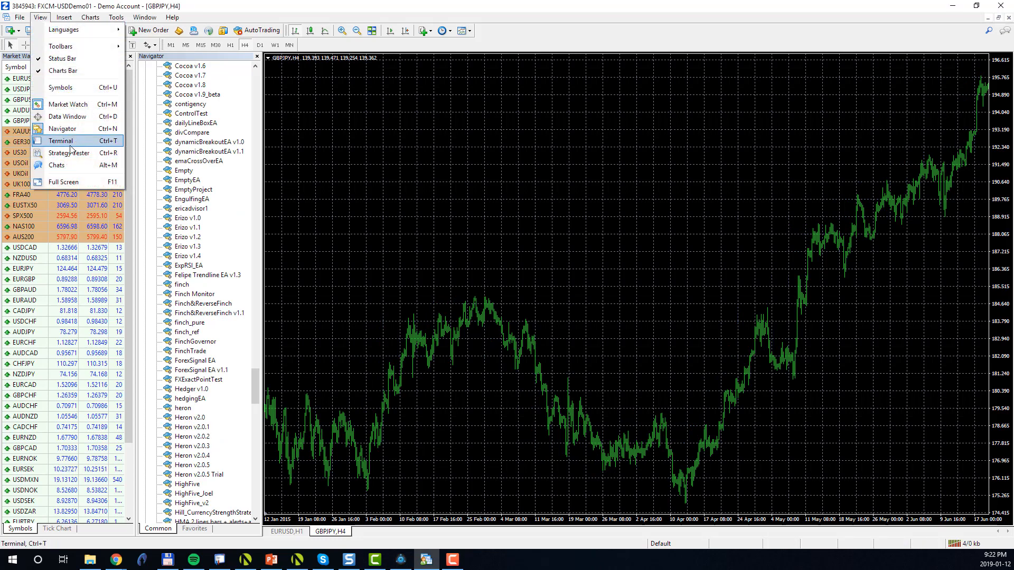
click(67, 153)
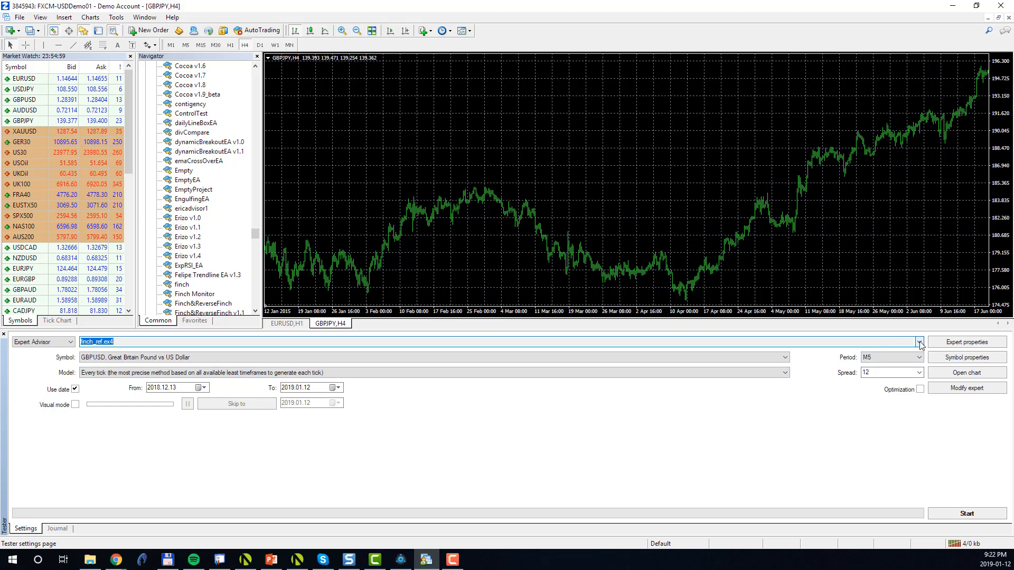
click(919, 341)
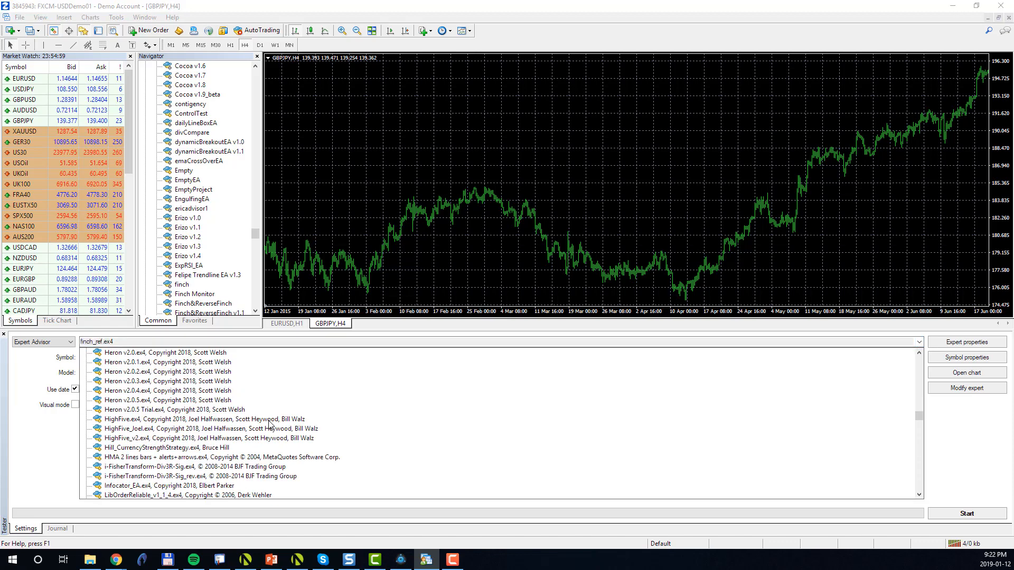
scroll(up, 3)
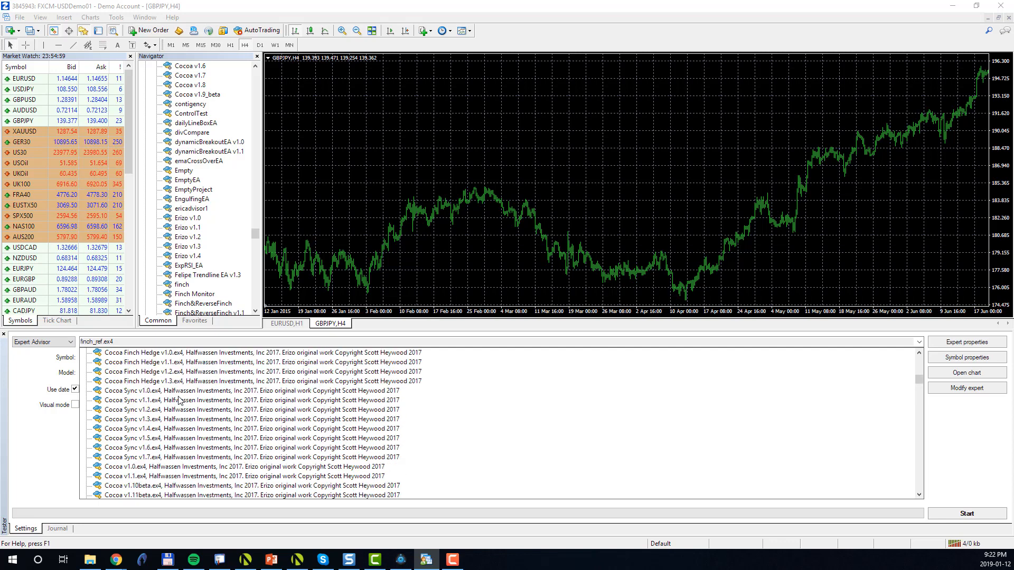
scroll(up, 3)
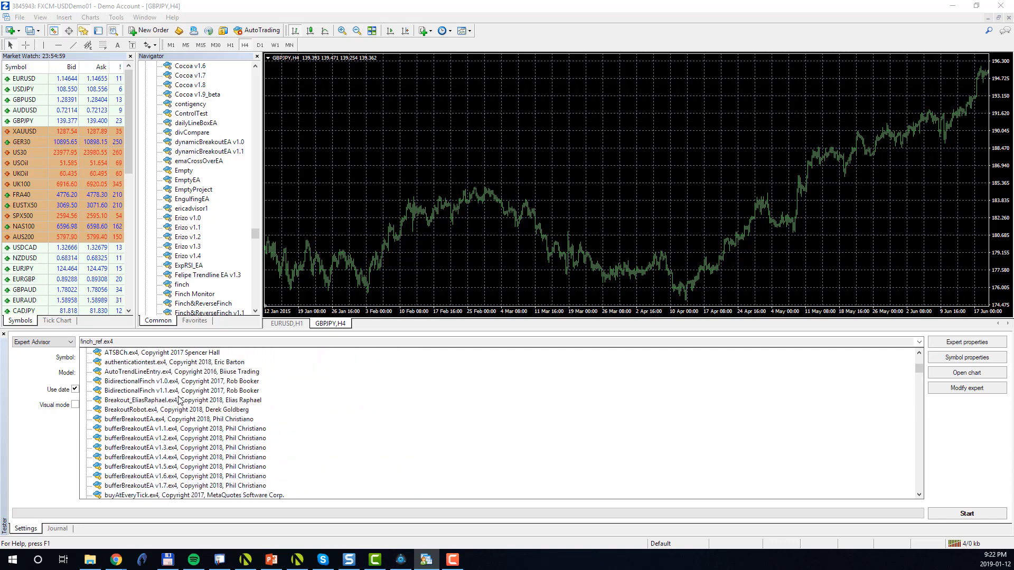
scroll(down, 3)
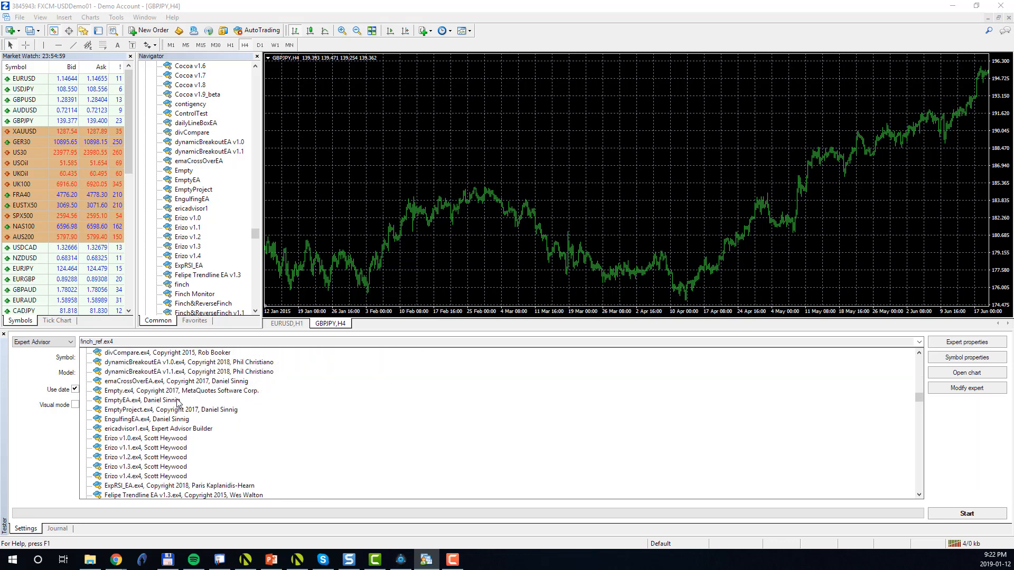
scroll(down, 3)
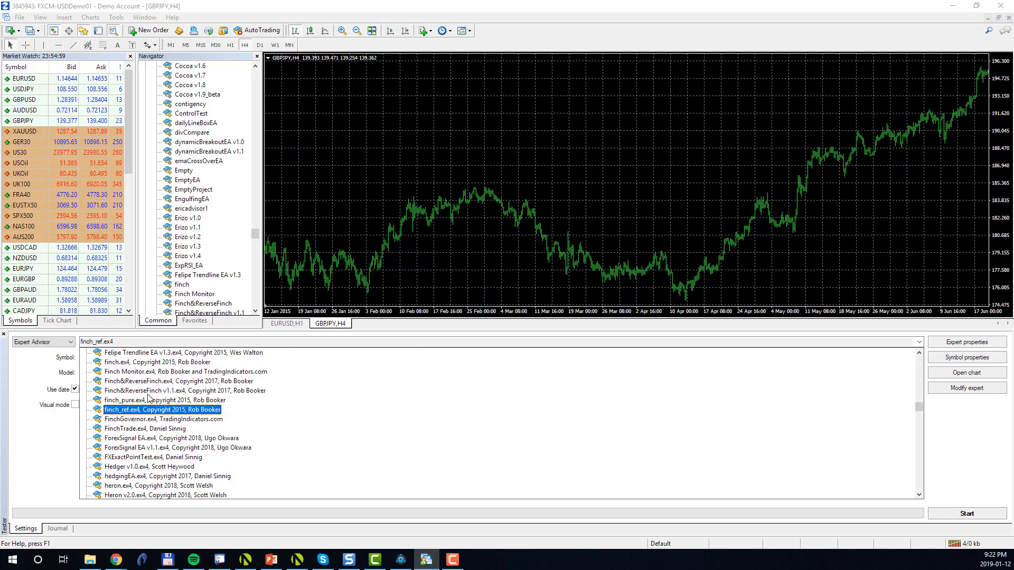
scroll(up, 3)
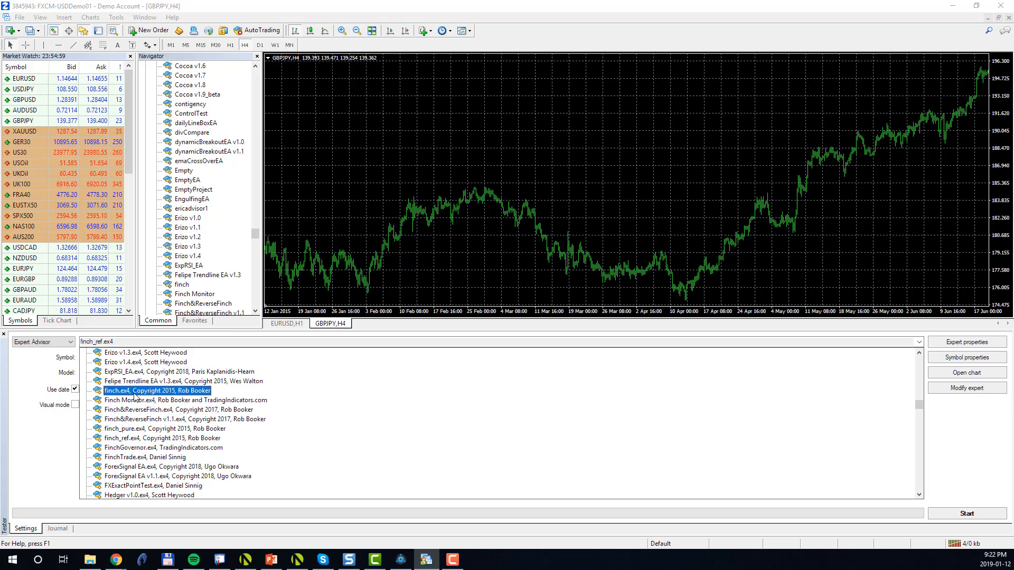
click(156, 391)
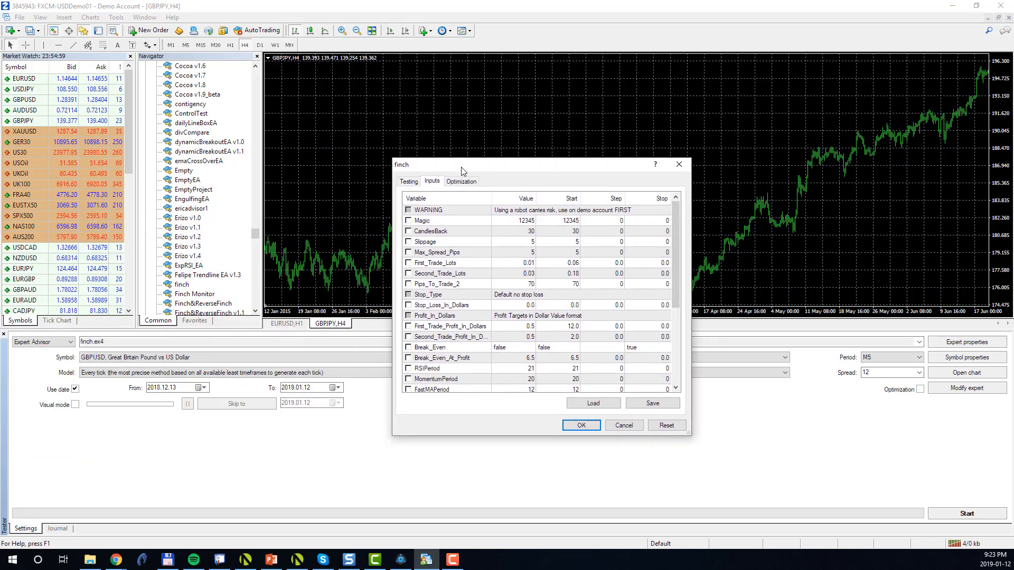
mouse_move(512, 172)
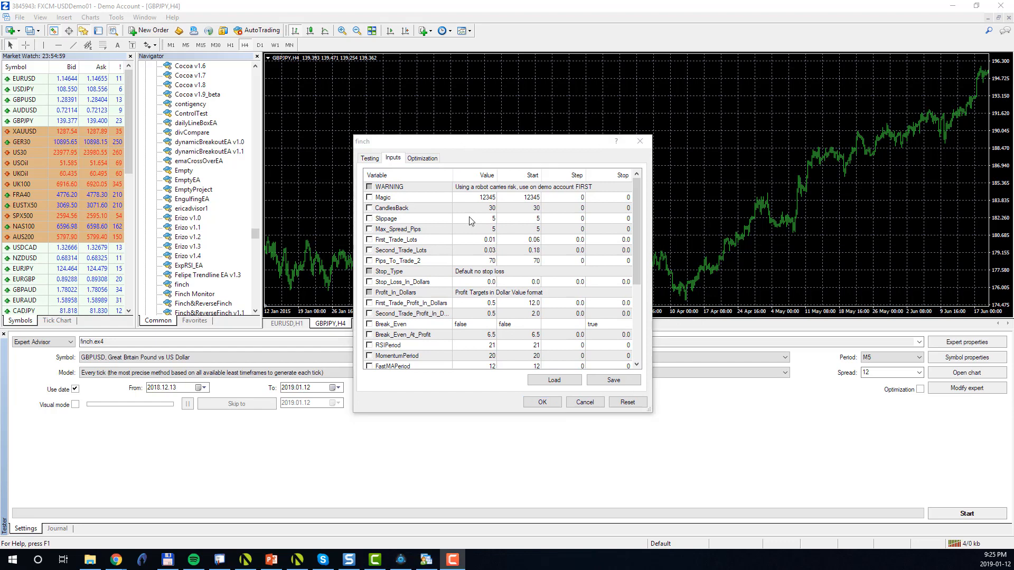
mouse_move(485, 248)
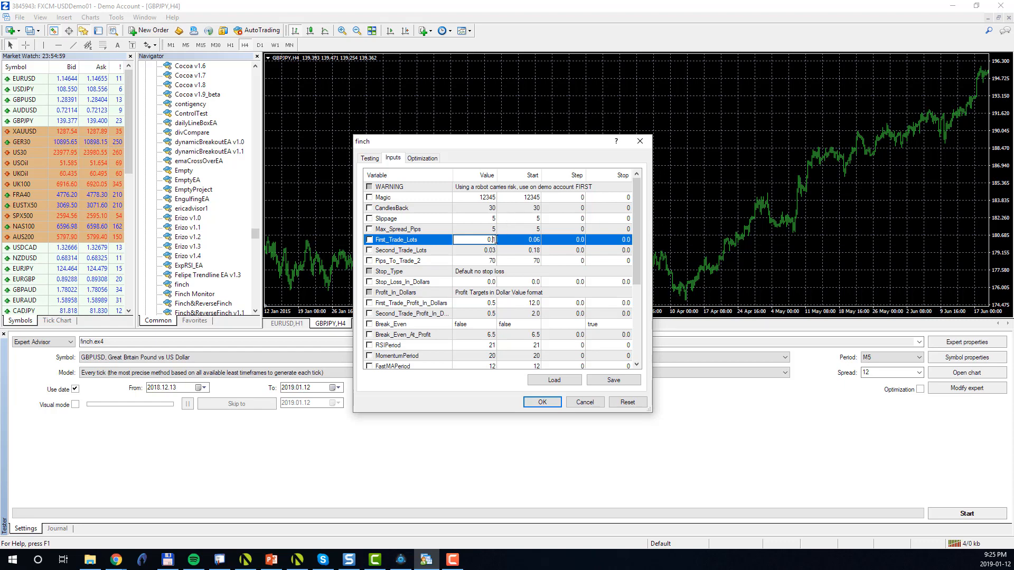
- Set finch's lots to 0.1 and 0.3 and pips to 100, and save as Finch_Config1
click(469, 251)
text(0.3)
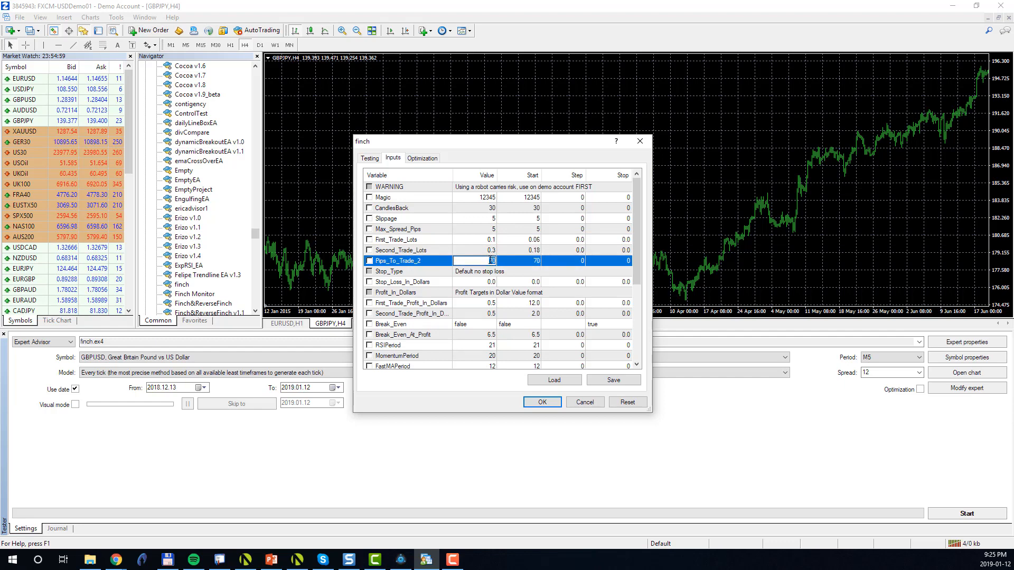
text(100)
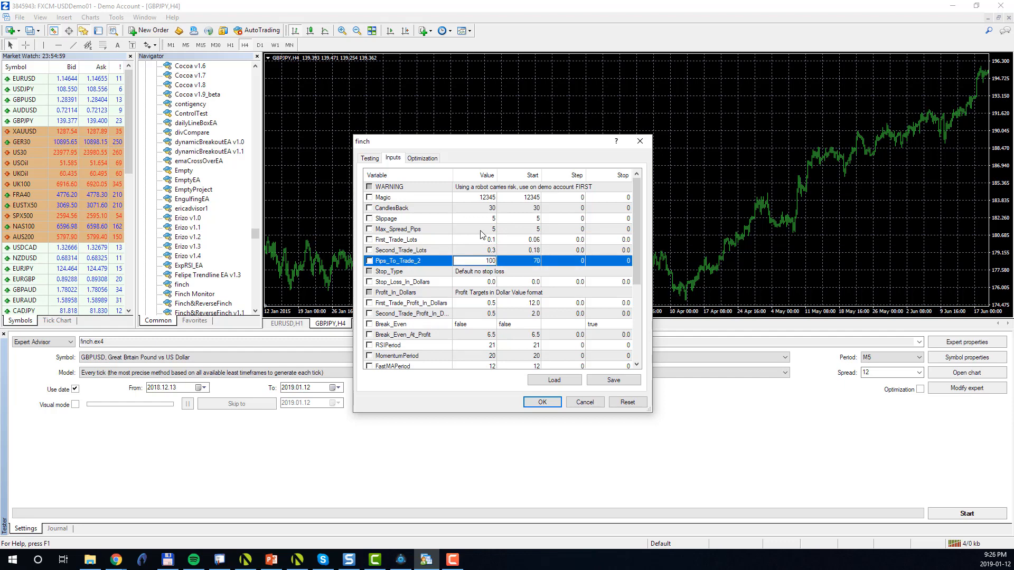
mouse_move(613, 369)
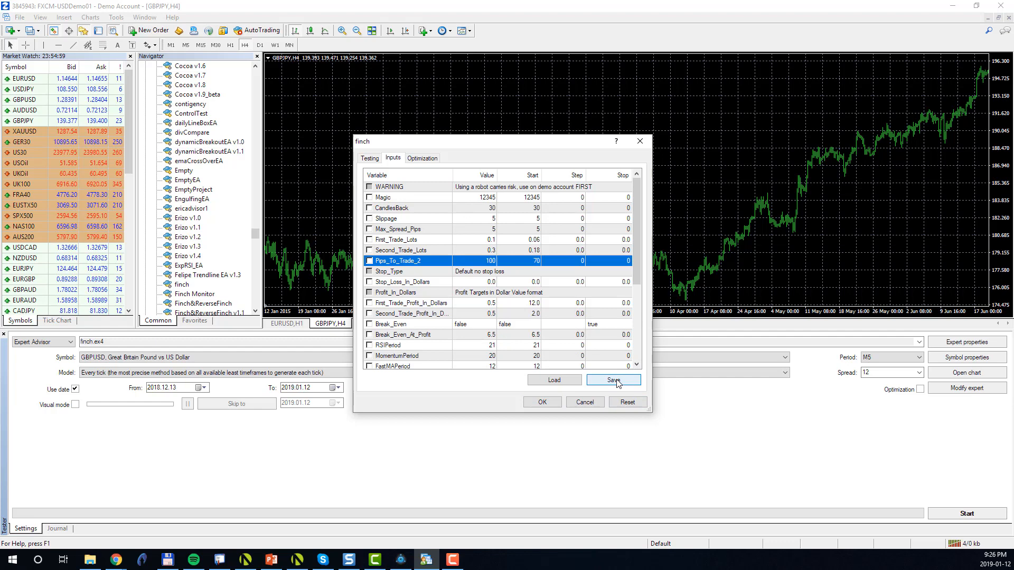
click(611, 380)
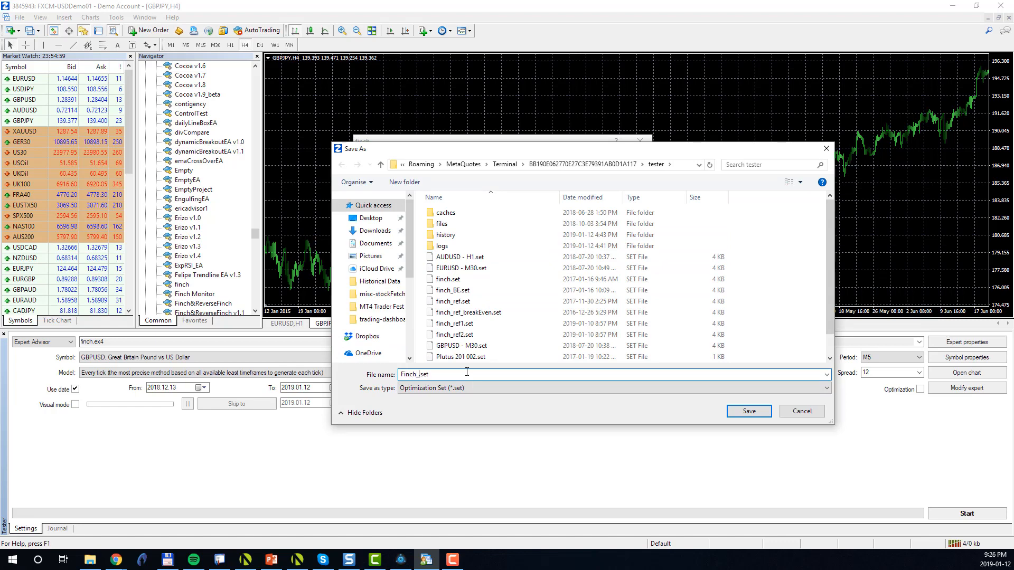
text(Config1)
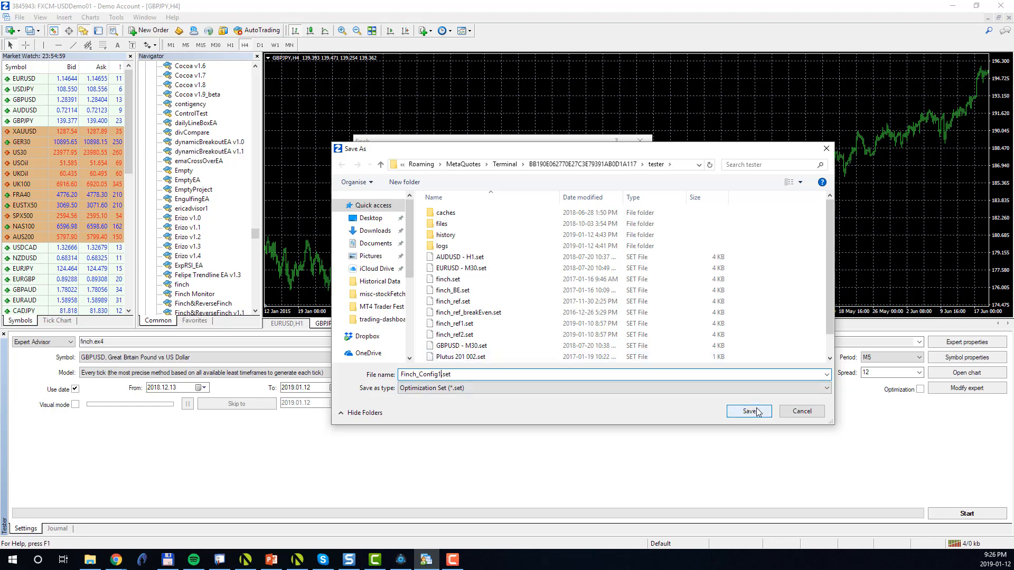
click(748, 411)
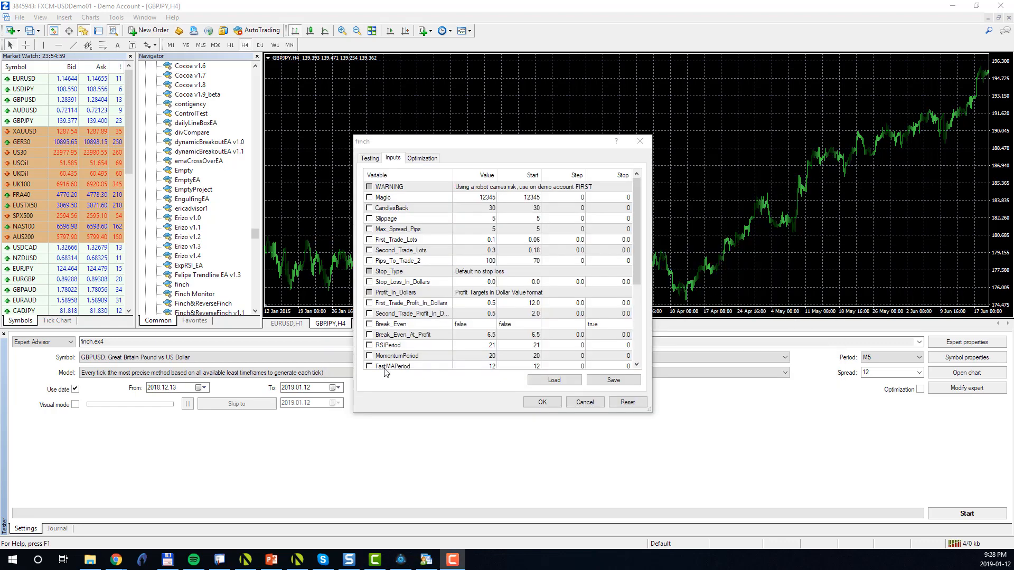
mouse_move(443, 323)
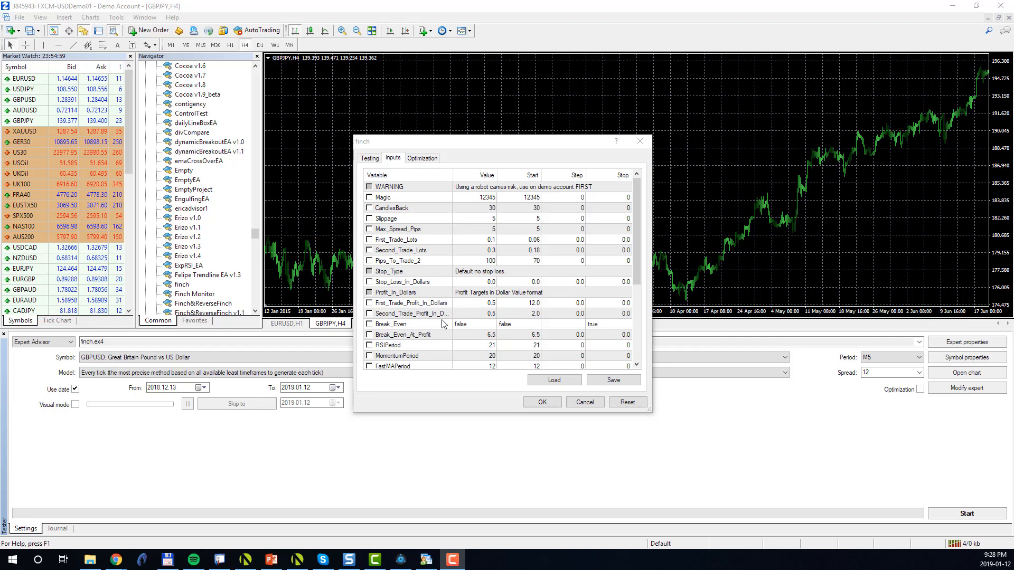
mouse_move(476, 253)
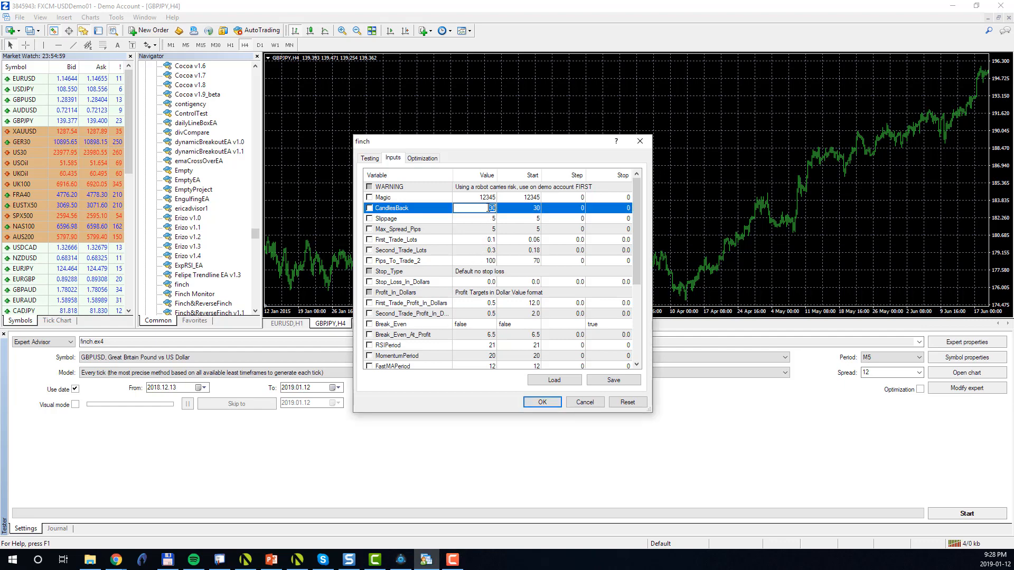
- Enable a $5 stop loss and set the $2 and $10 profit target inputs
text(20)
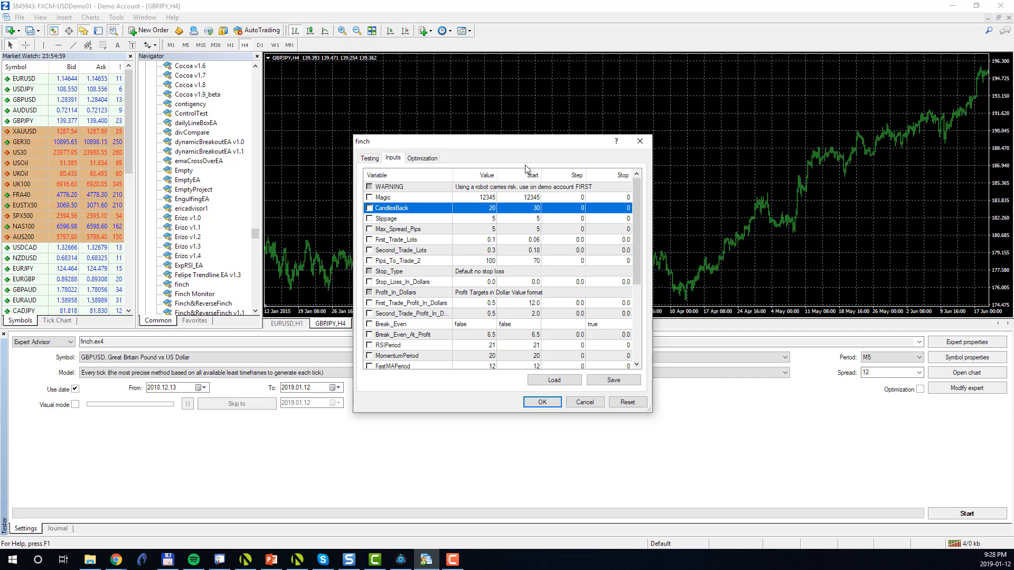
mouse_move(373, 275)
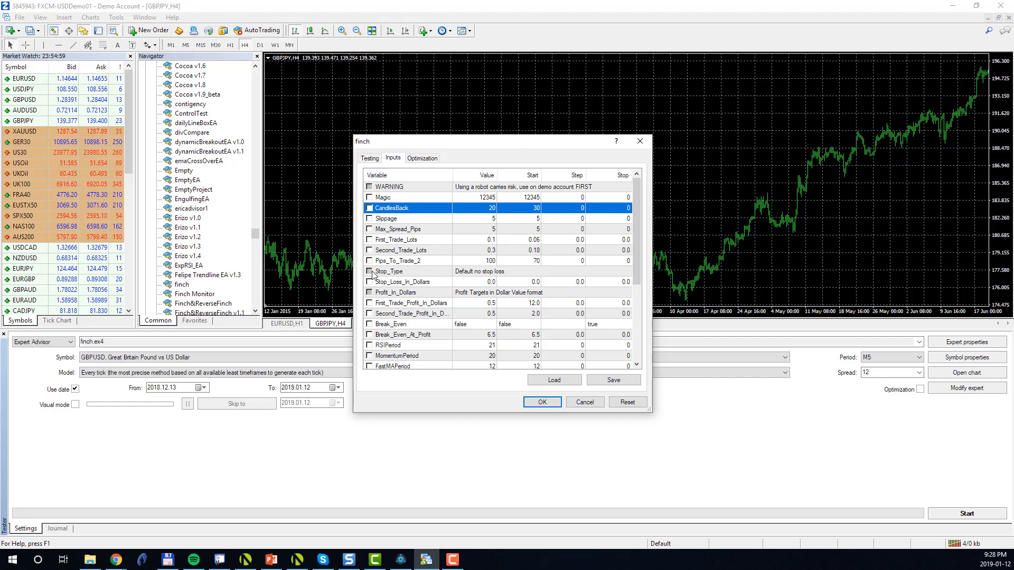
click(401, 282)
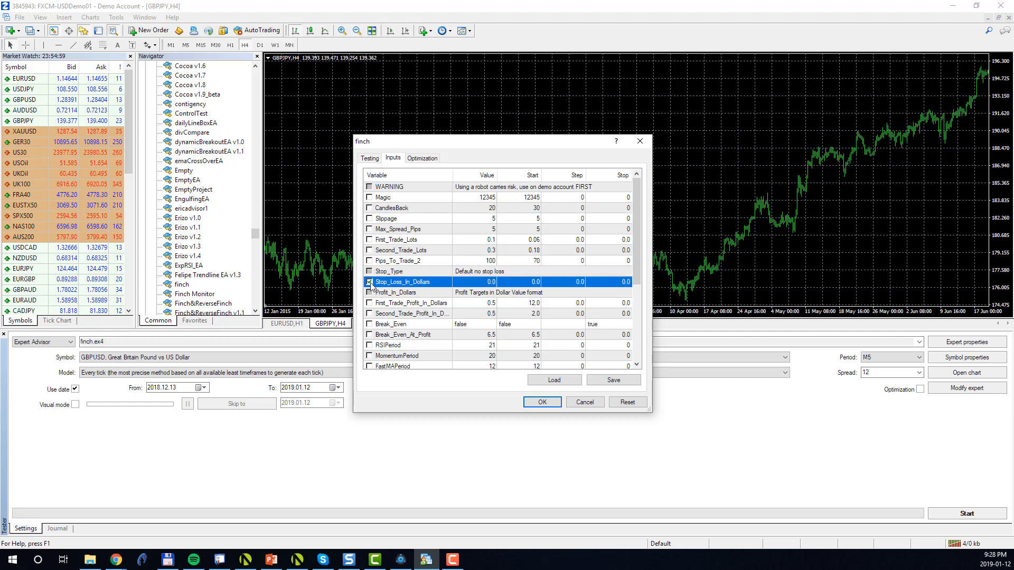
double_click(479, 282)
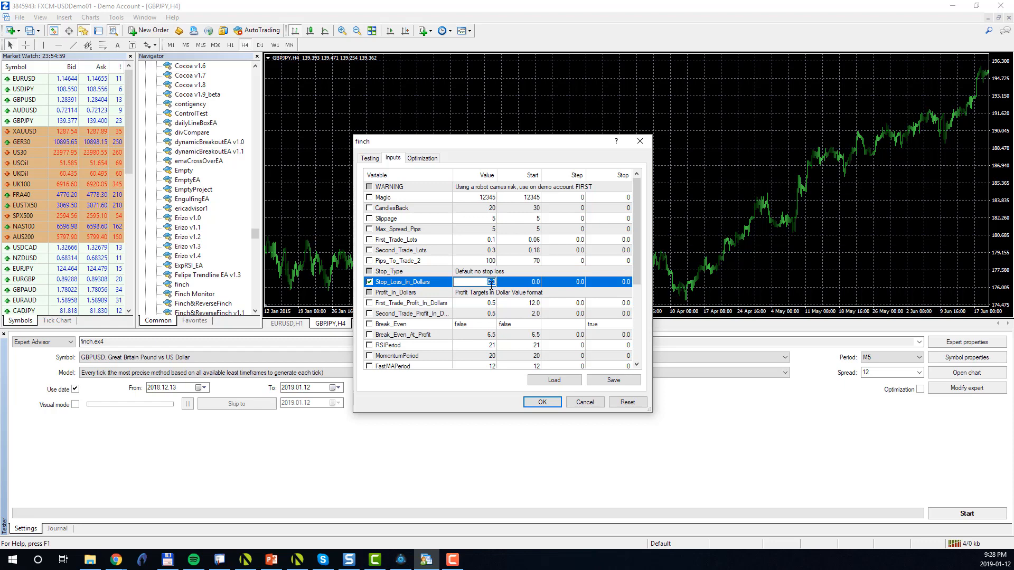
text(5.0)
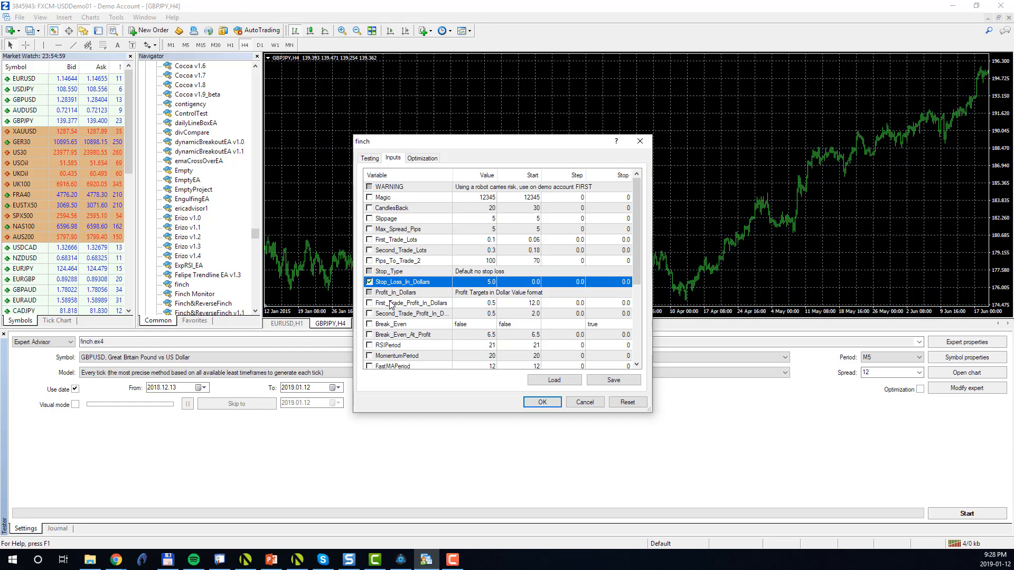
click(412, 303)
text(2)
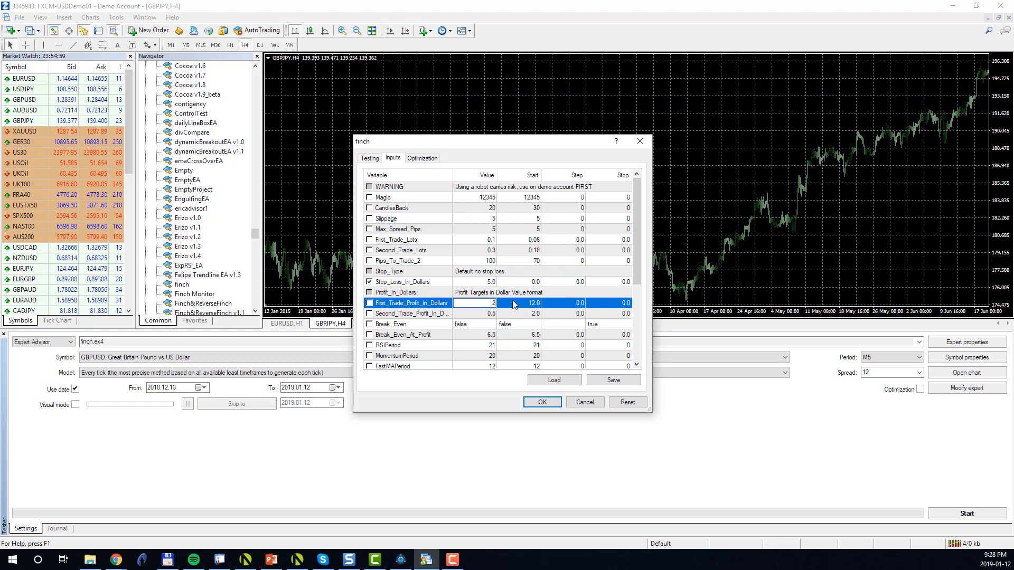
click(411, 314)
text(10)
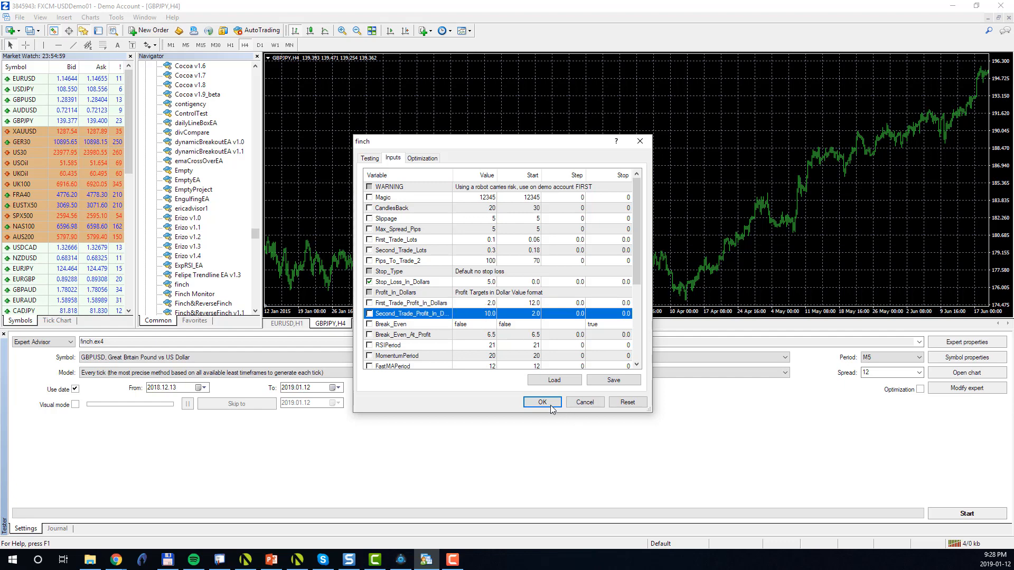
- Re-save the inputs over Finch_Config1.set as an optimization set
click(612, 380)
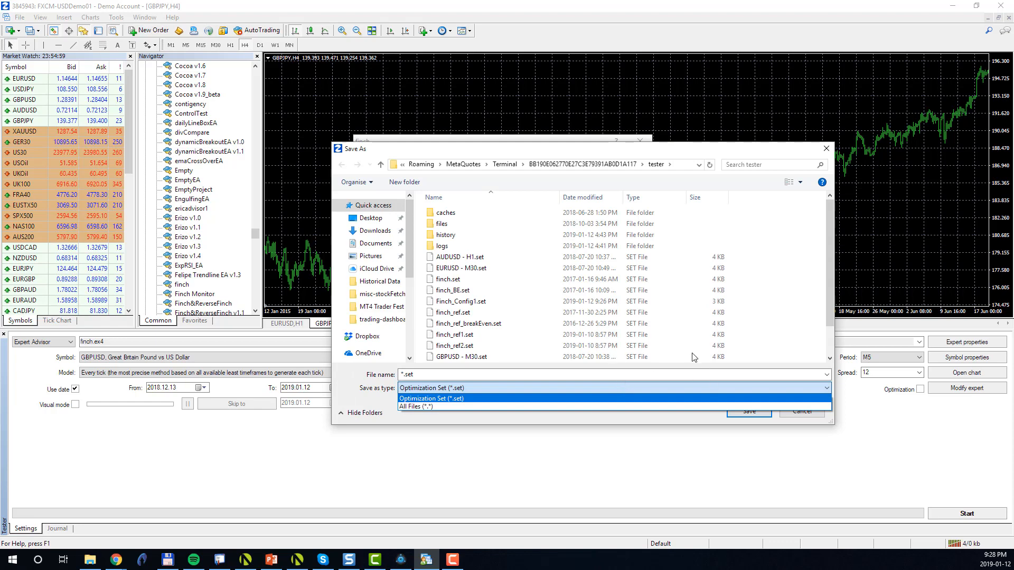
click(429, 387)
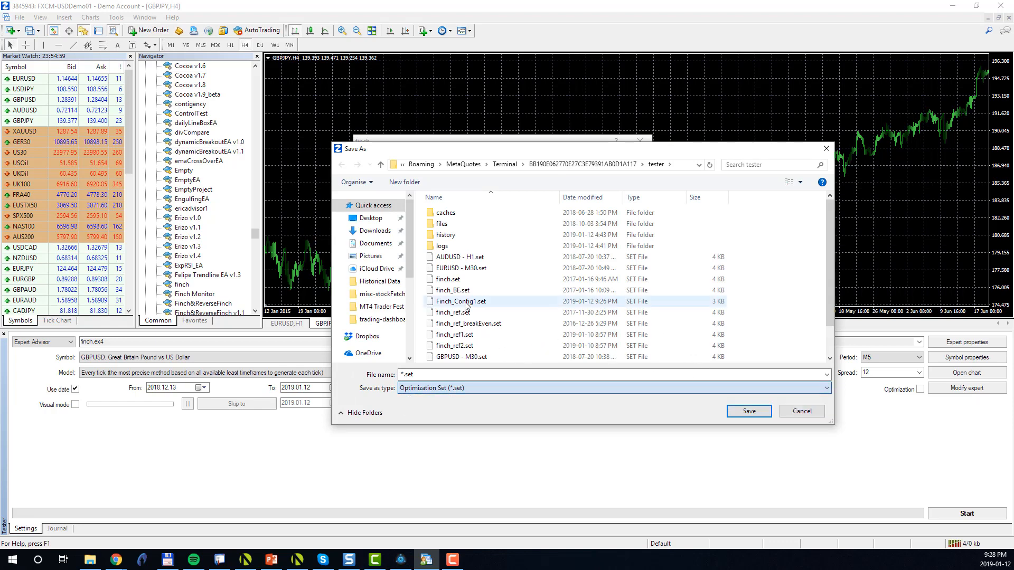
click(461, 301)
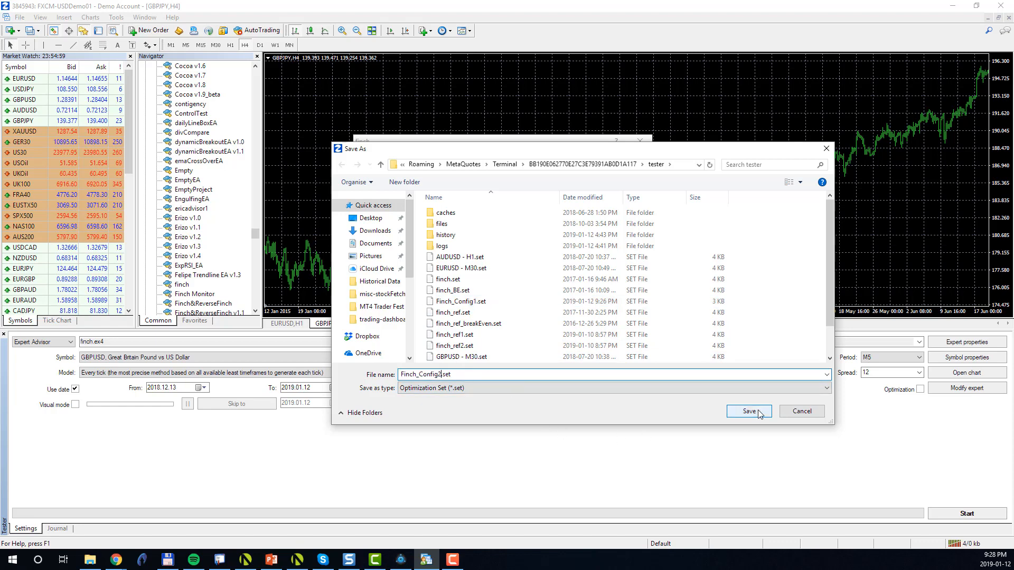
click(749, 411)
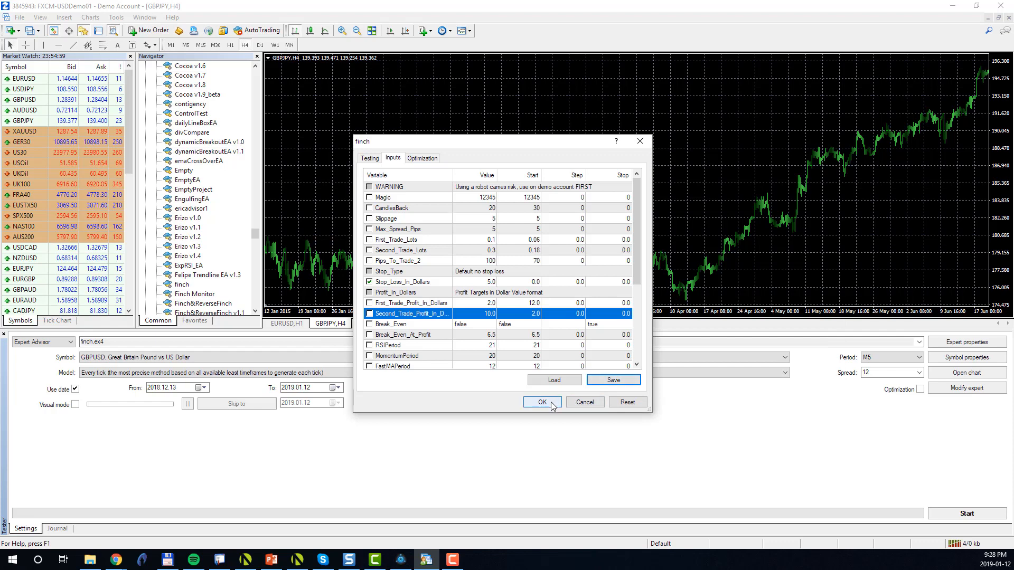
- Close finch's inputs and re-check Portfolio Optimizer's FXCM MetaTrader 4 Test folder
click(542, 401)
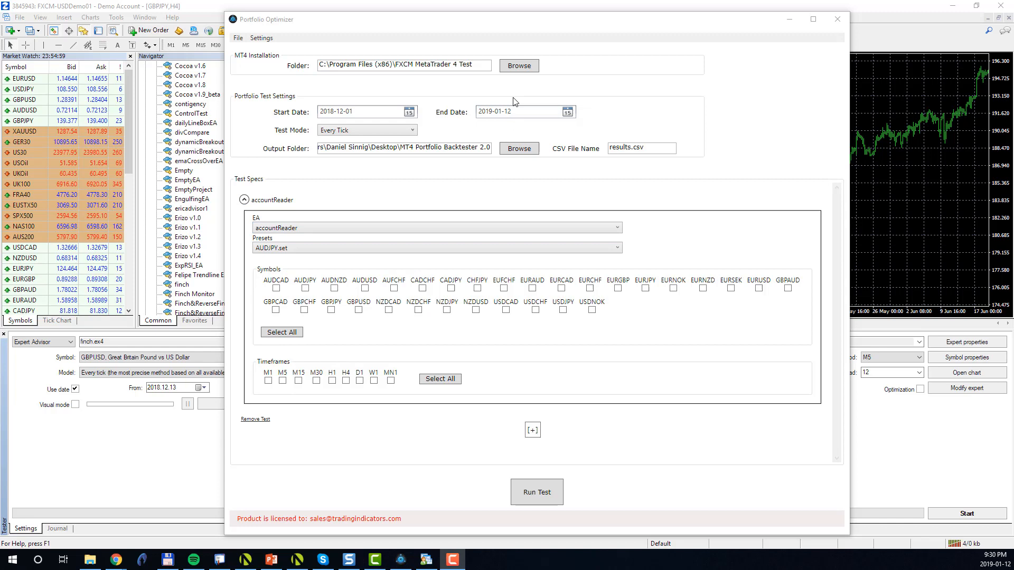
click(518, 65)
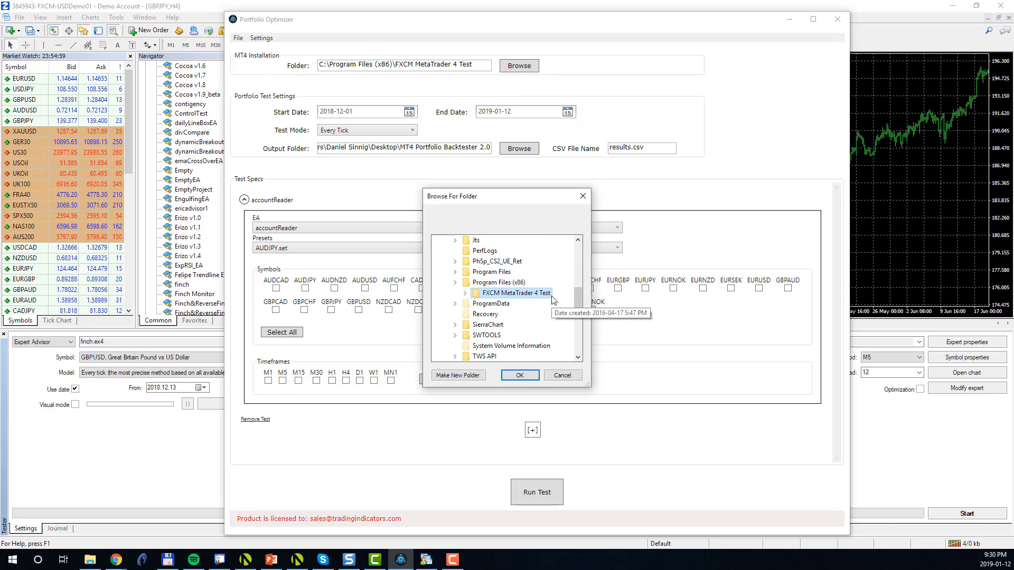
mouse_move(554, 300)
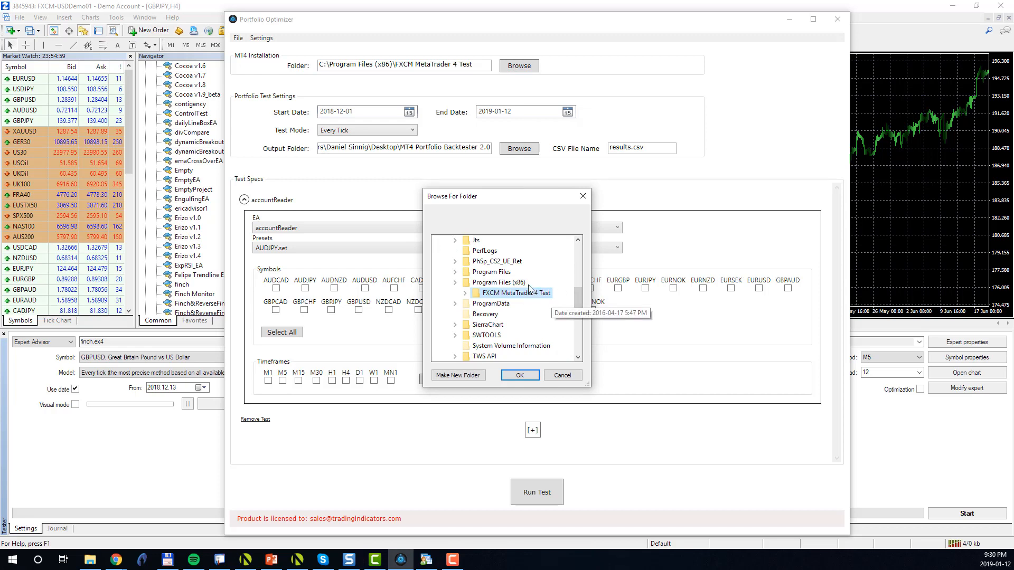
mouse_move(286, 277)
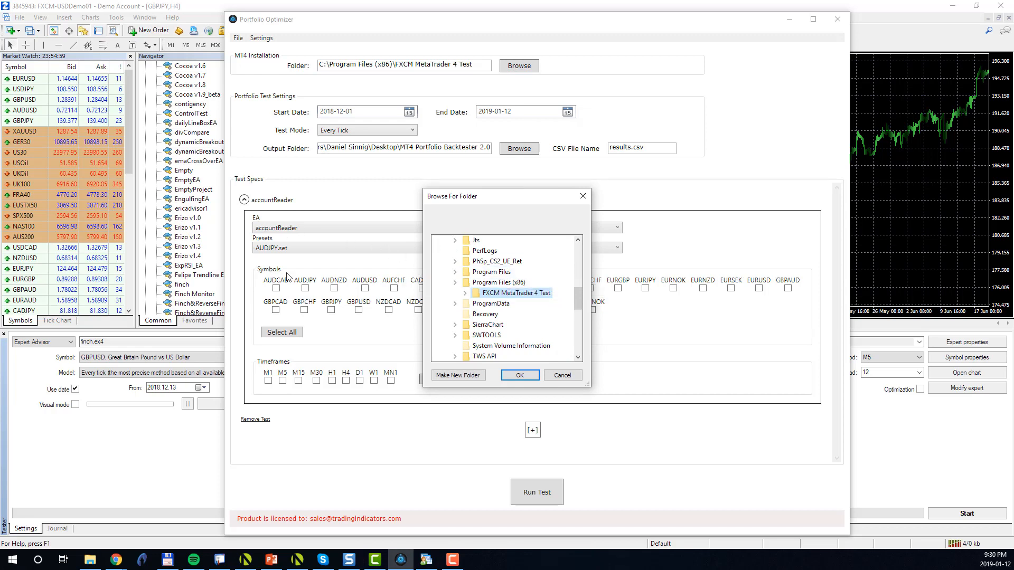
mouse_move(279, 265)
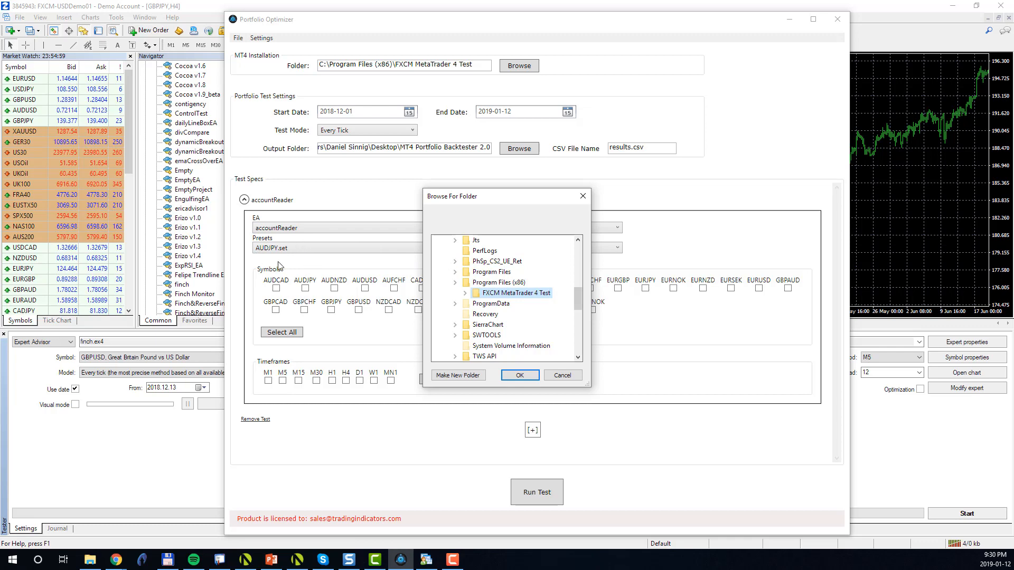
click(519, 375)
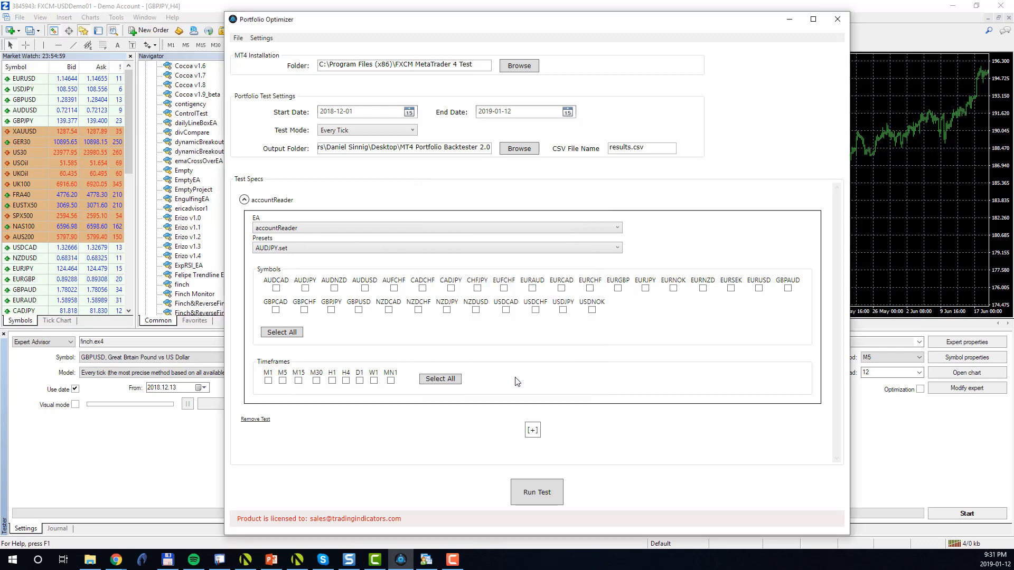
- Choose finch as the expert advisor with the Finch_Config1.set preset
click(436, 248)
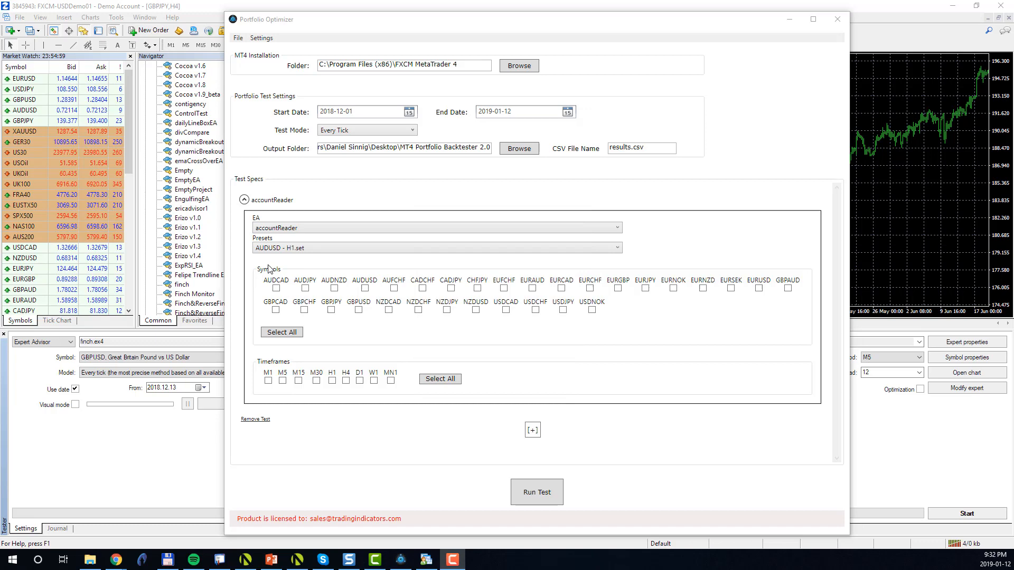
click(435, 227)
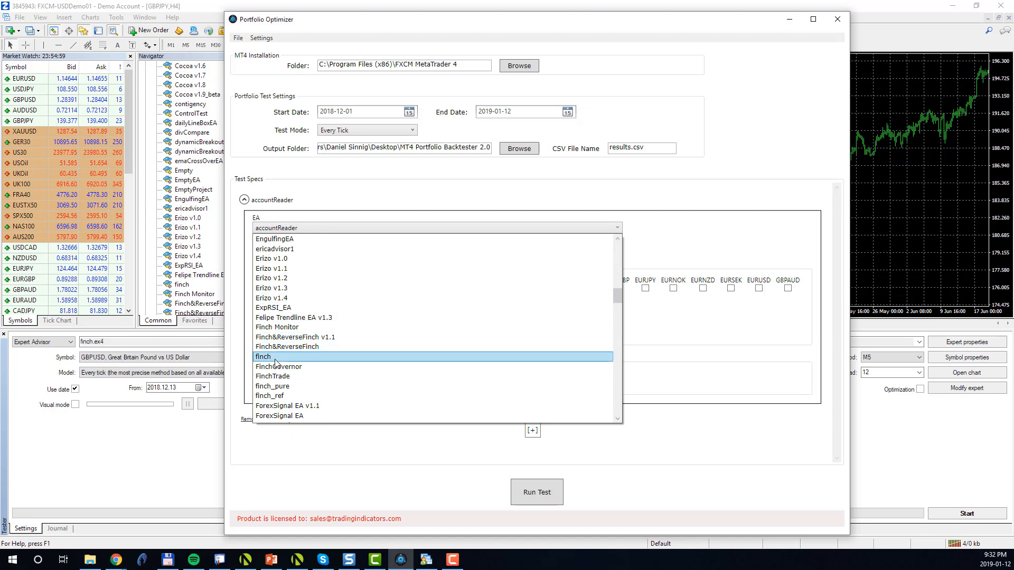
click(264, 357)
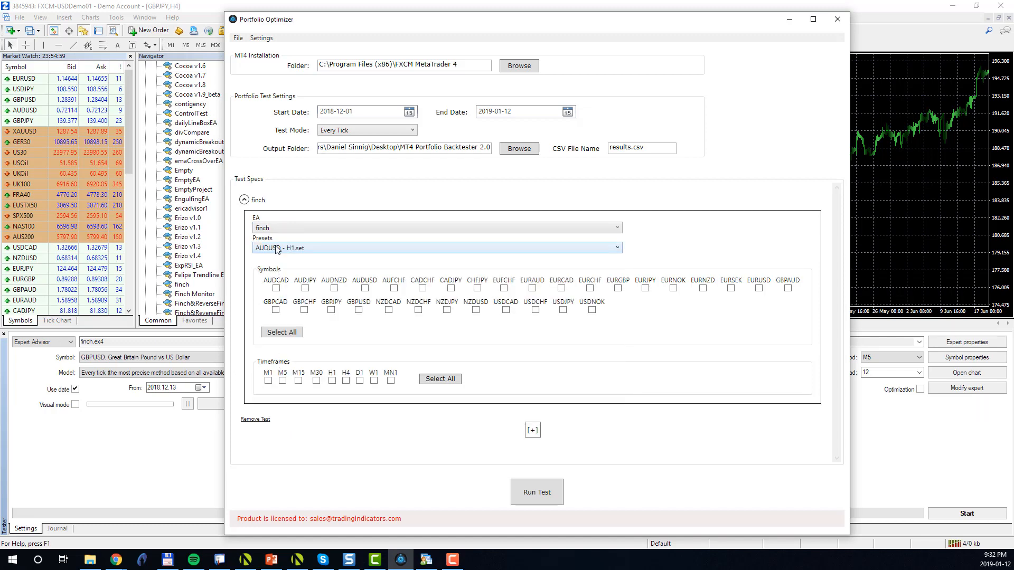
click(438, 247)
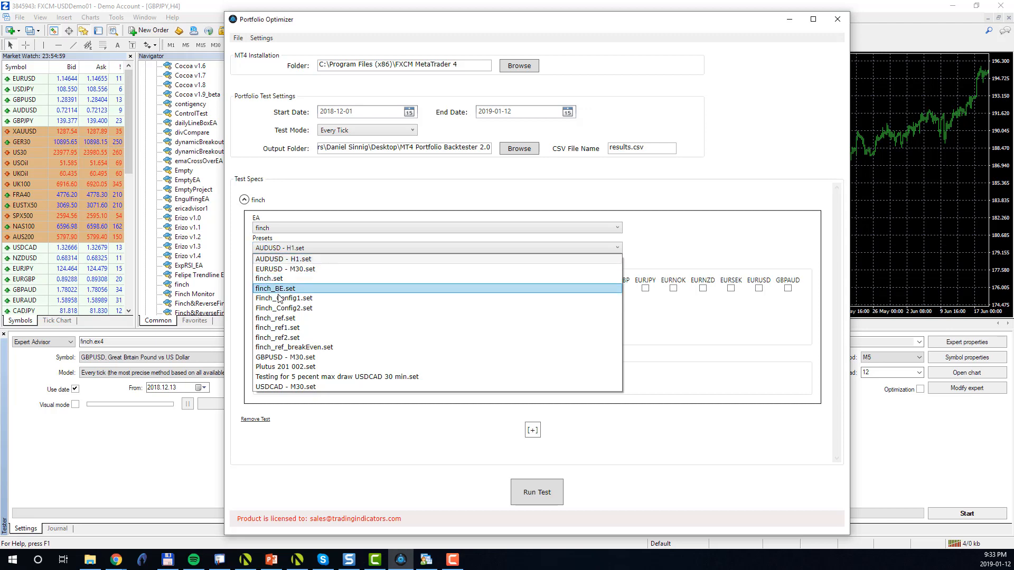
click(307, 308)
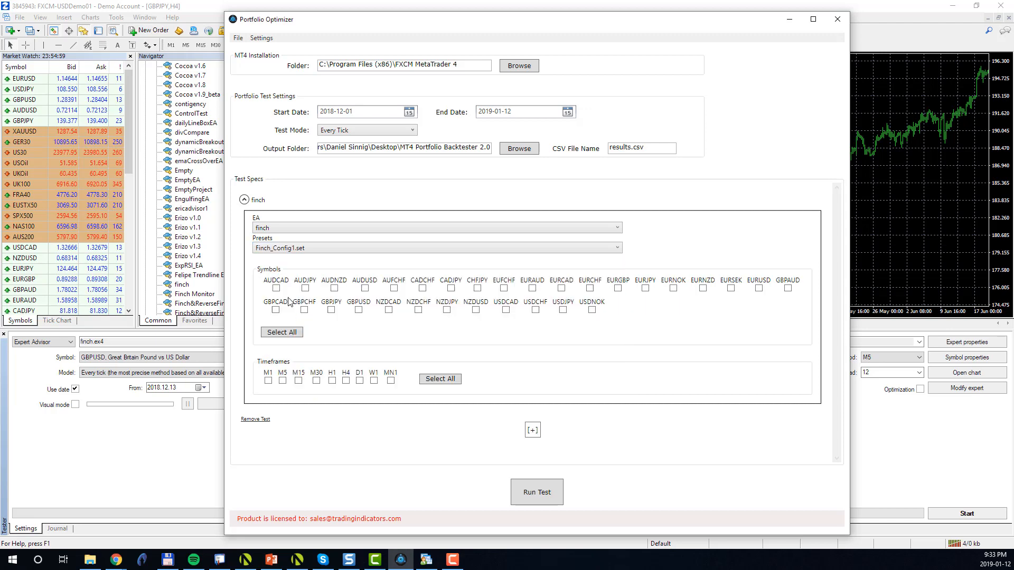
mouse_move(283, 324)
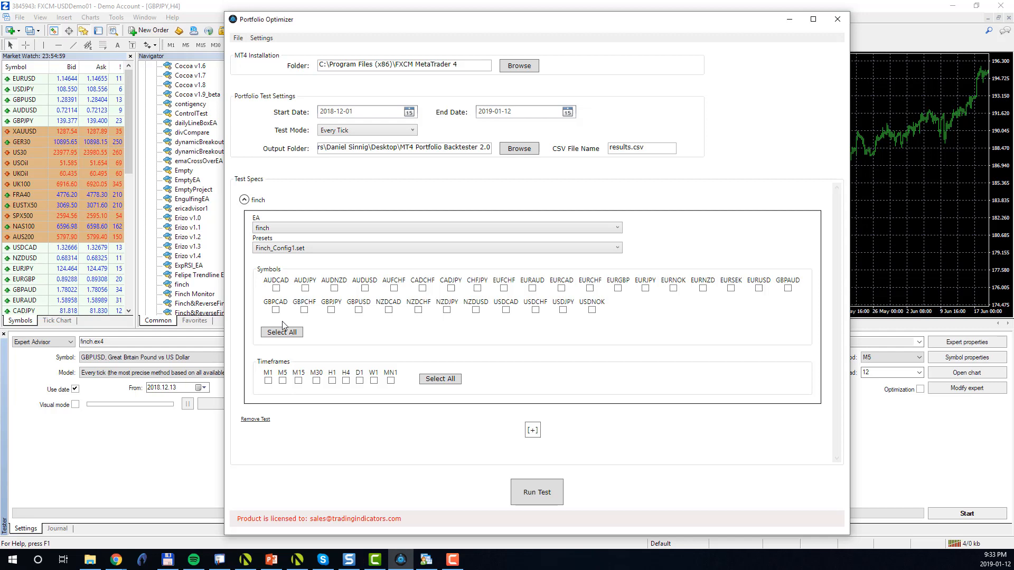
mouse_move(426, 318)
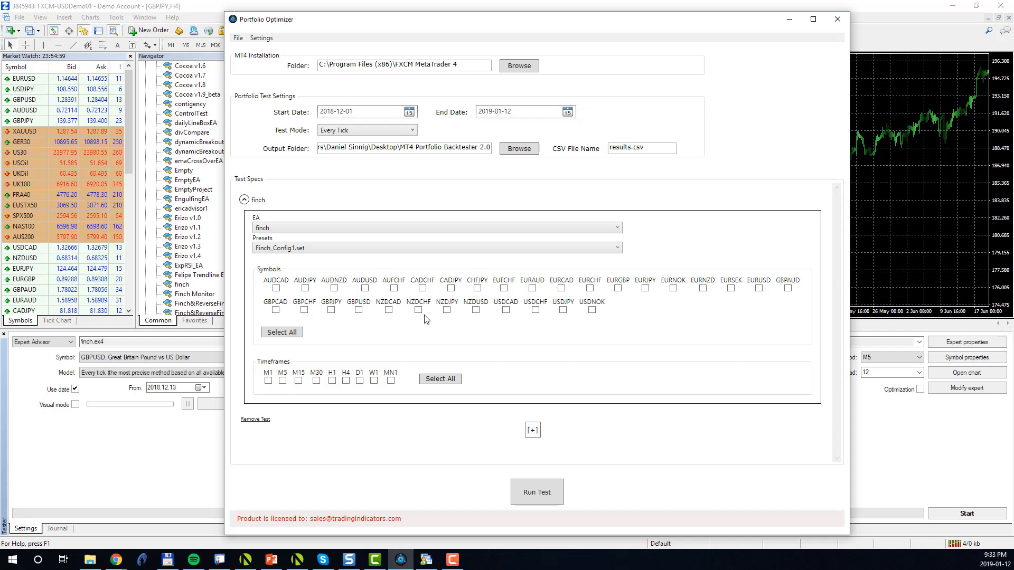
mouse_move(412, 326)
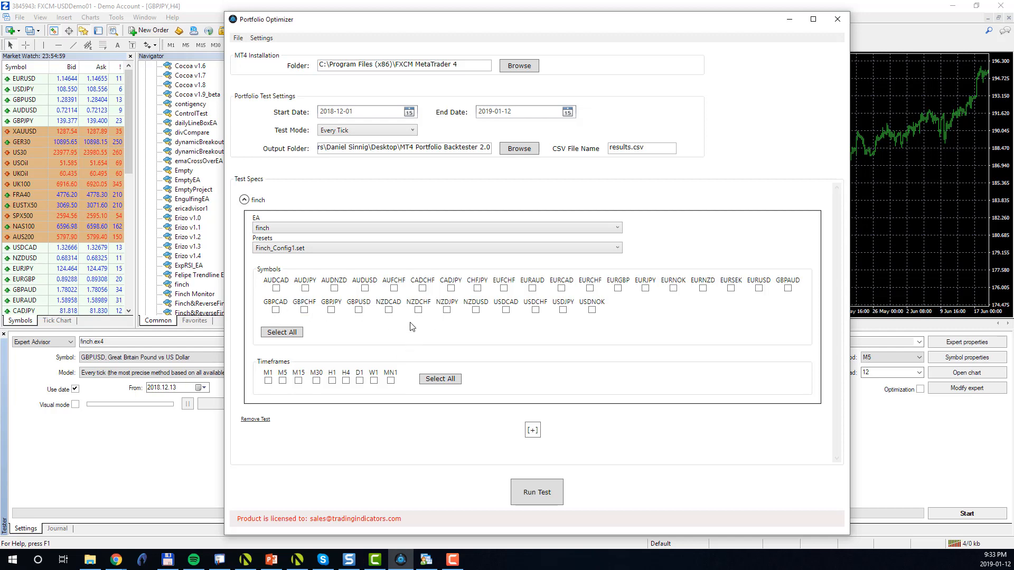
- Tick pairs AUDCAD, AUDJPY, AUDNZD, AUDUSD, EURUSD, GBPUSD and timeframes M1 and M5
click(276, 288)
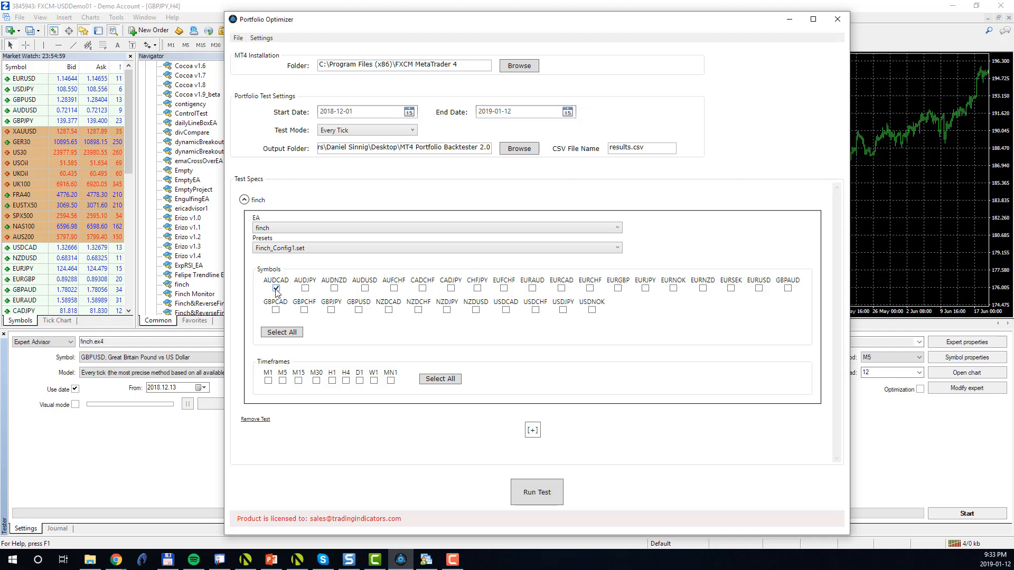
mouse_move(753, 288)
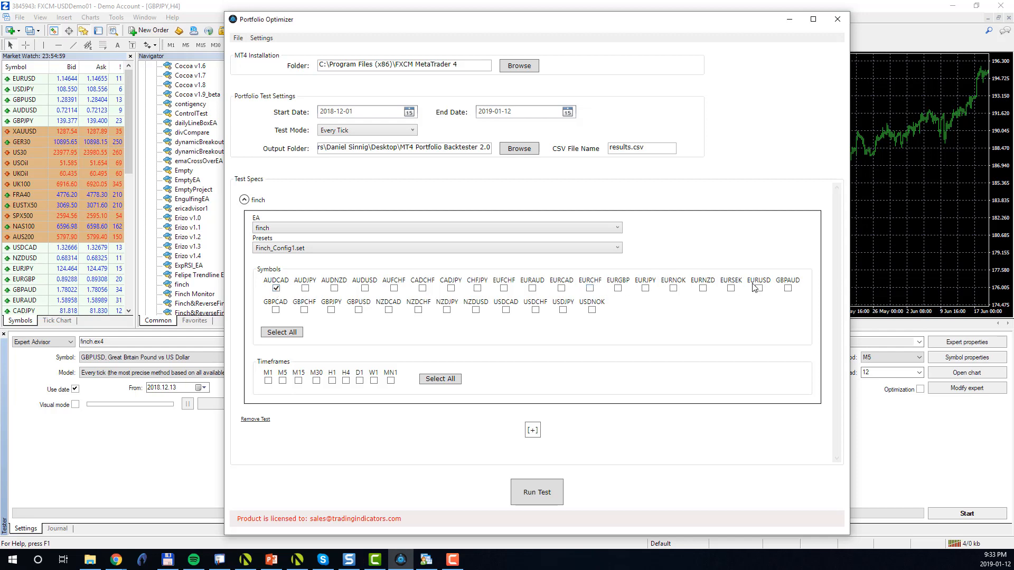
click(758, 288)
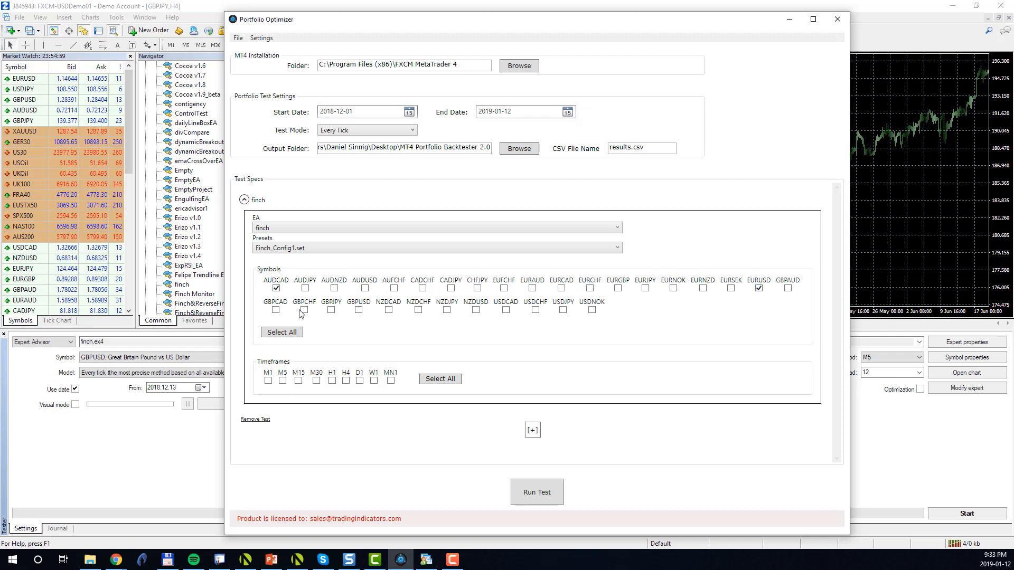
click(358, 310)
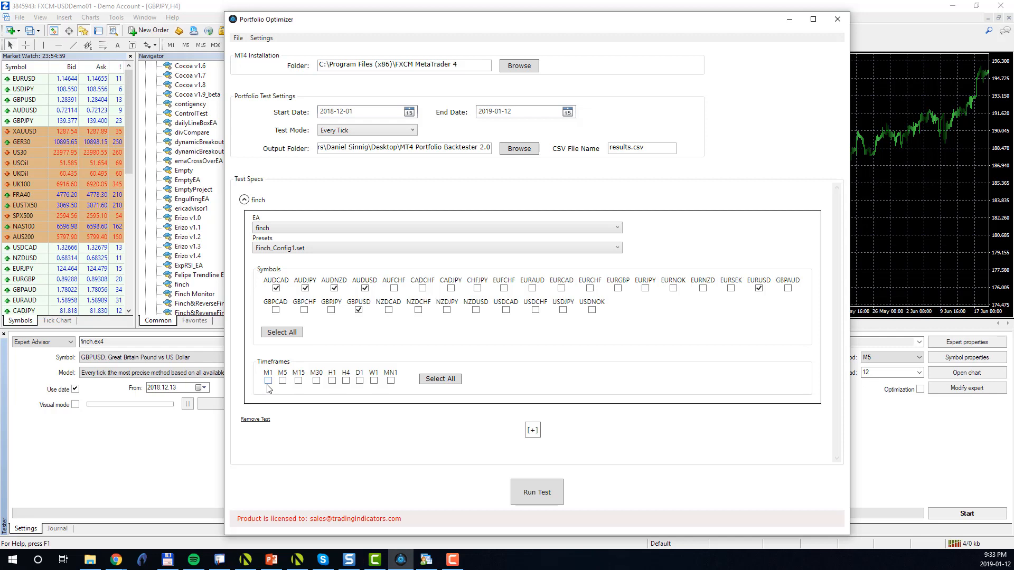
click(268, 380)
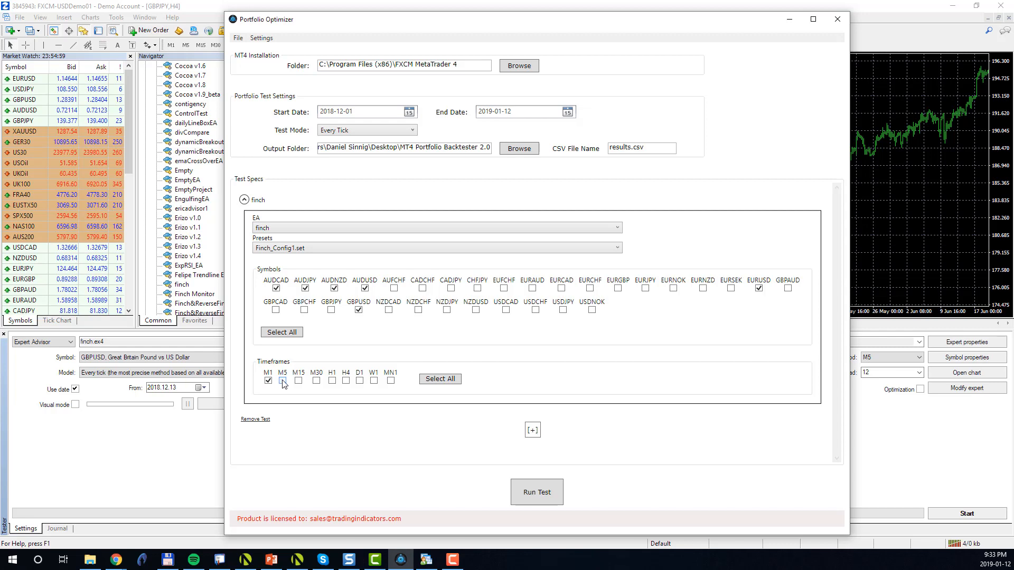
click(282, 380)
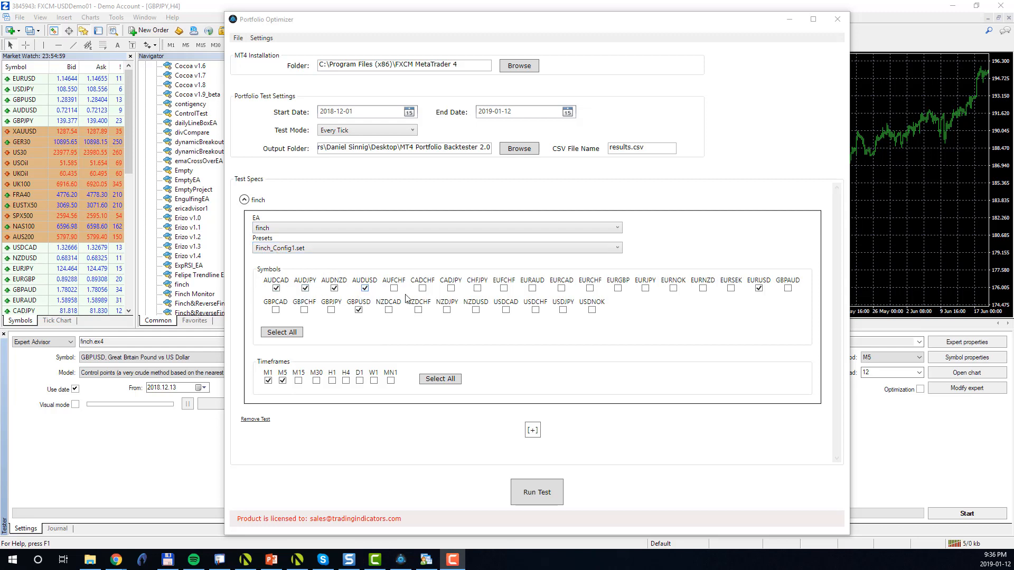
mouse_move(456, 333)
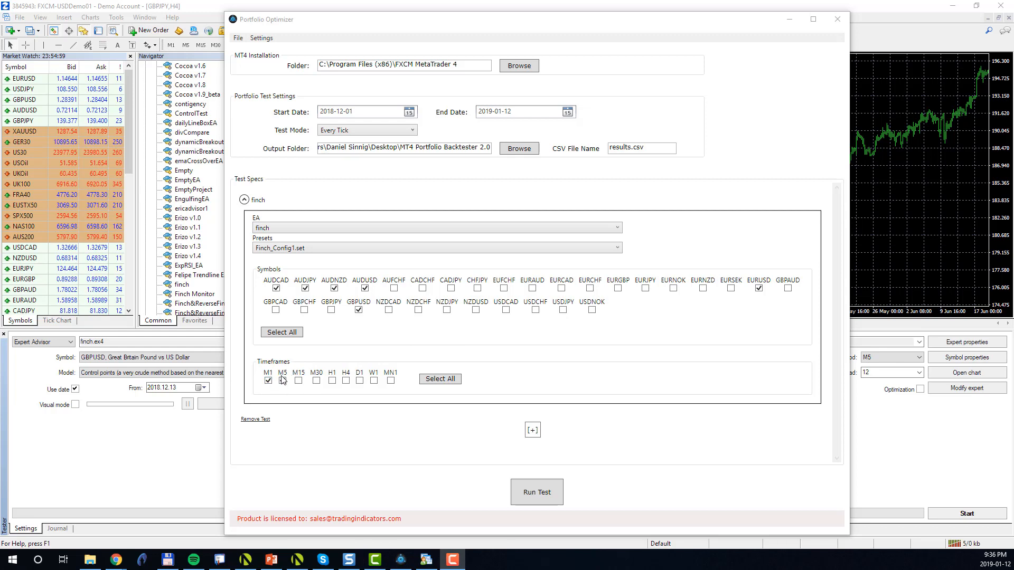
click(282, 381)
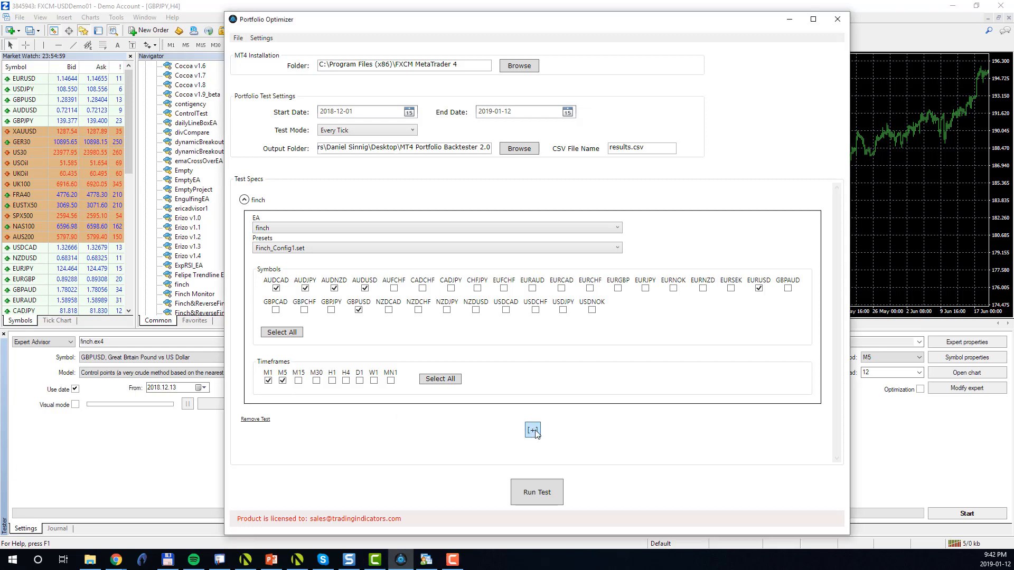
- Add a second test using finch with the Finch_Config2.set preset
click(532, 430)
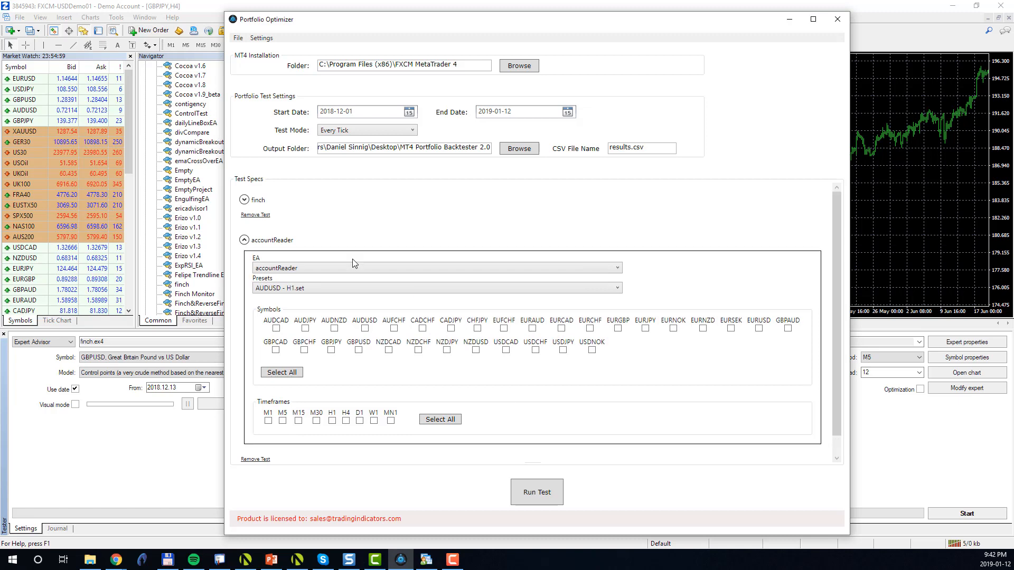
click(244, 200)
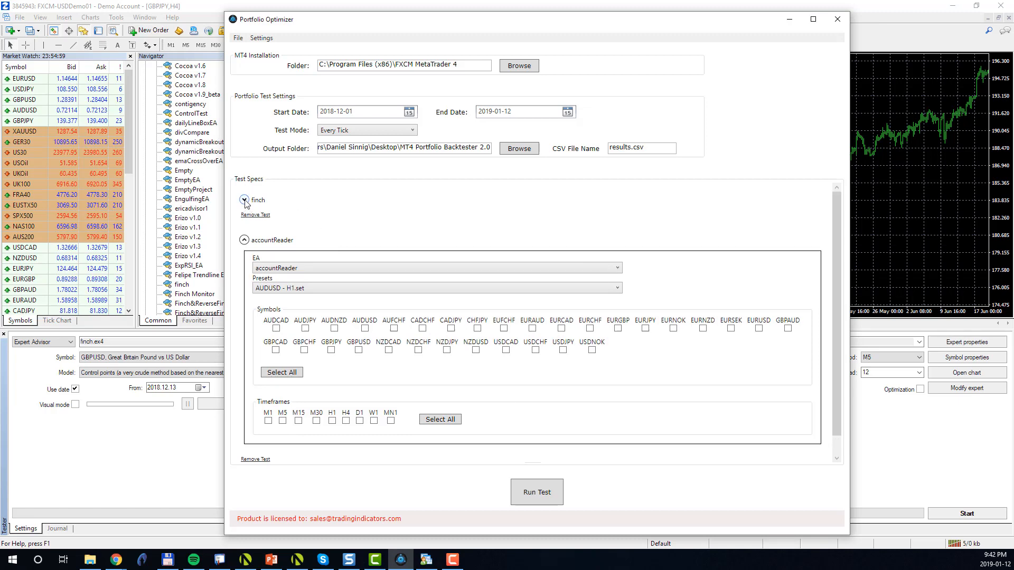
click(244, 200)
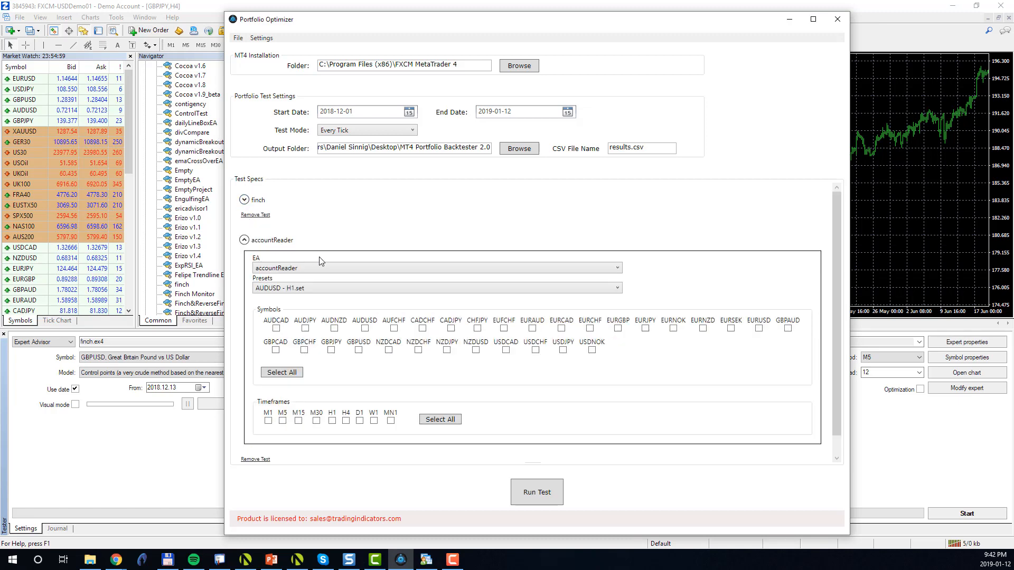
mouse_move(415, 369)
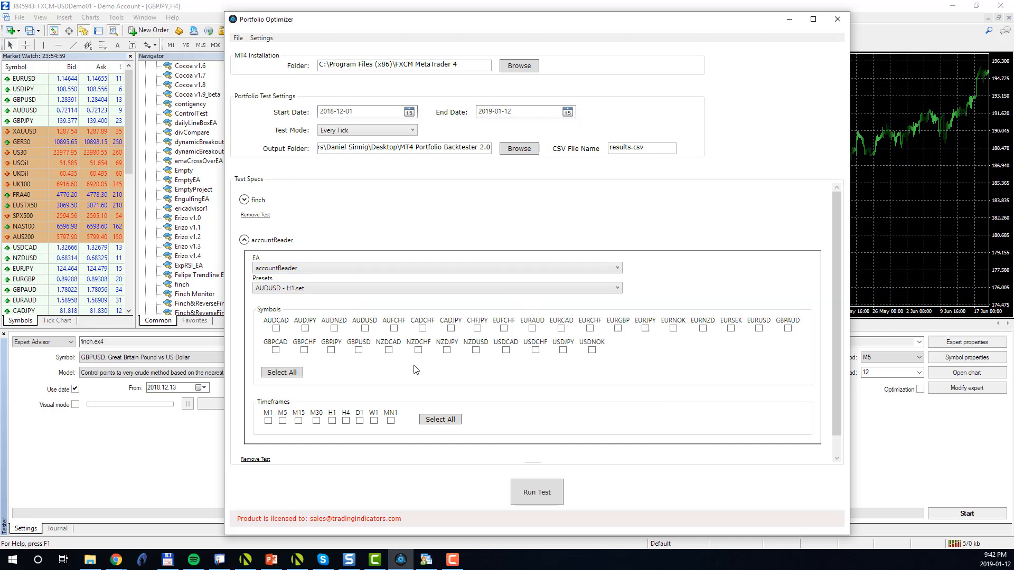
click(437, 268)
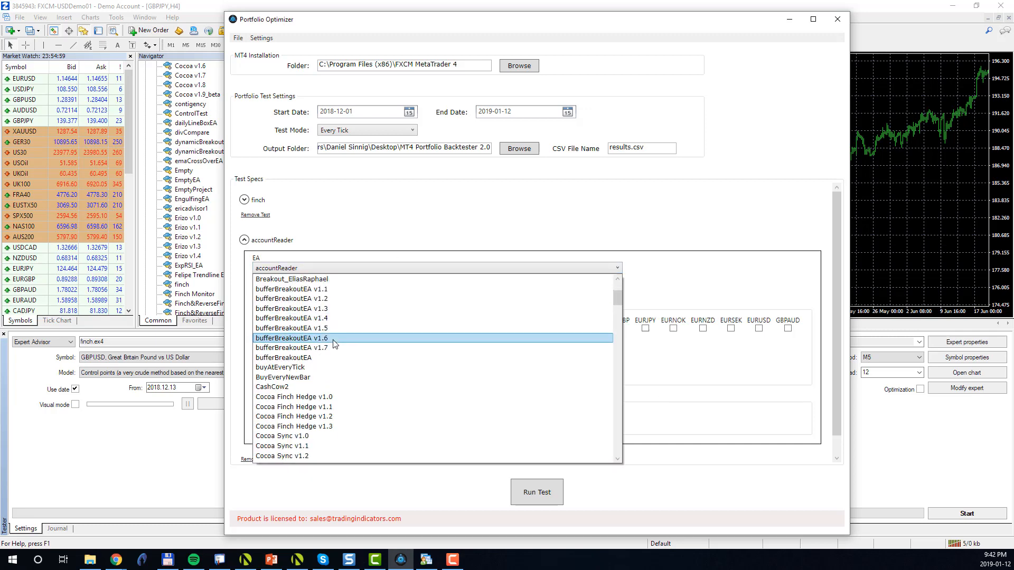
scroll(down, 3)
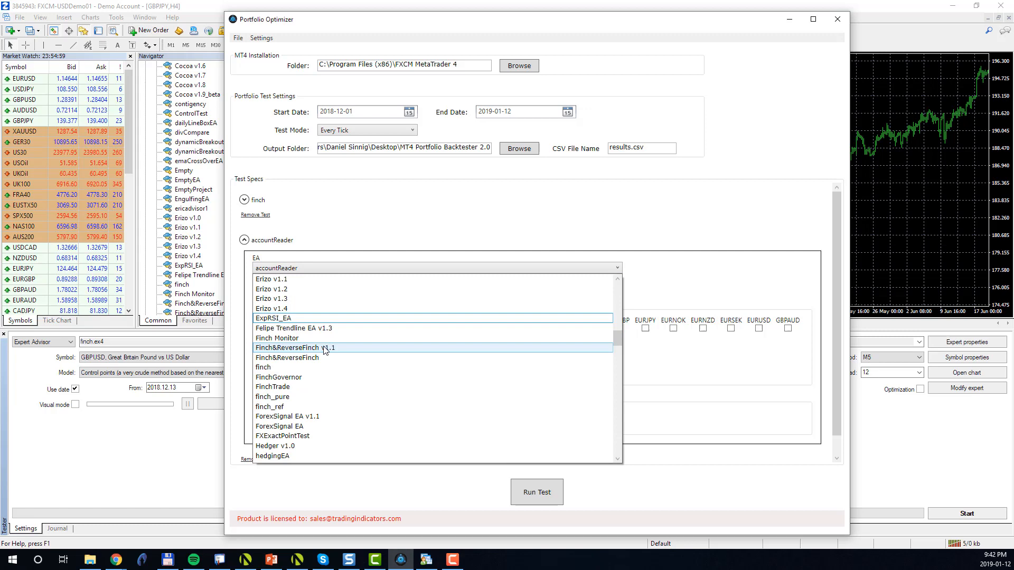
click(263, 366)
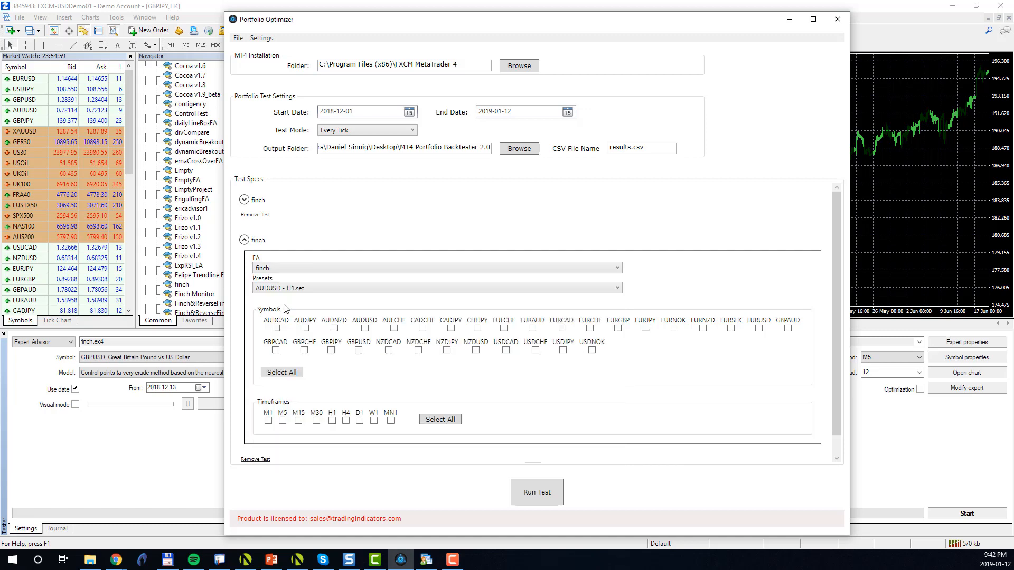
click(437, 288)
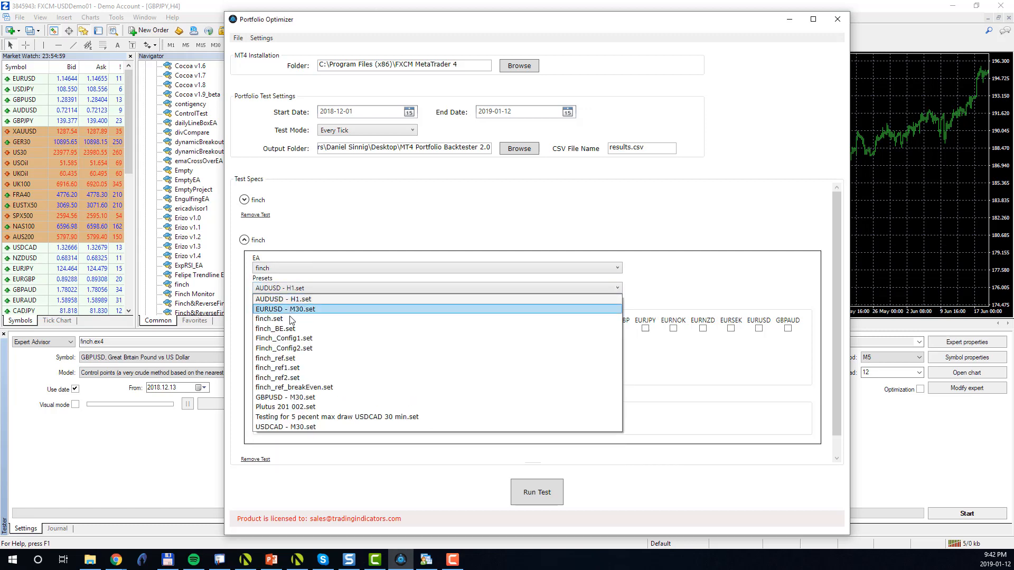
click(283, 348)
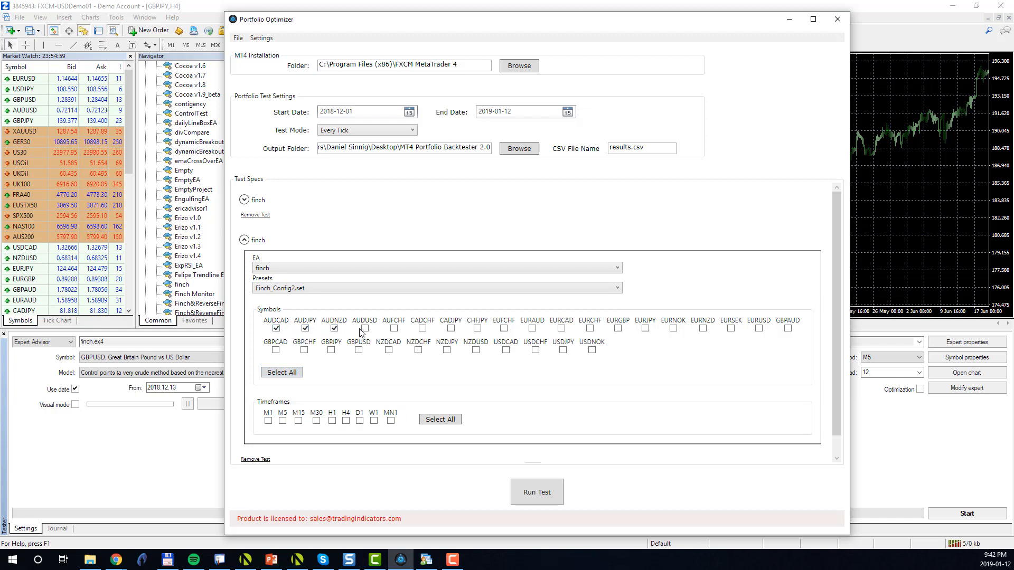
- Tick AUDUSD and NZDCAD and the M1, M5 and M15 timeframes
click(419, 349)
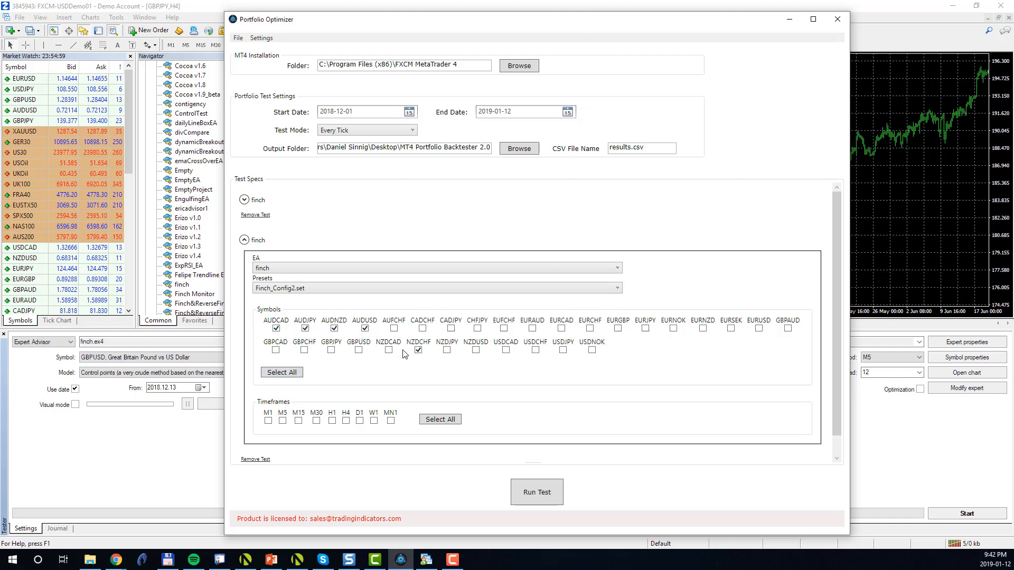
click(389, 350)
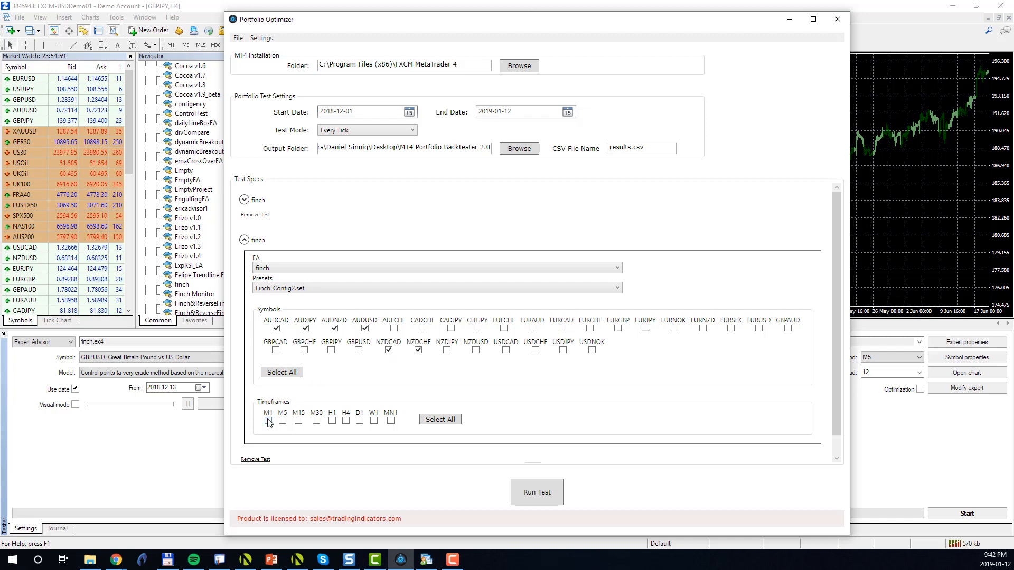
click(268, 420)
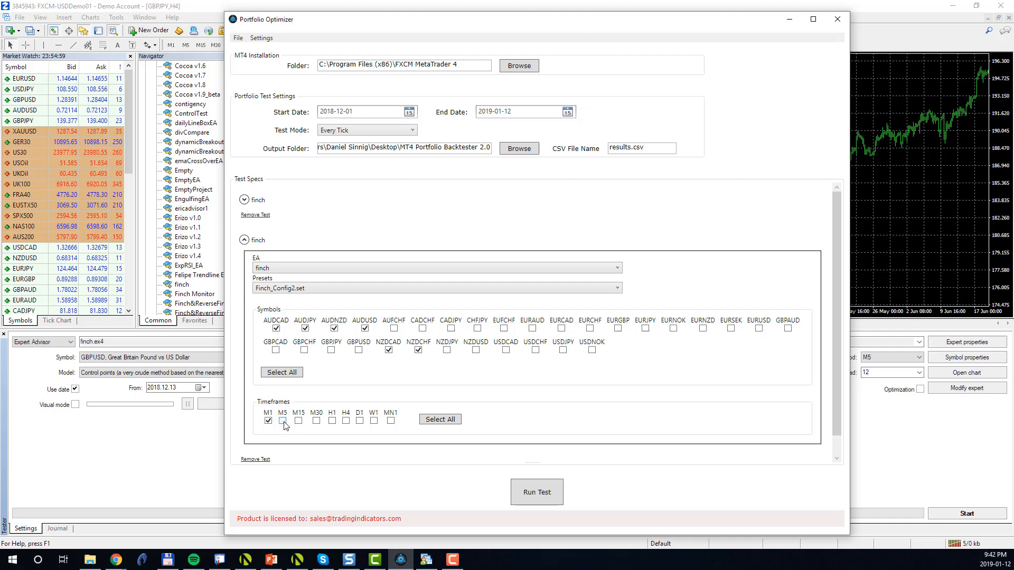
click(282, 421)
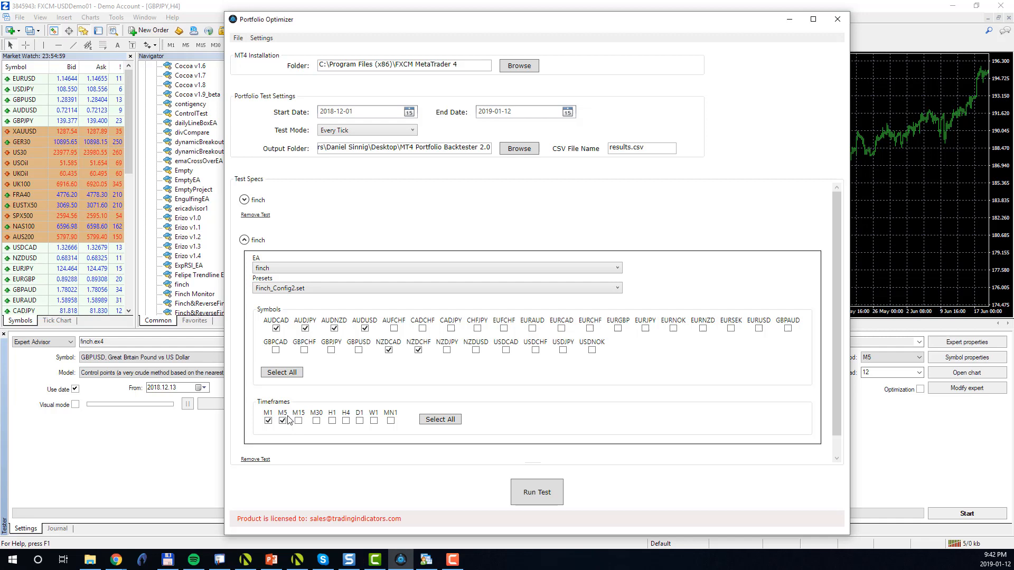
click(298, 421)
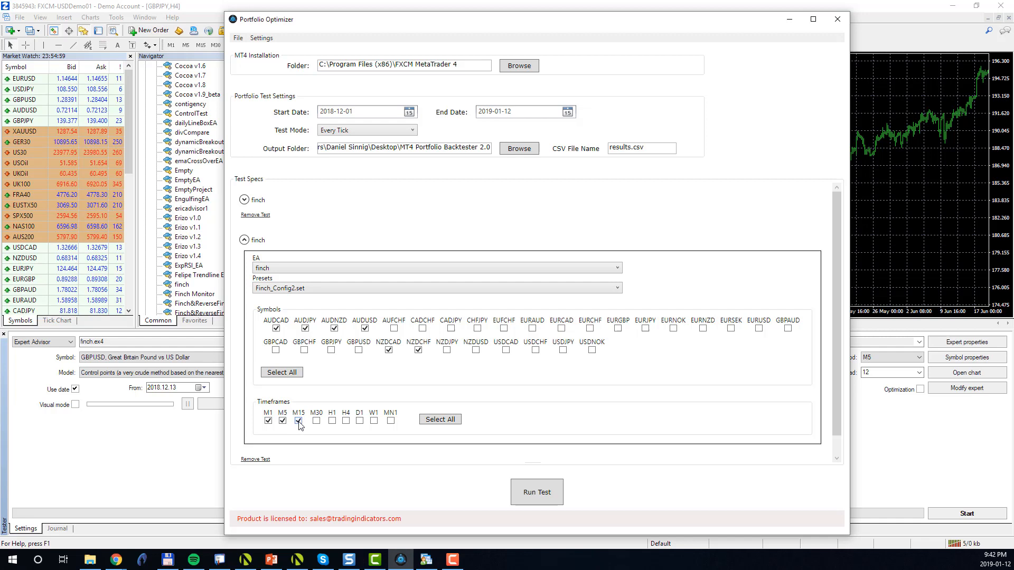
click(298, 421)
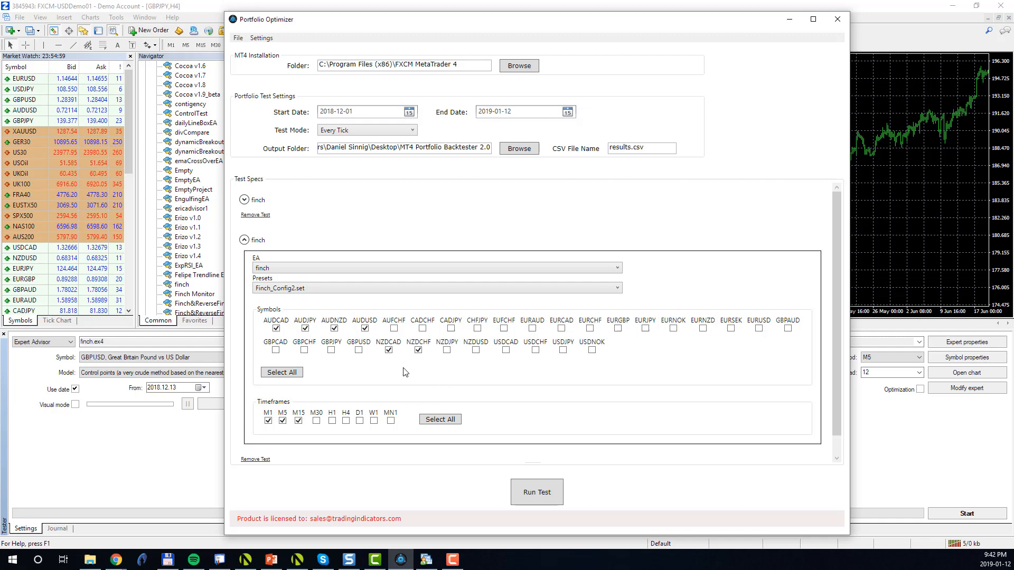
mouse_move(236, 410)
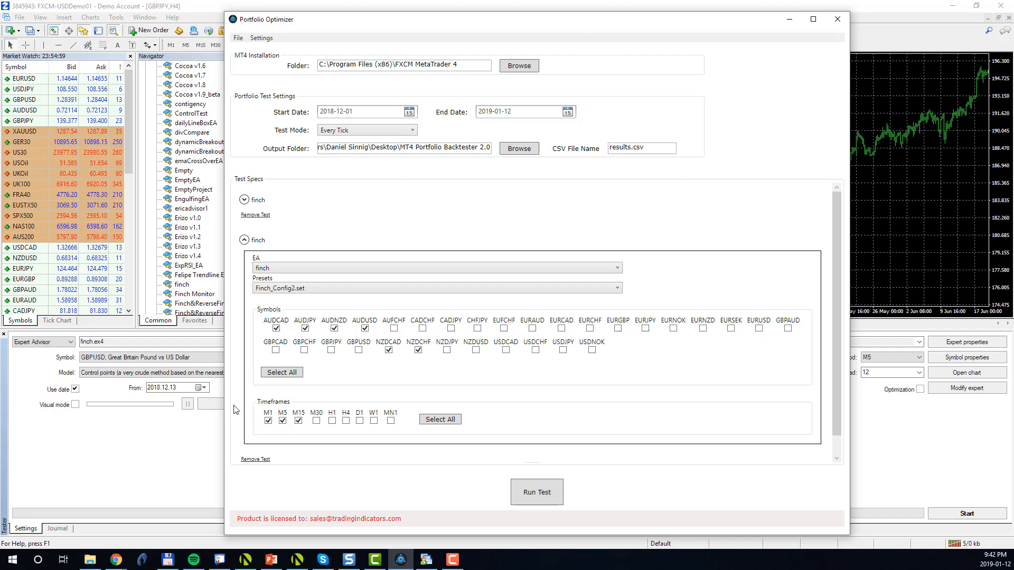
mouse_move(271, 454)
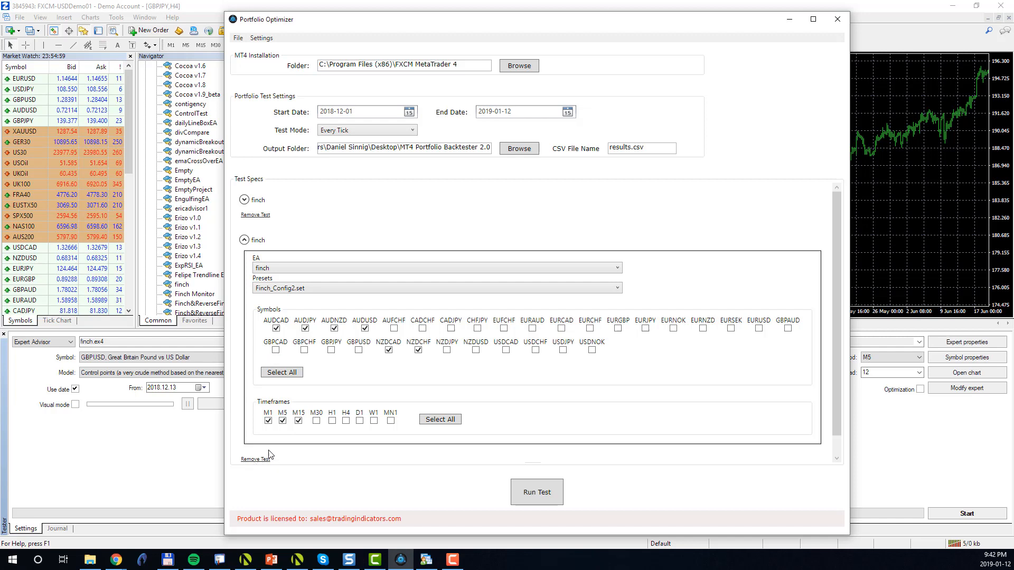
mouse_move(269, 230)
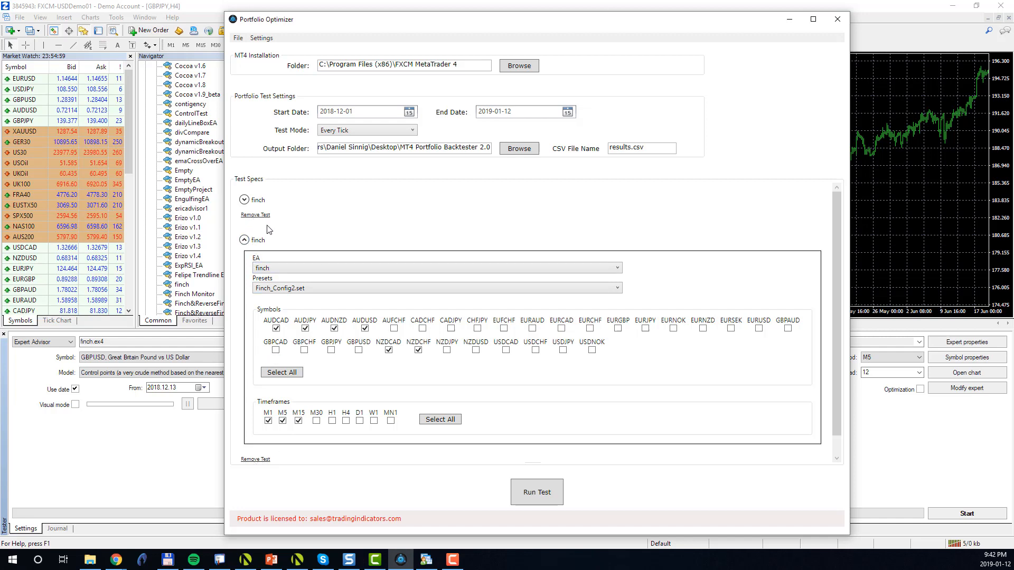
mouse_move(260, 220)
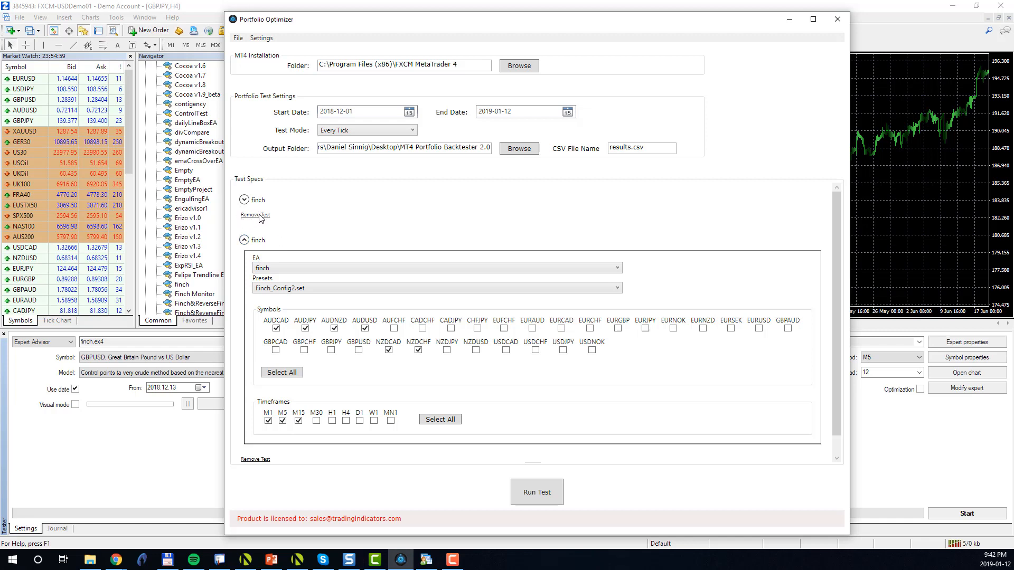
mouse_move(264, 254)
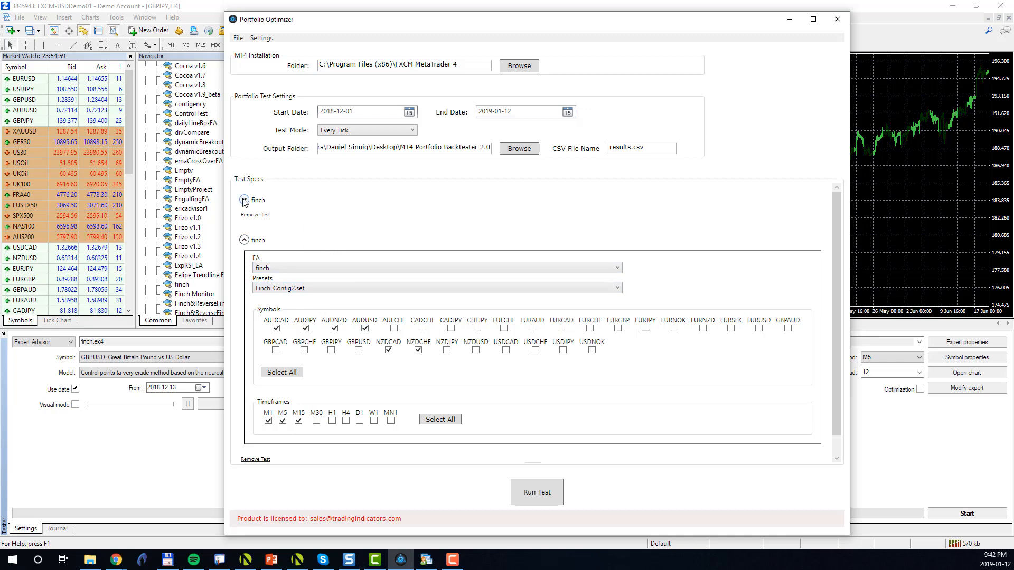
- Expand the first finch test spec to review its settings, then scroll down
click(244, 200)
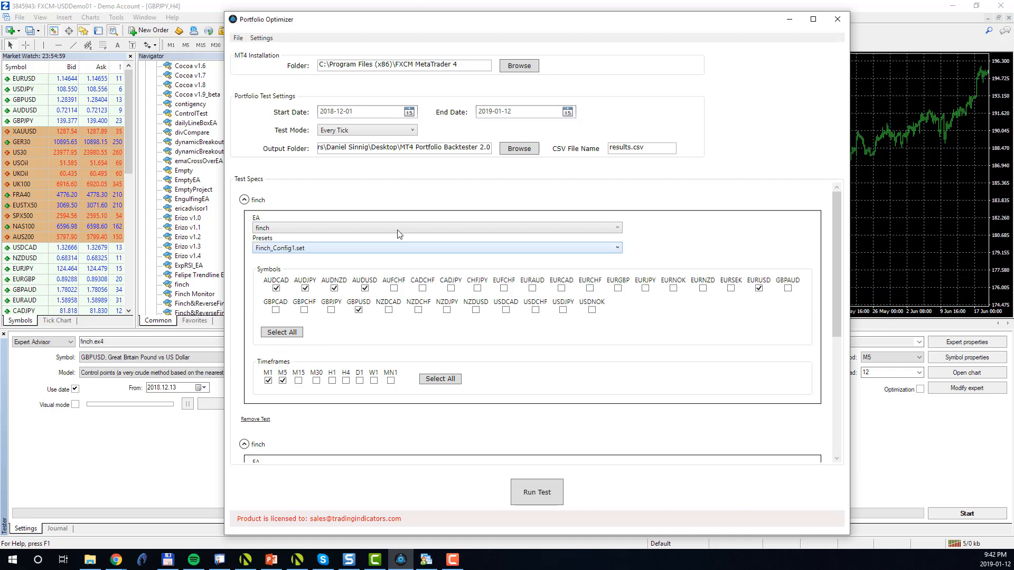
scroll(down, 3)
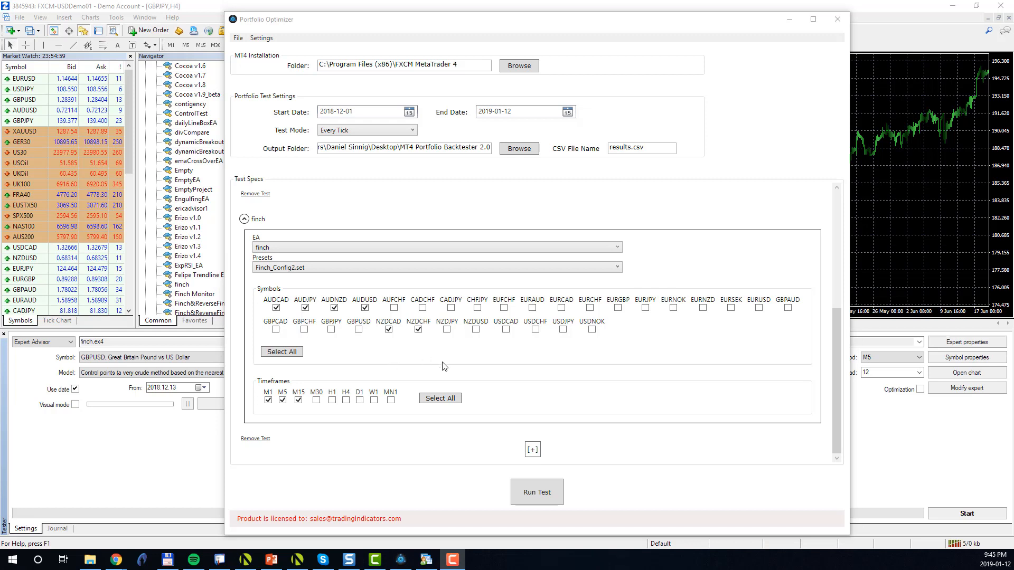
mouse_move(540, 443)
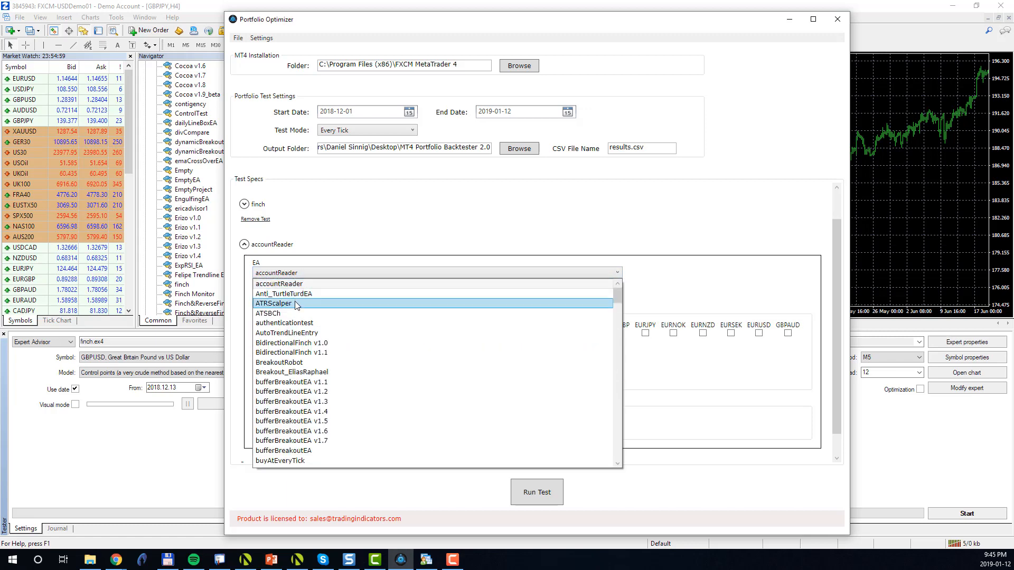
- Give the third test expert advisor ATRScalper and preset 'Testing for 5 pecent max draw USDCAD 30 min.set'
click(273, 303)
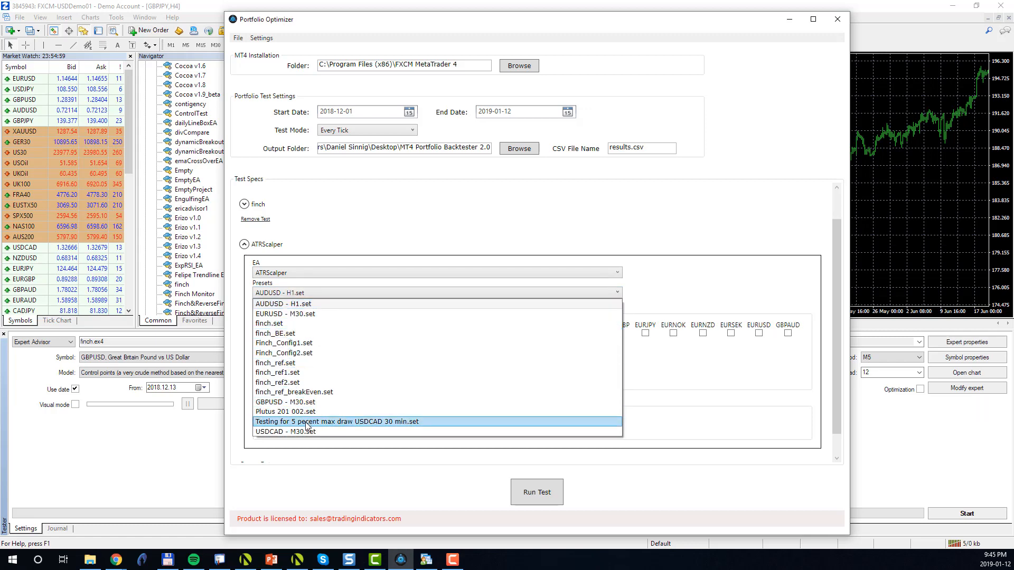
click(337, 422)
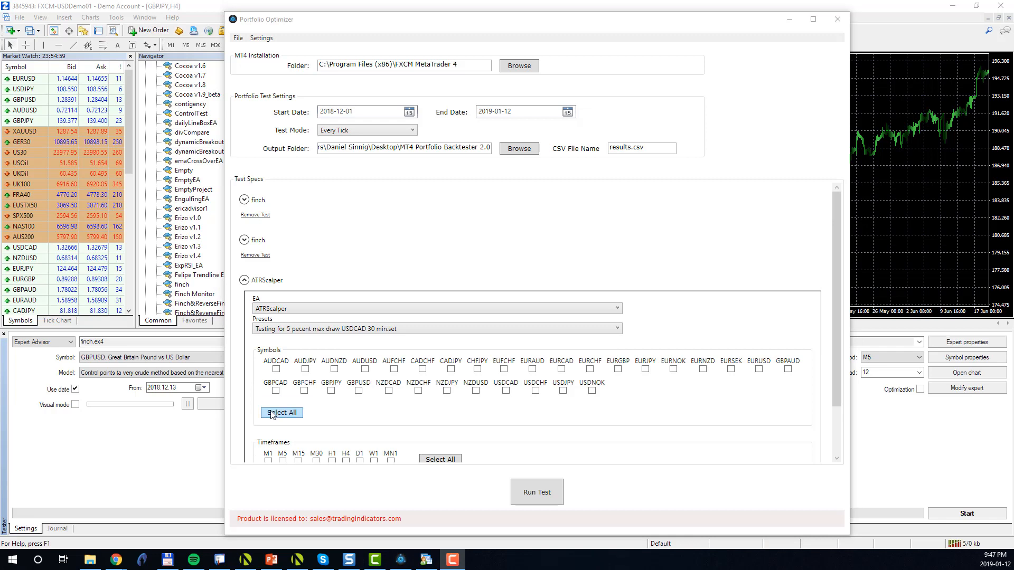
mouse_move(371, 429)
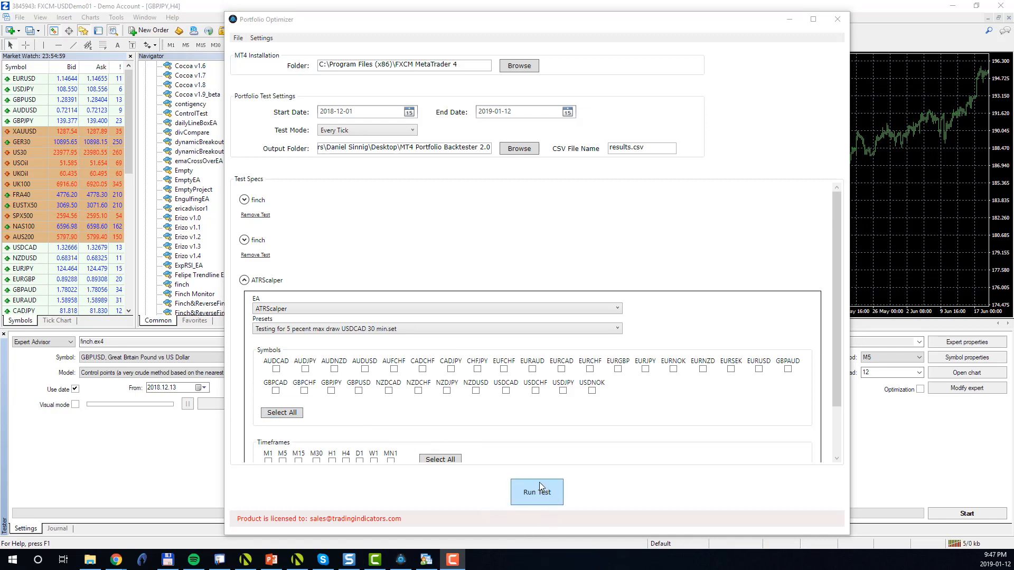
mouse_move(563, 540)
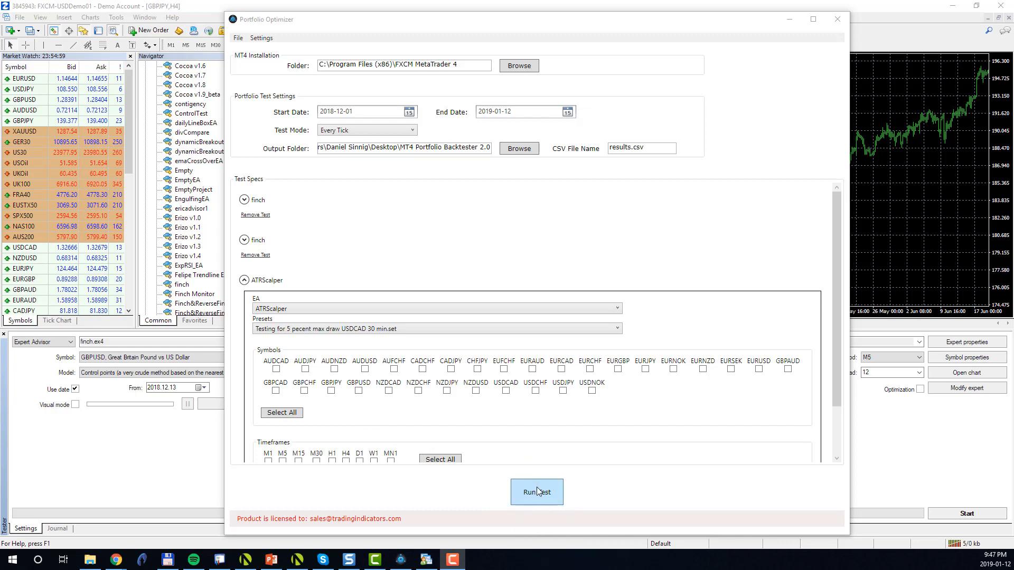
- Try running the test, clear the no-symbol warning, and include GBPCAD in the symbols
click(536, 492)
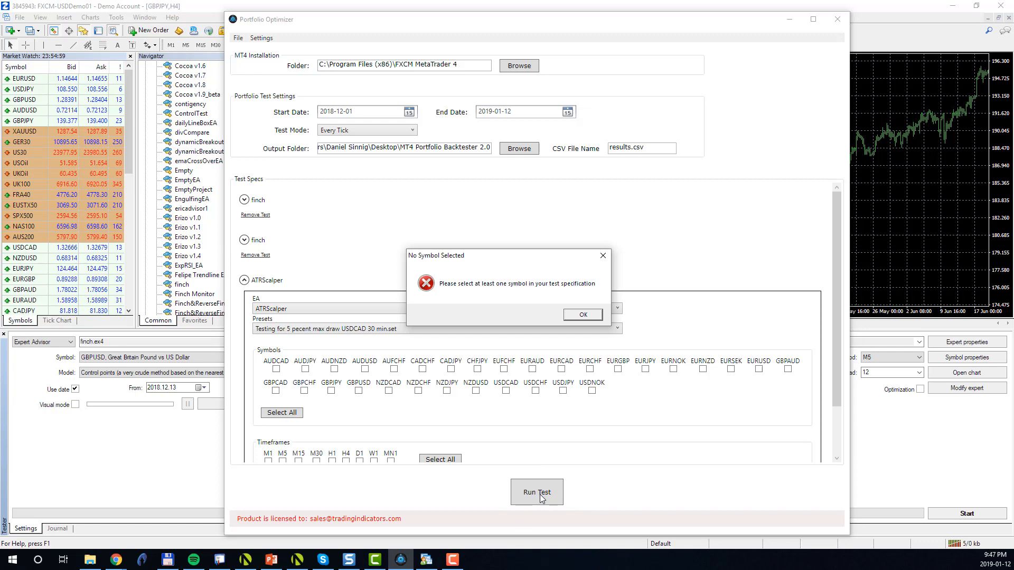
mouse_move(484, 277)
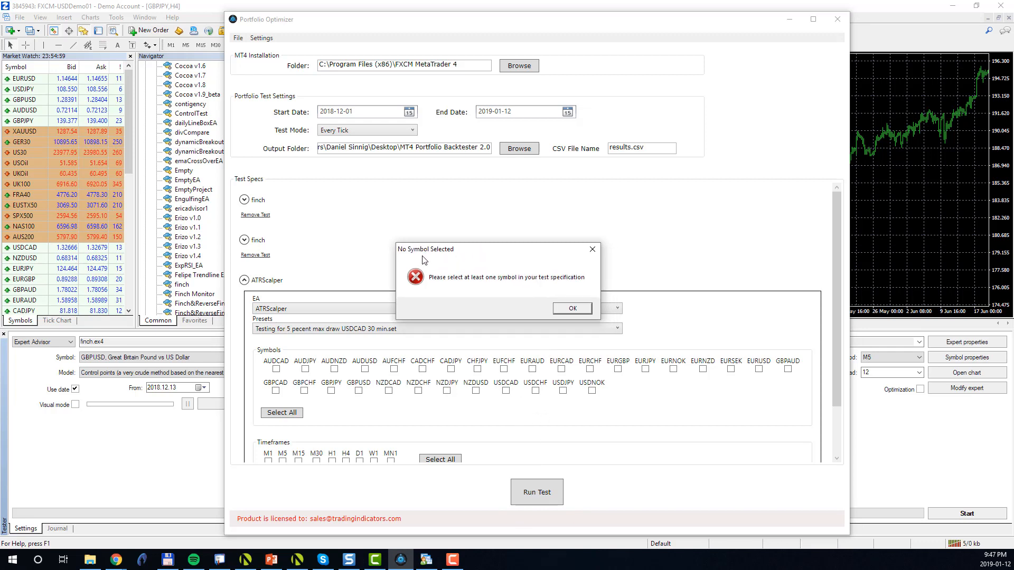
mouse_move(474, 297)
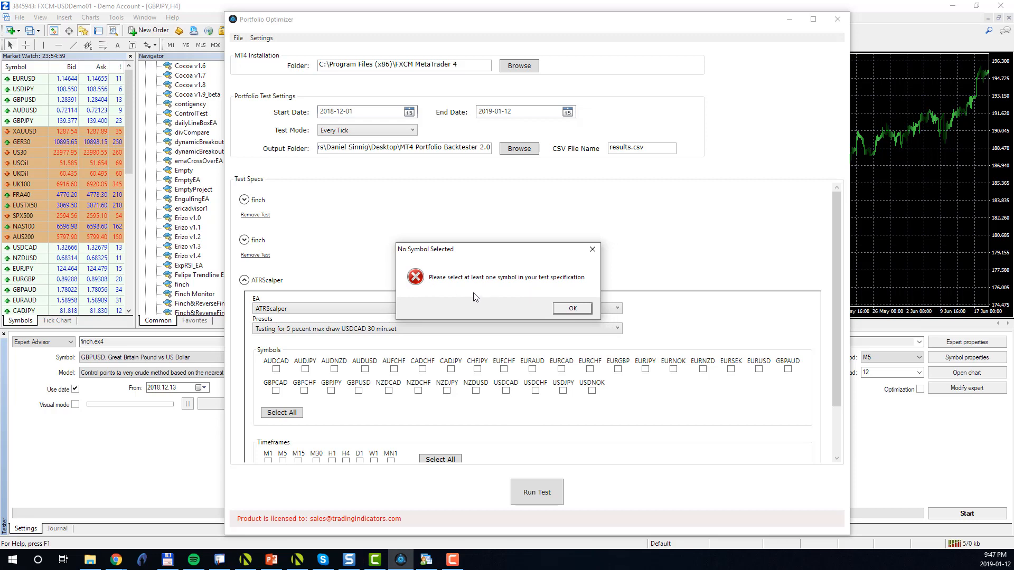
click(571, 309)
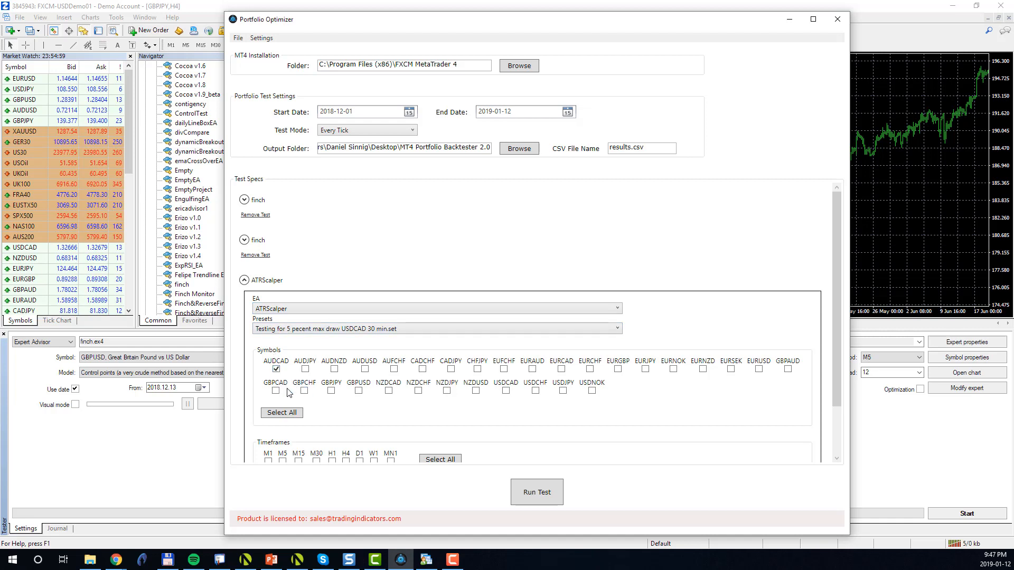
click(276, 391)
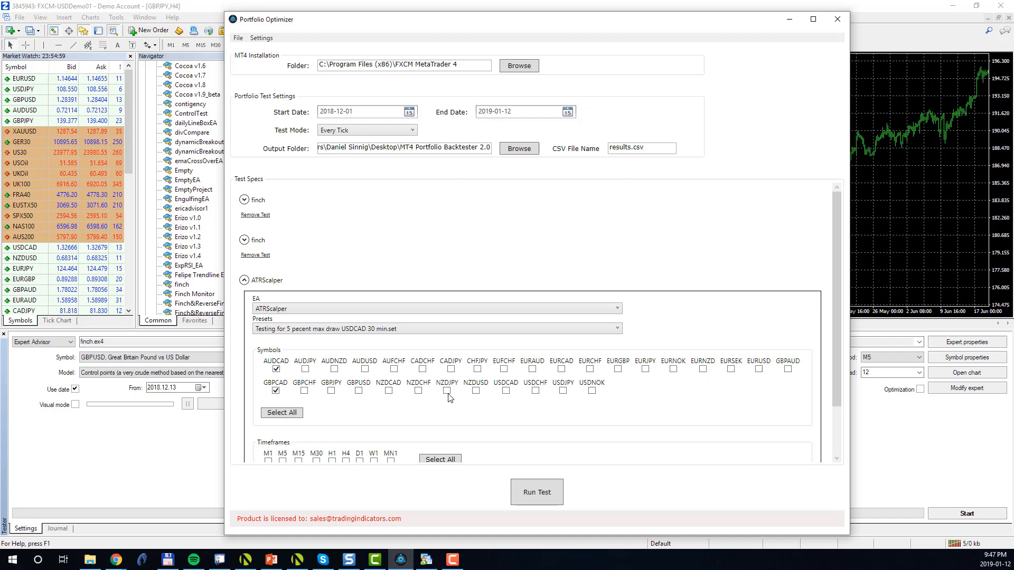
- Retry, clear the missing-timeframe warning, add M1 to ATRScalper, and run the test
click(536, 492)
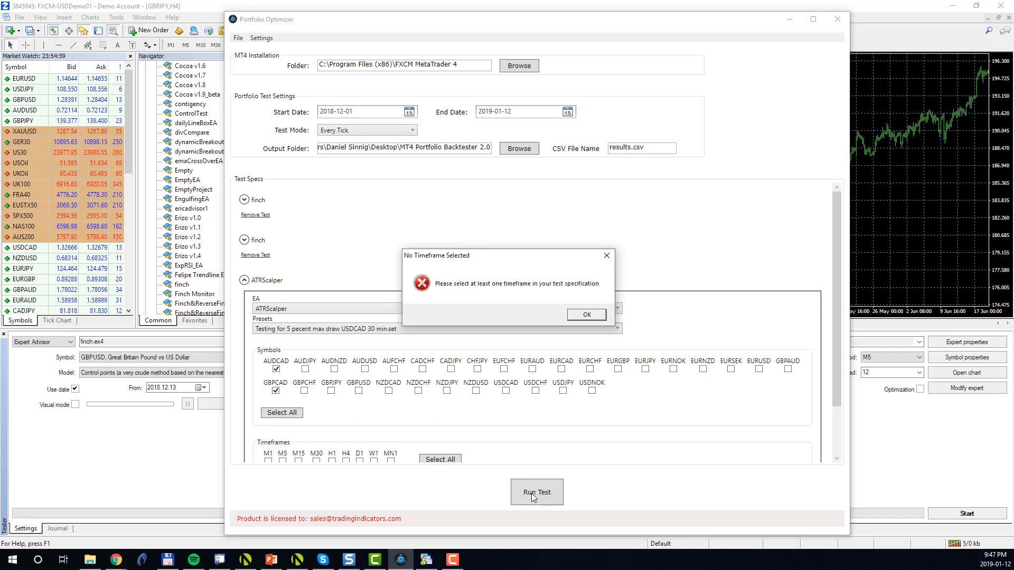
mouse_move(563, 324)
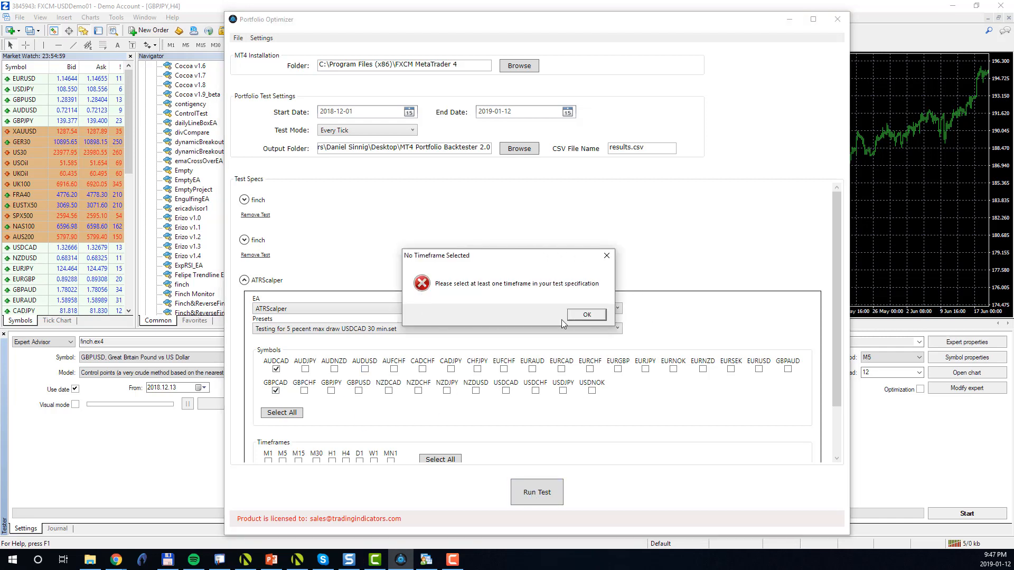
mouse_move(472, 293)
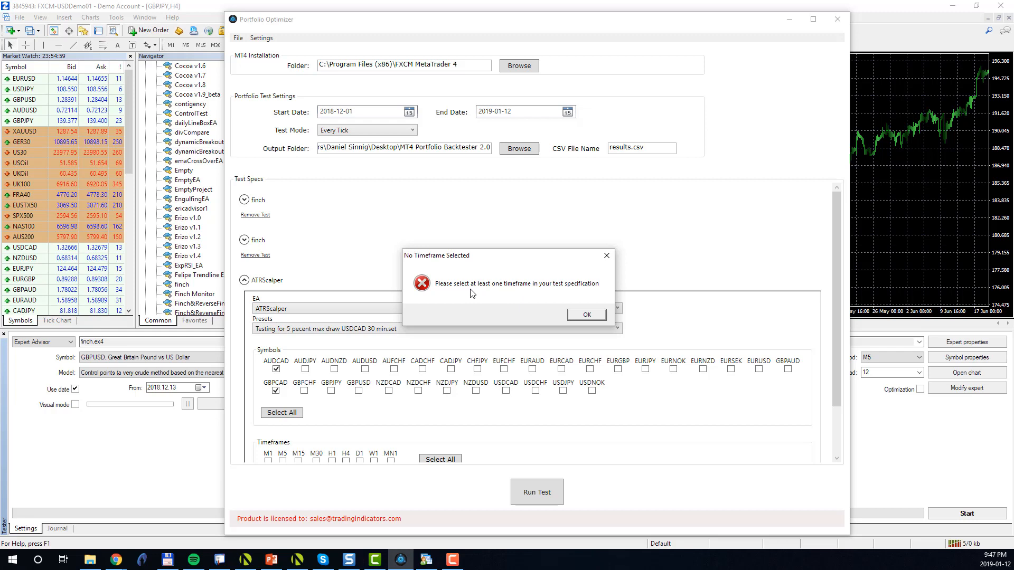
mouse_move(542, 283)
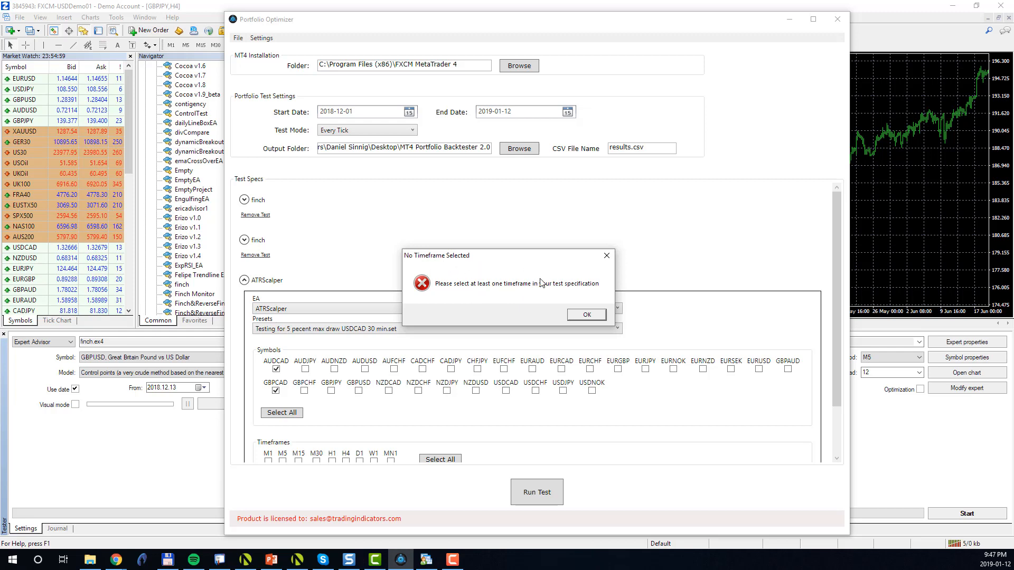
click(585, 315)
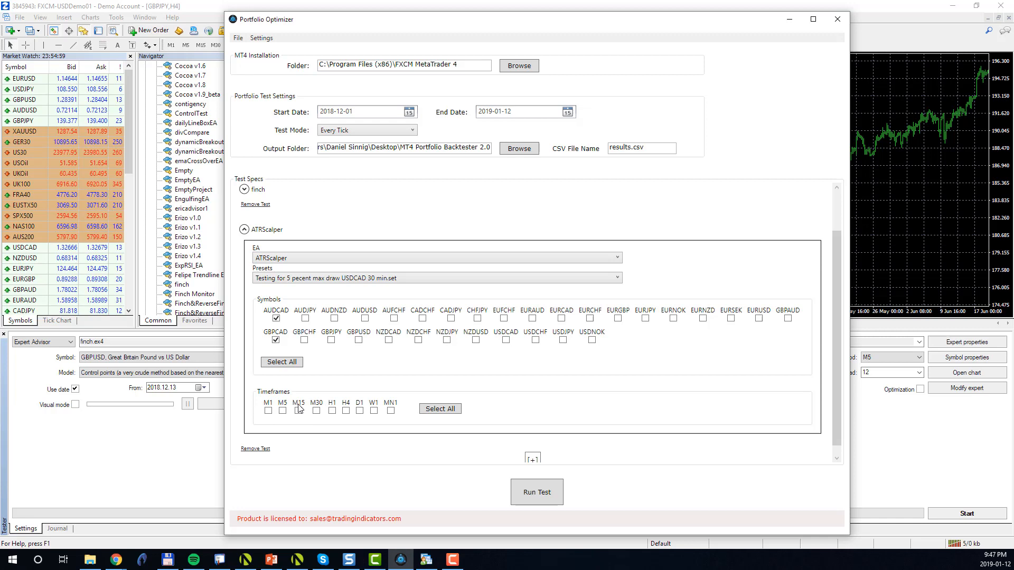
click(268, 411)
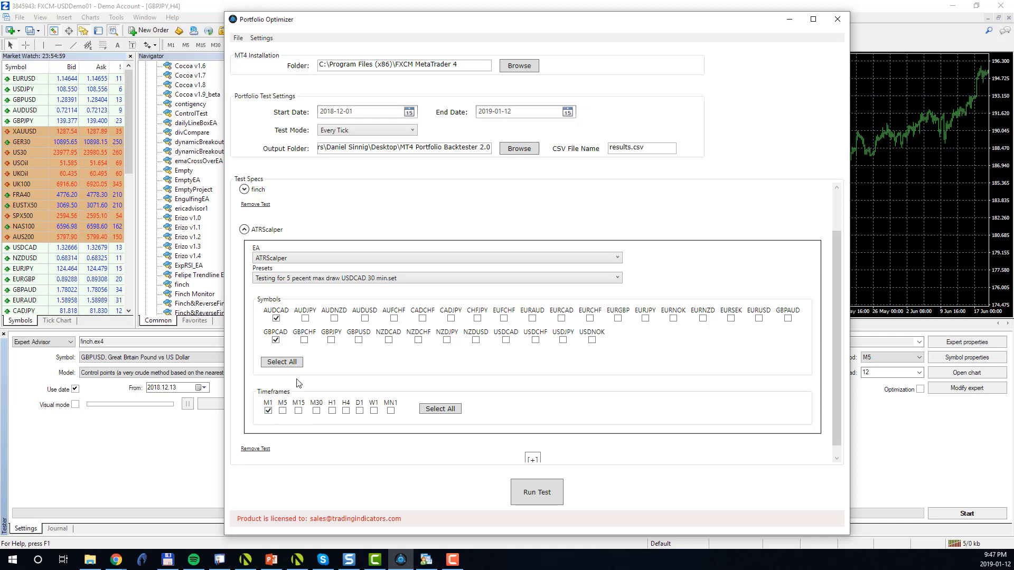
mouse_move(537, 493)
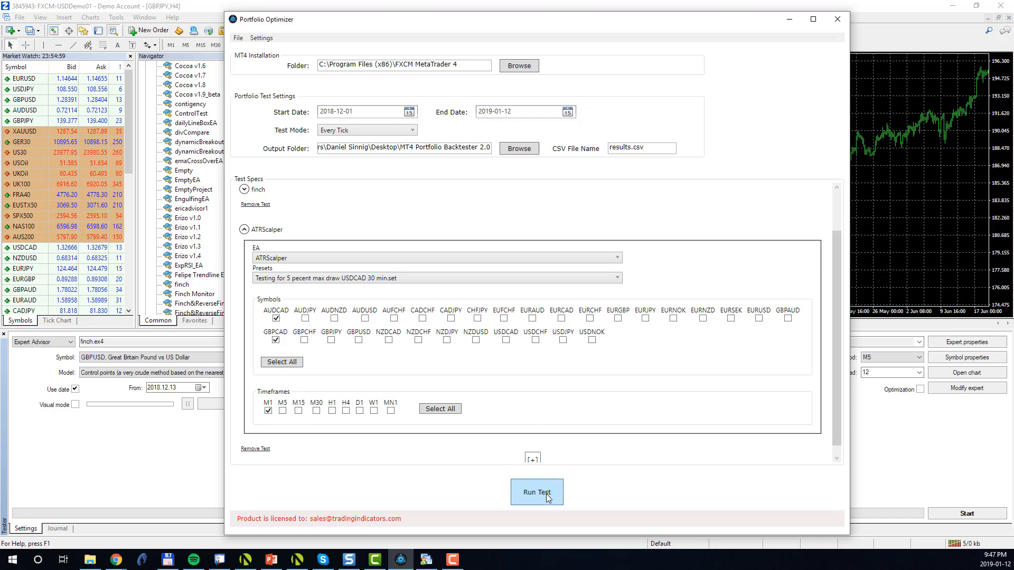
click(537, 492)
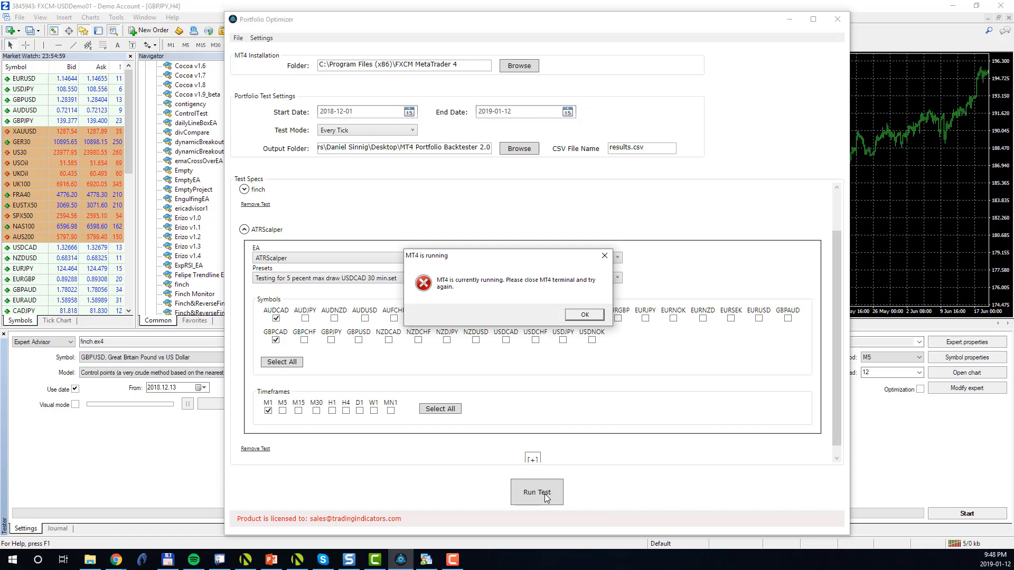
mouse_move(478, 354)
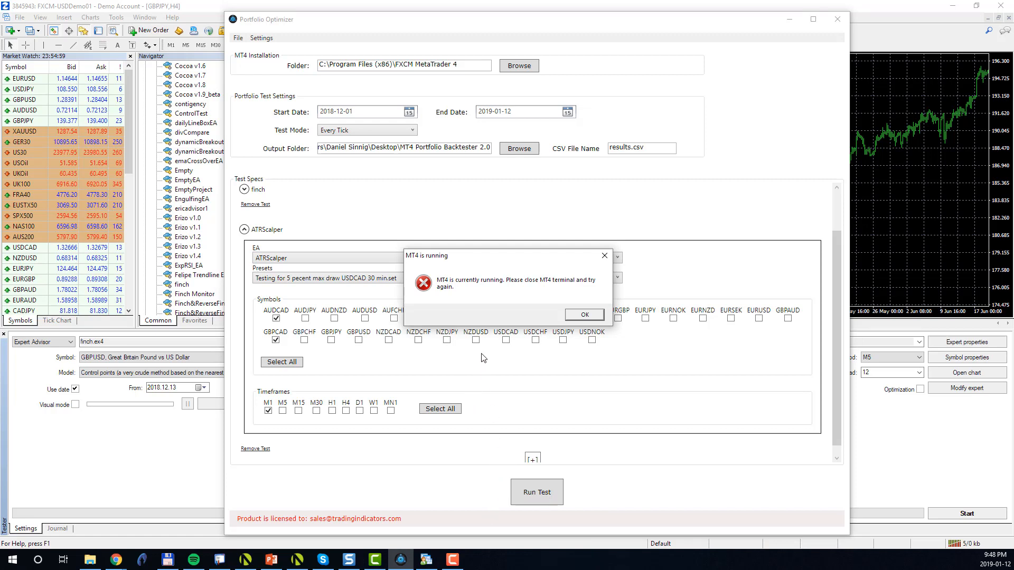
mouse_move(439, 271)
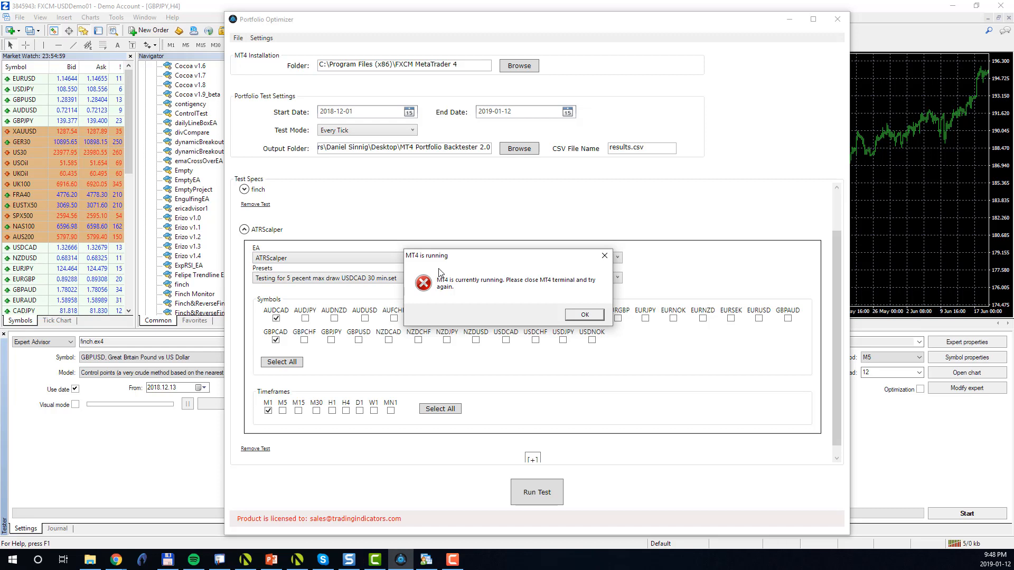
mouse_move(129, 21)
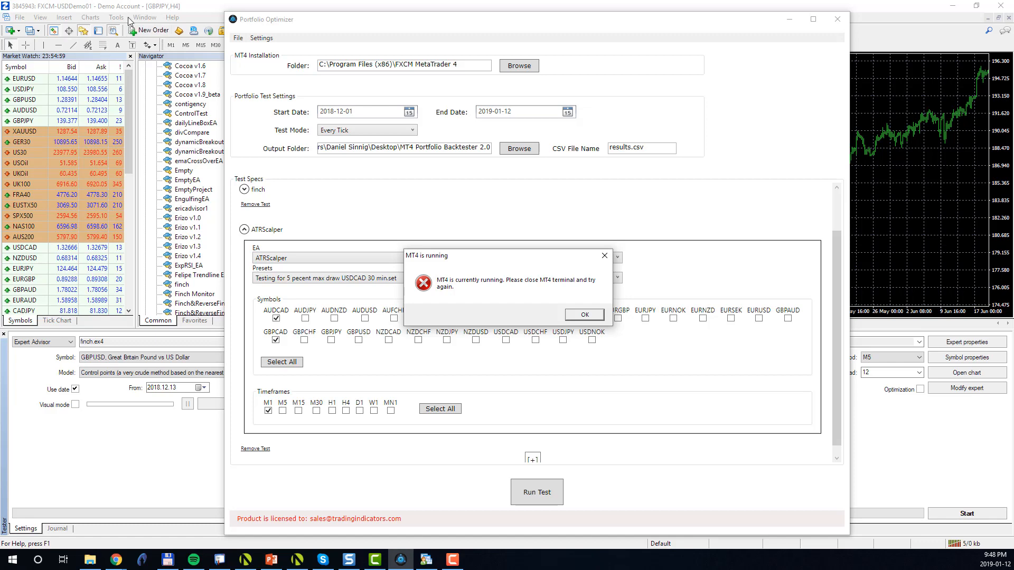
- Dismiss the 'MT4 is running' warning and close the MetaTrader 4 terminal
click(582, 315)
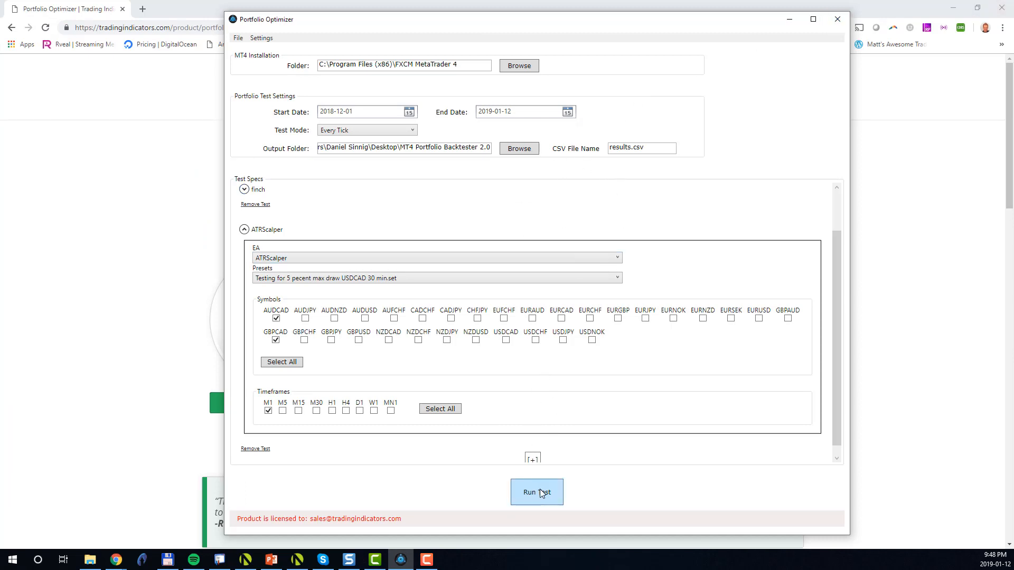
- Start the 32-test run, beginning with finch Finch_Config1.set on AUDCAD M1
click(537, 492)
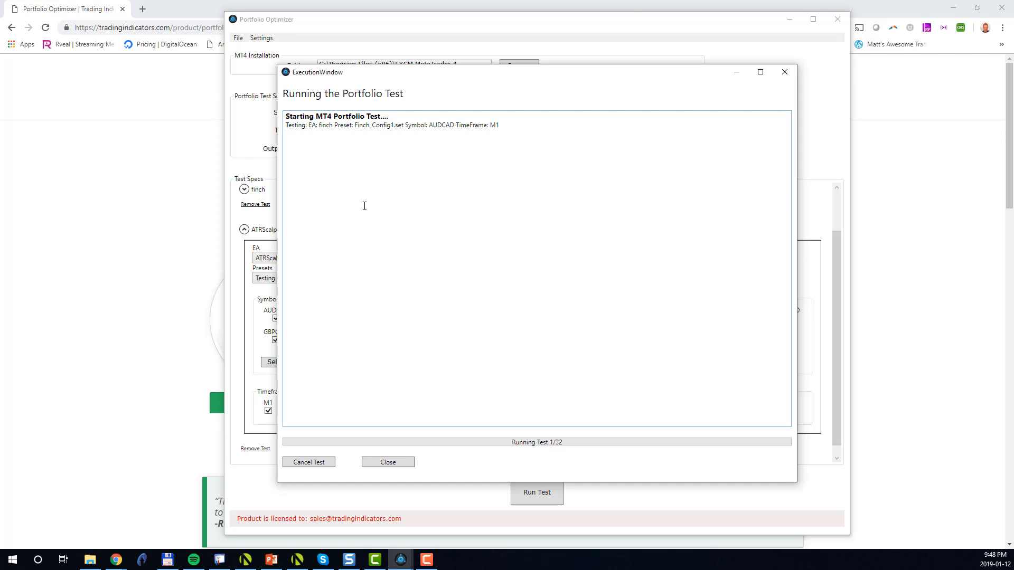
mouse_move(406, 277)
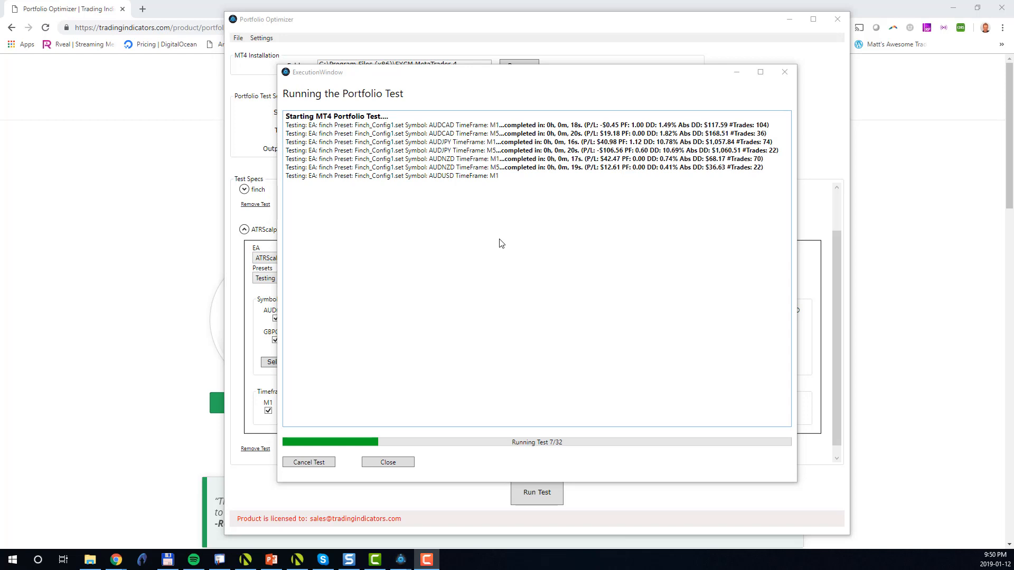
mouse_move(405, 160)
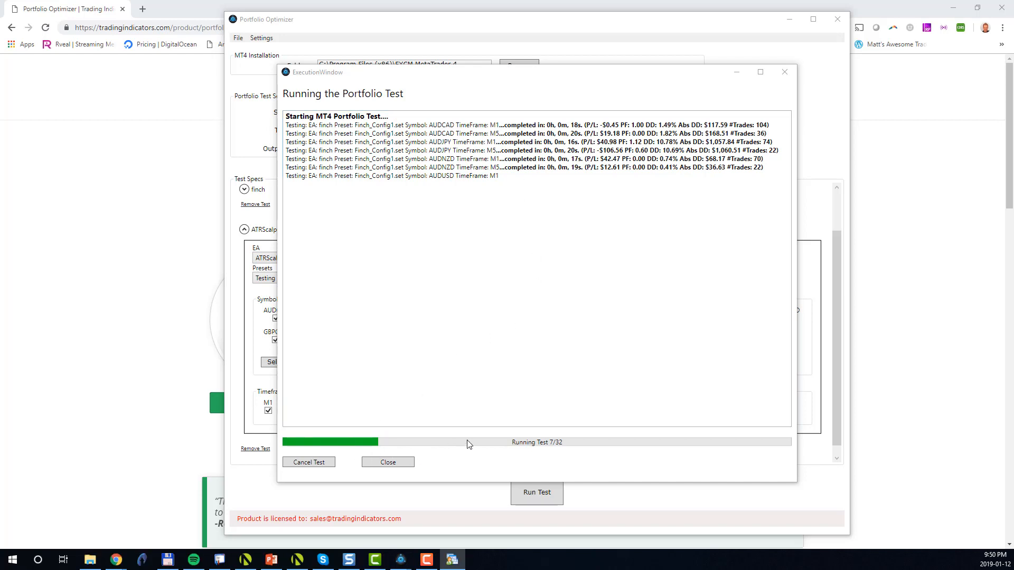
mouse_move(551, 441)
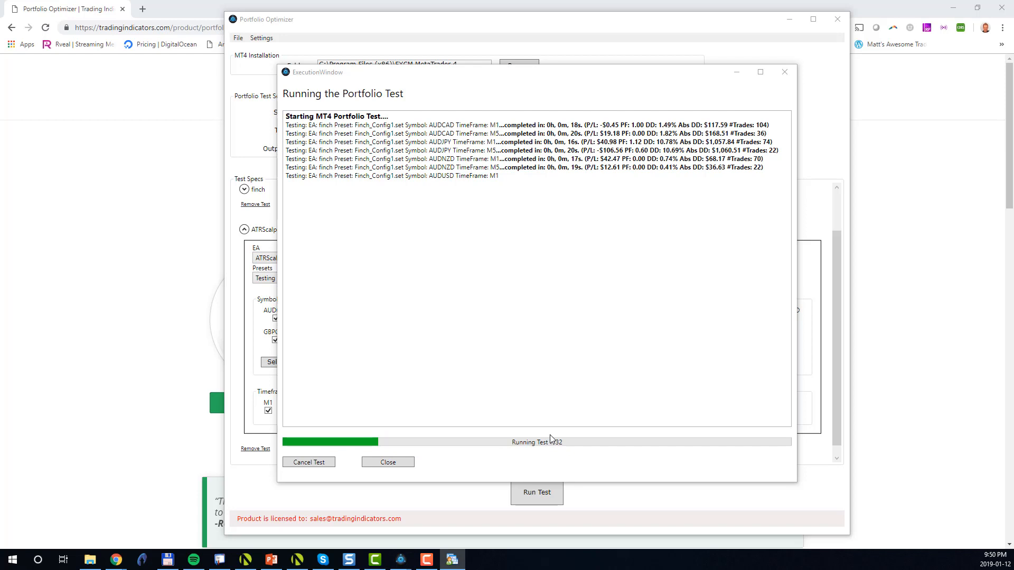
mouse_move(550, 444)
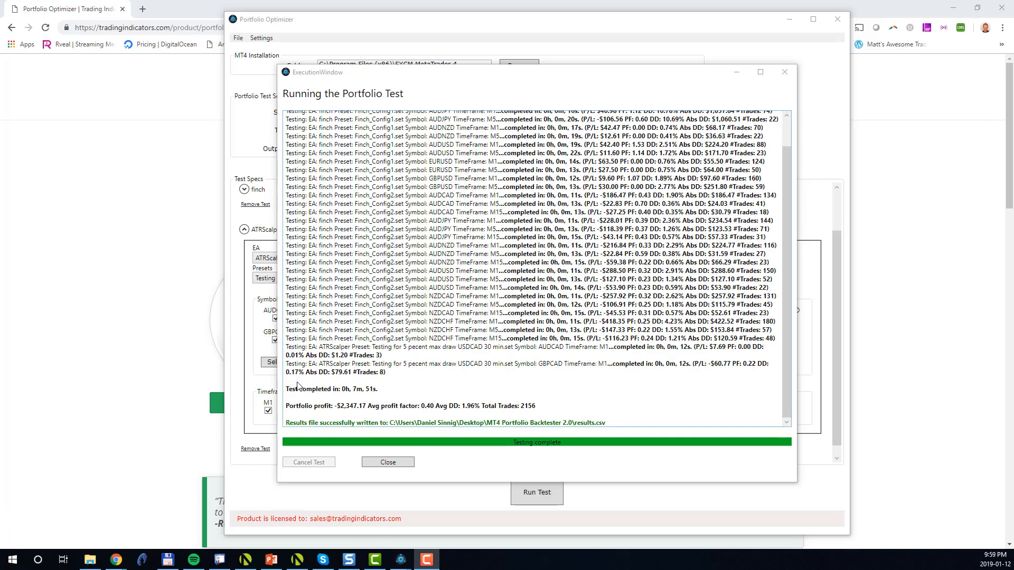
mouse_move(311, 433)
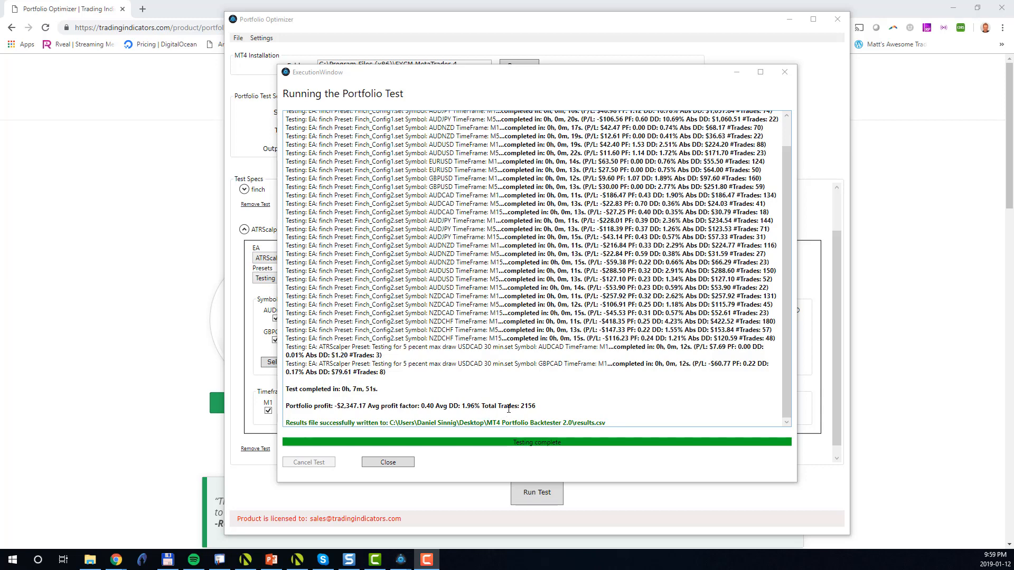
mouse_move(334, 417)
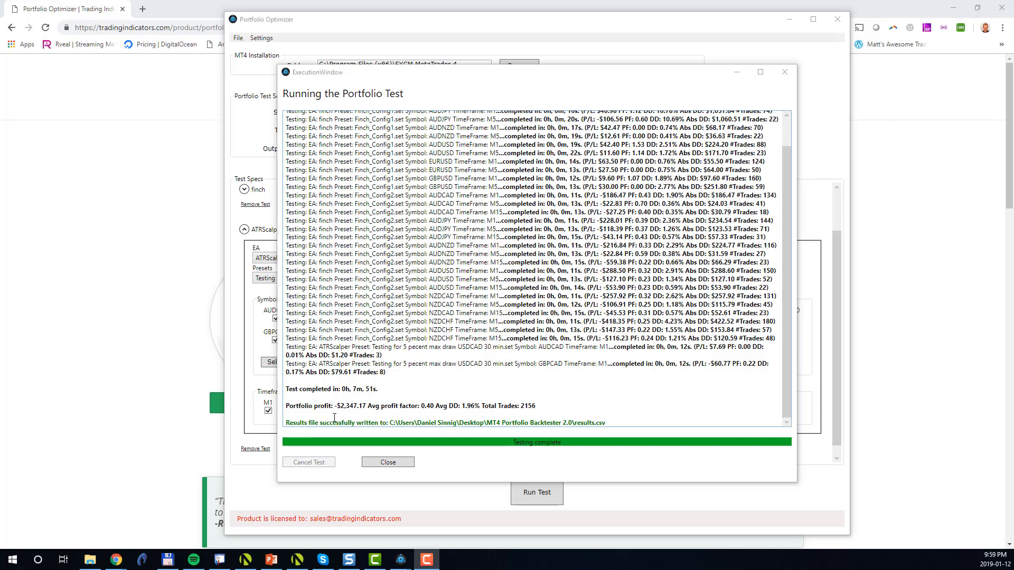
mouse_move(509, 435)
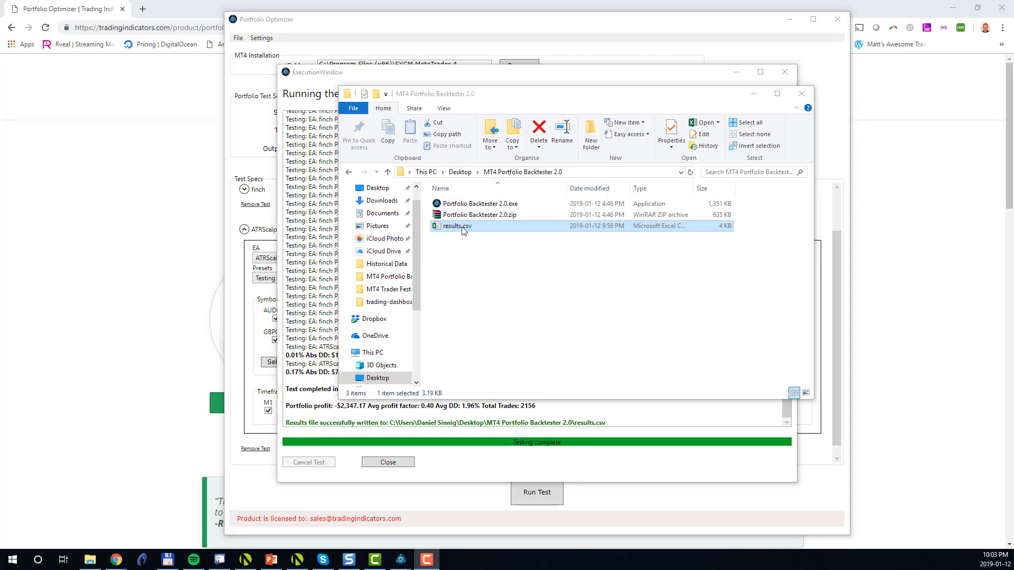
- Open results.csv from Desktop > MT4 Portfolio Backtester 2.0 in Excel
double_click(456, 225)
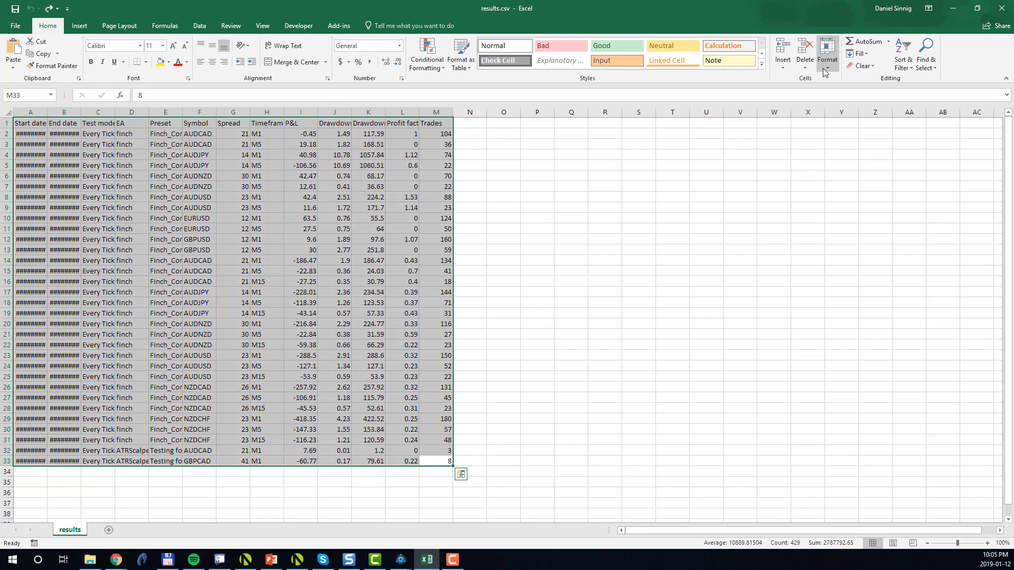
- Auto-fit all results columns, bold the header row, and turn on column filters
click(827, 54)
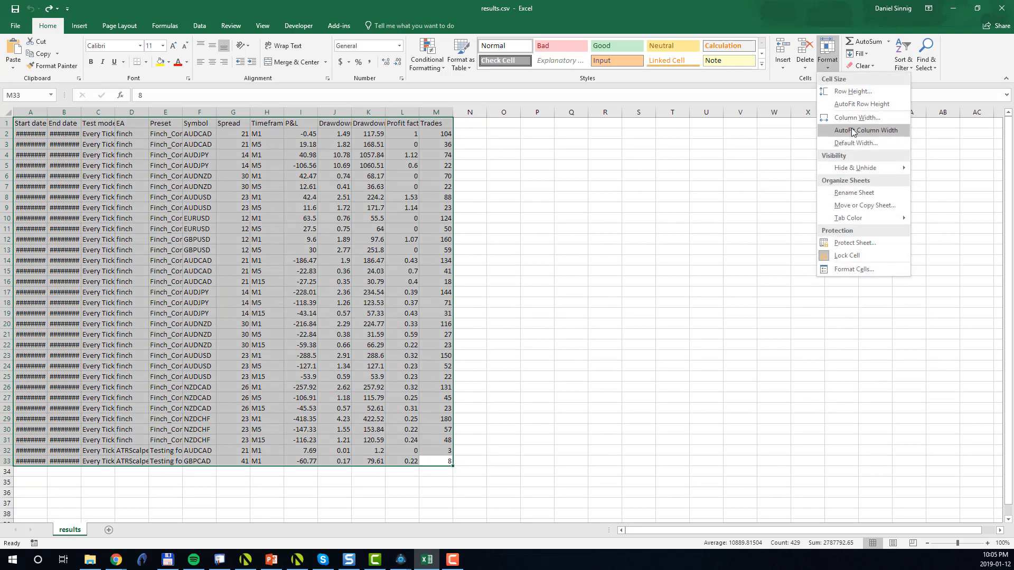
click(864, 130)
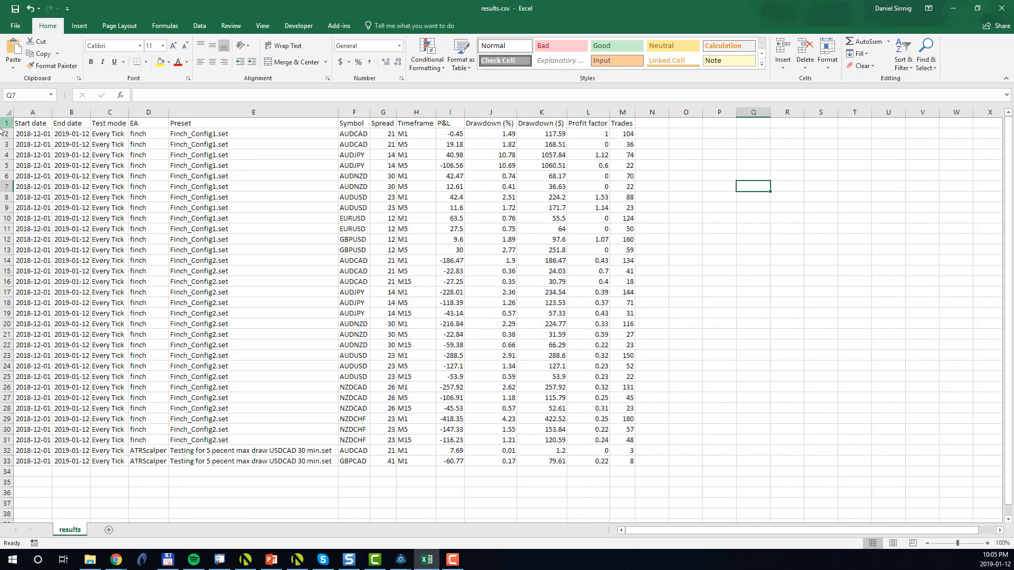
click(6, 123)
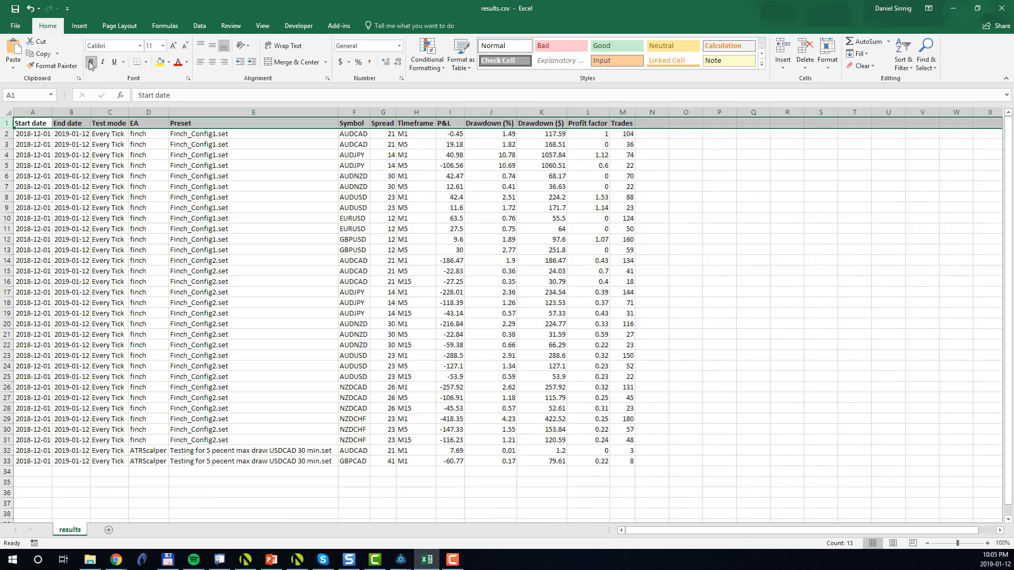
click(903, 52)
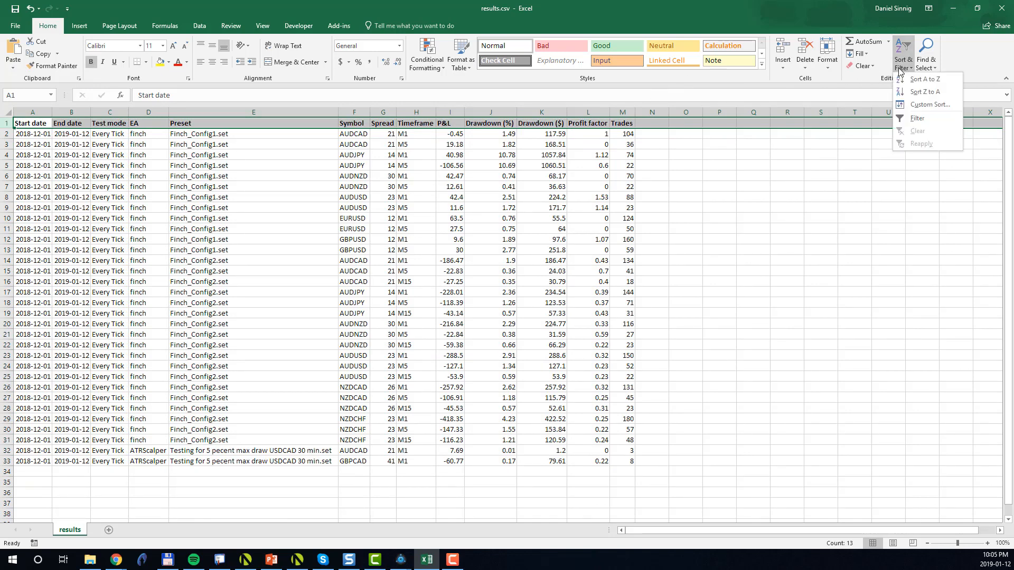
click(916, 118)
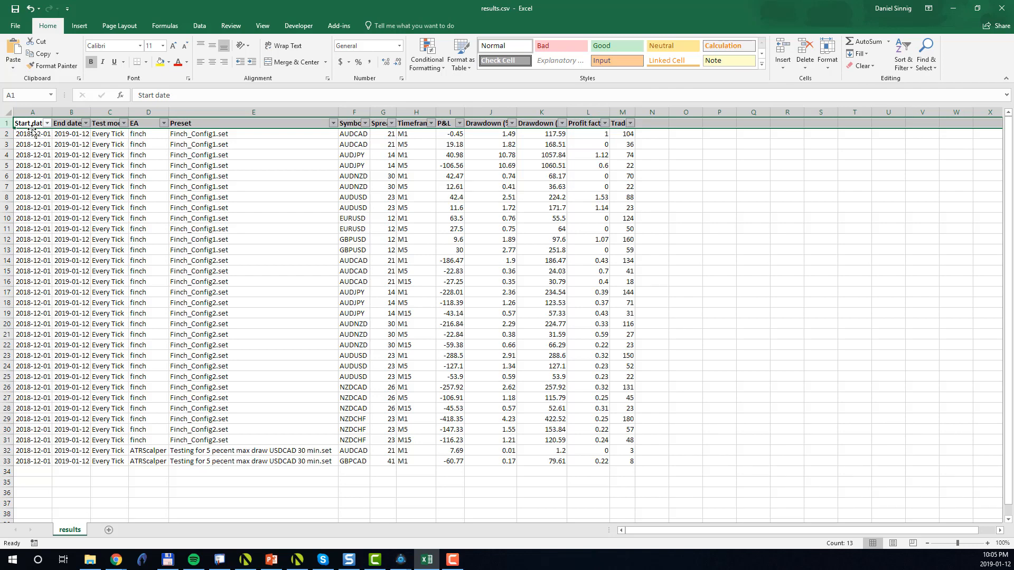
mouse_move(52, 406)
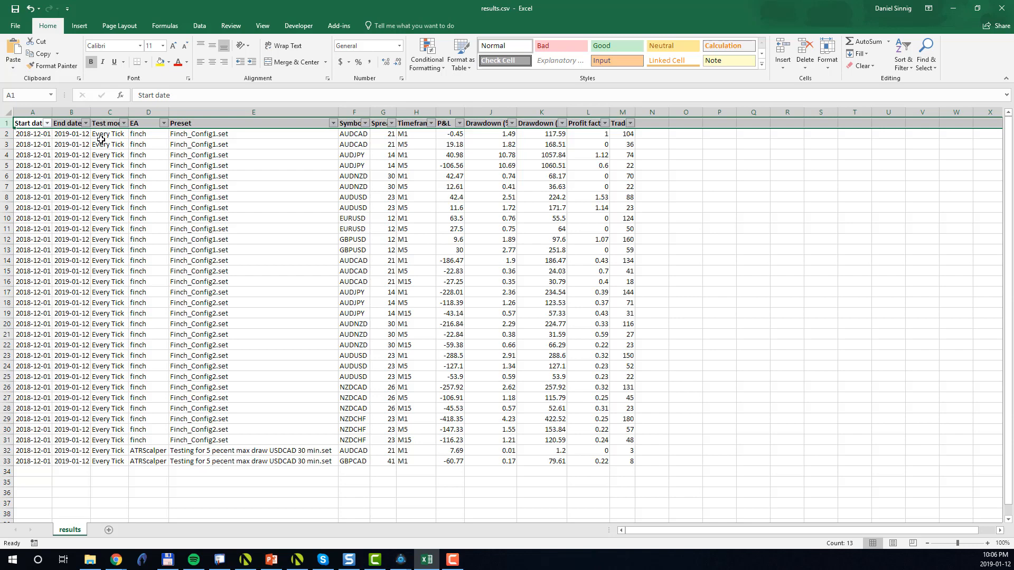
mouse_move(141, 130)
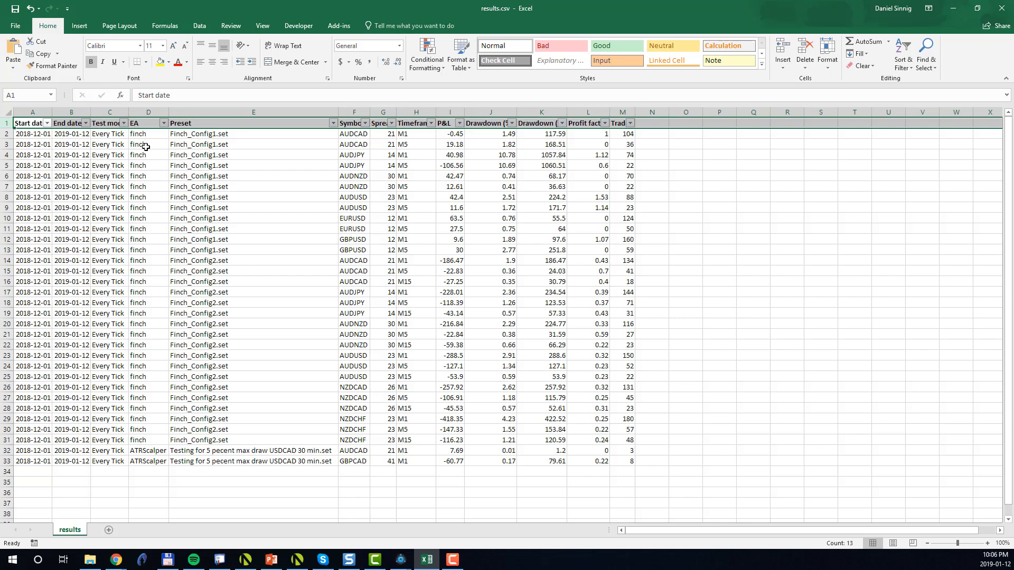
click(148, 134)
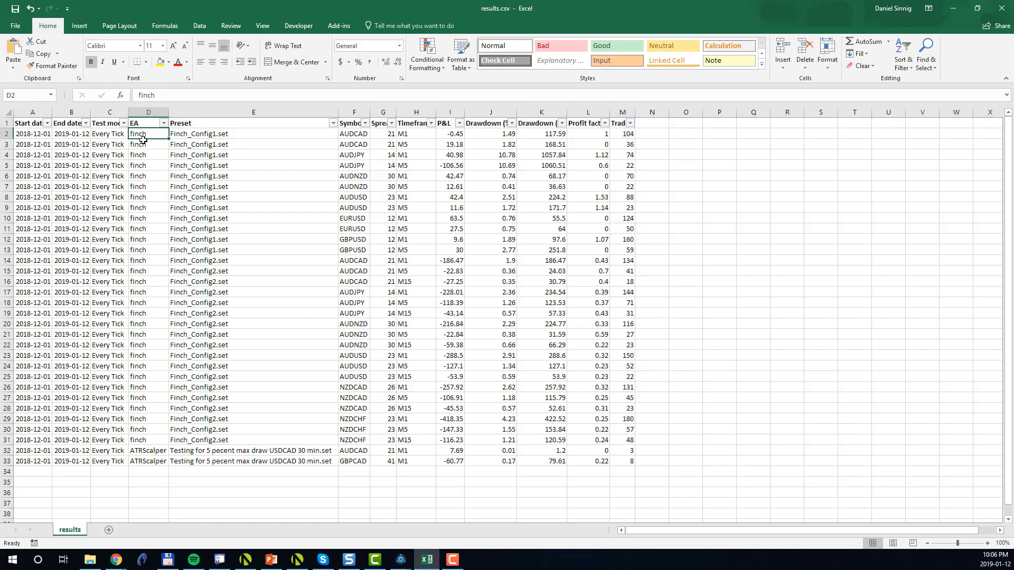
drag(148, 133, 148, 365)
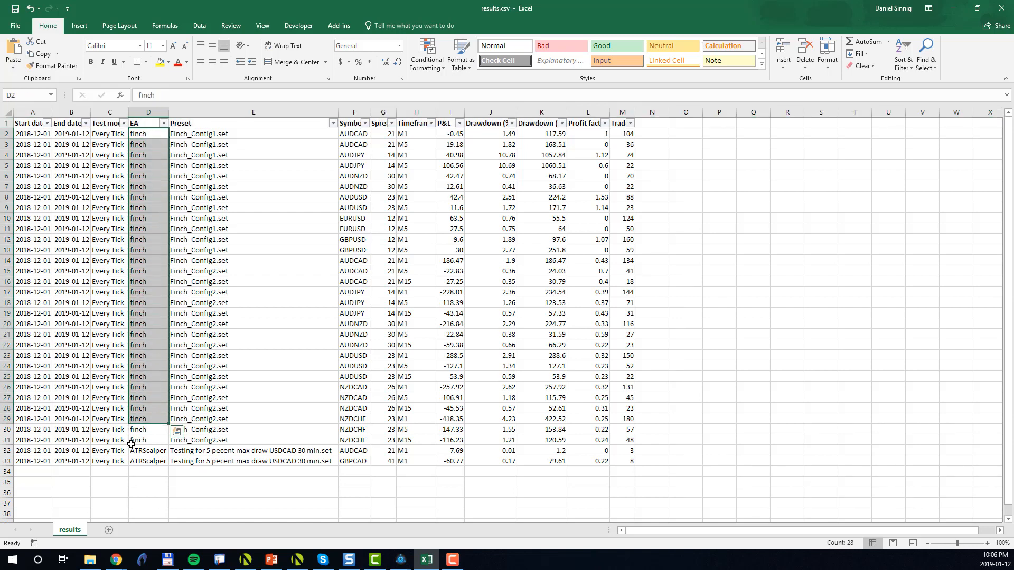
click(148, 450)
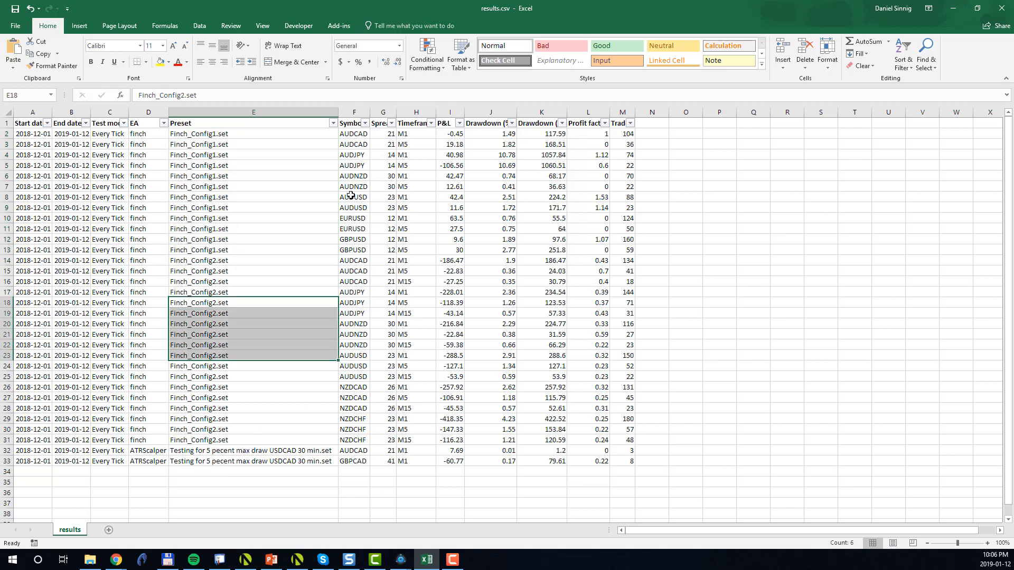
click(353, 134)
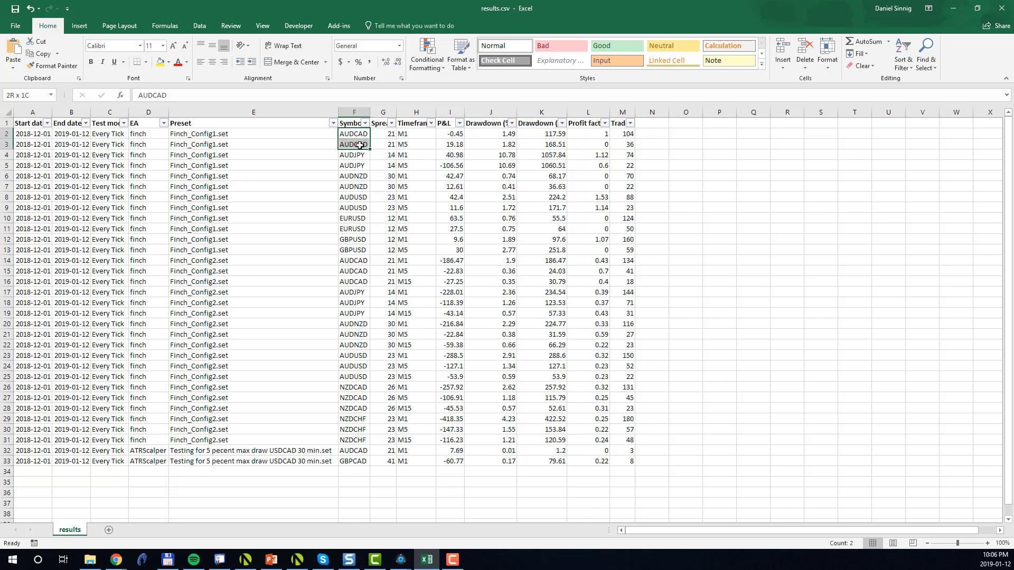
drag(353, 134, 353, 197)
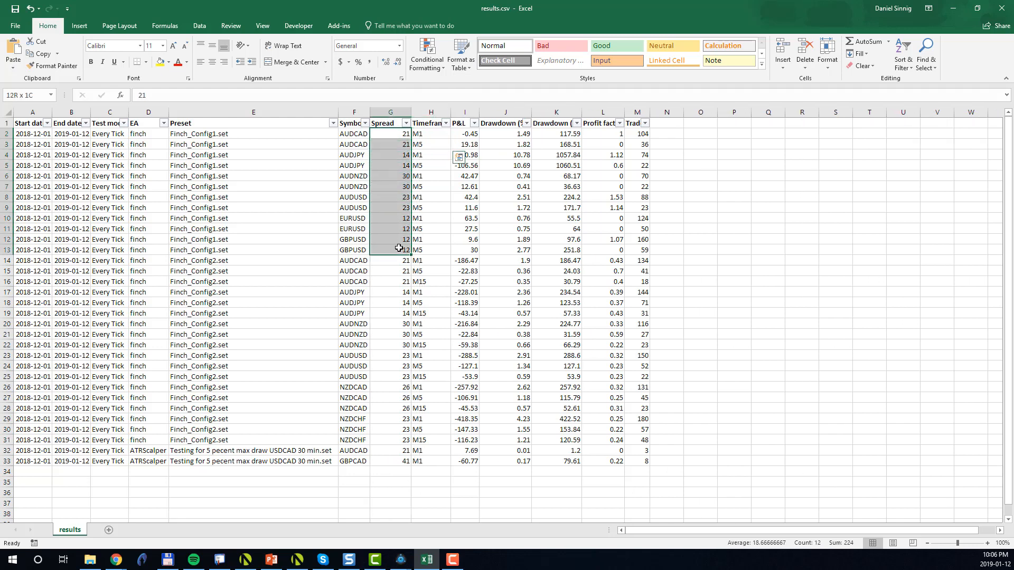
click(390, 134)
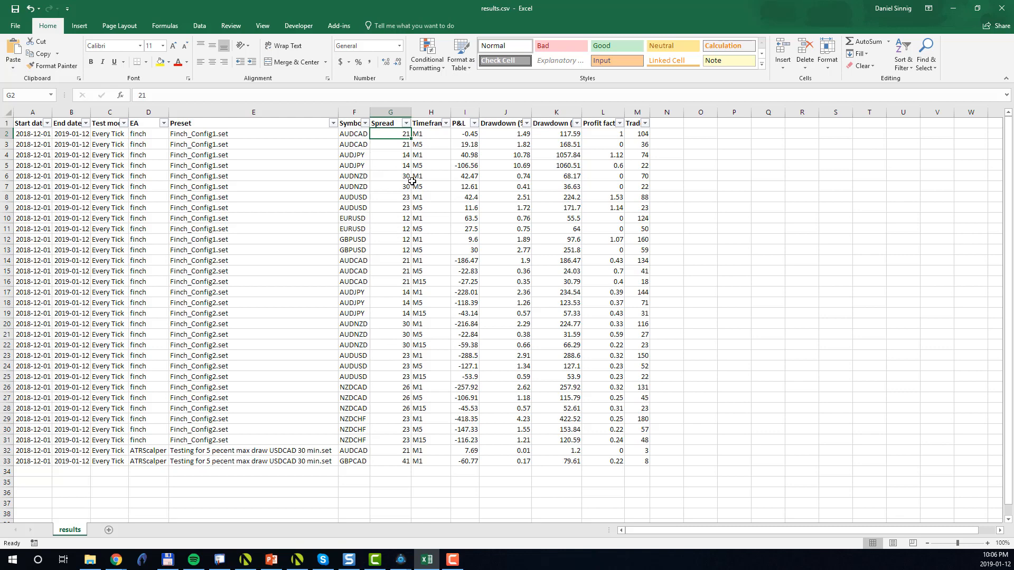
mouse_move(403, 181)
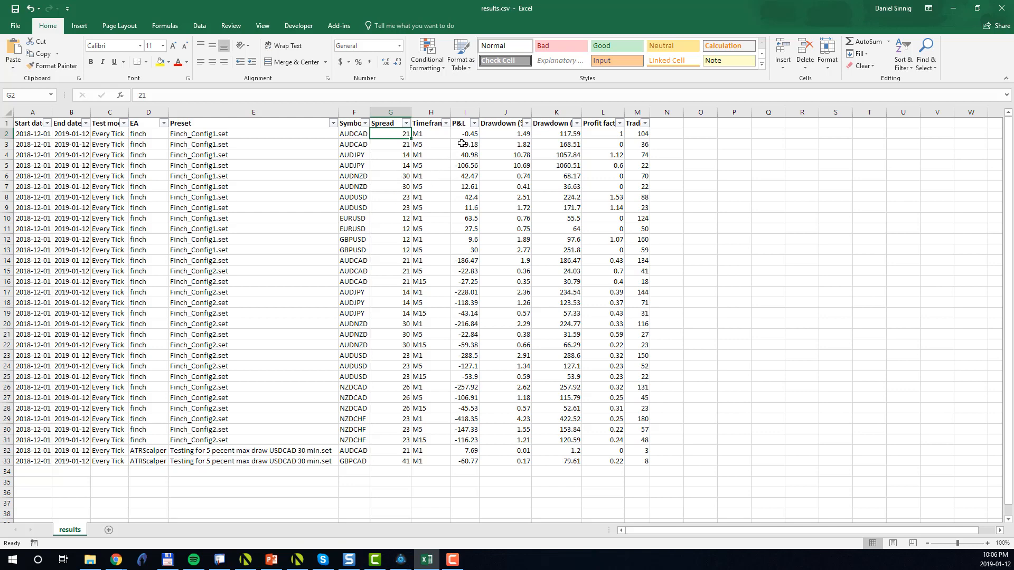
click(464, 134)
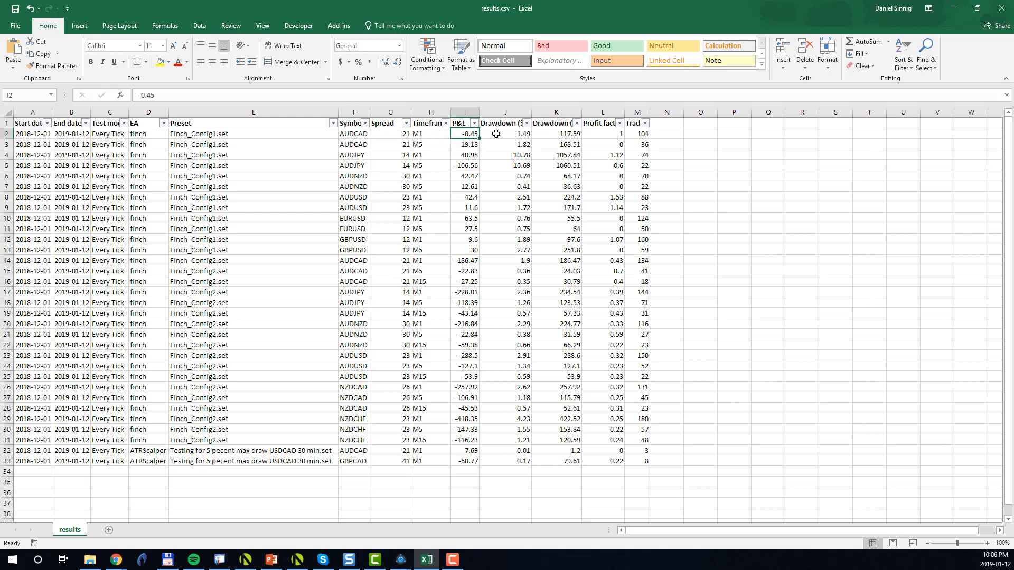
click(556, 134)
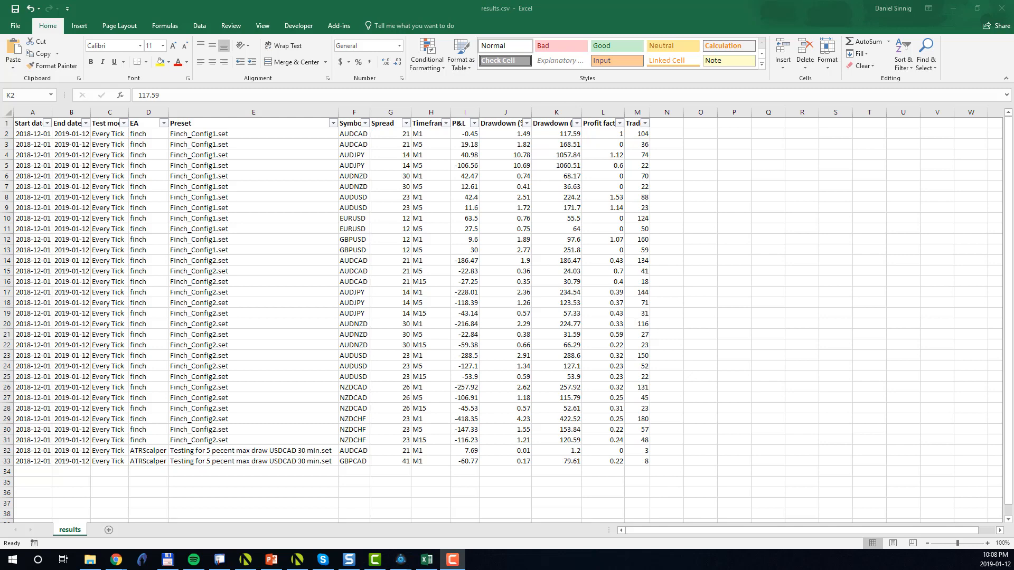
mouse_move(271, 217)
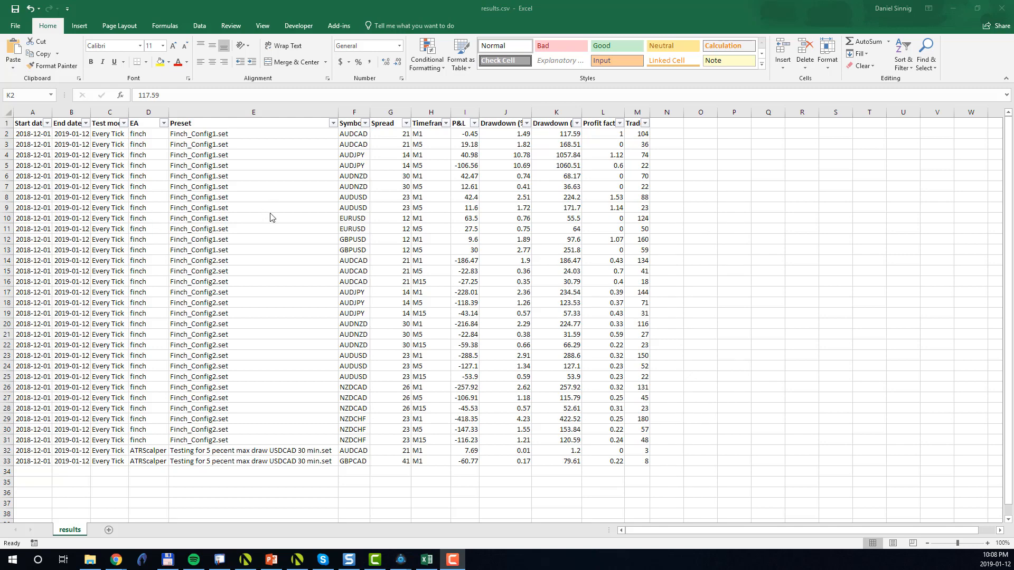
click(555, 133)
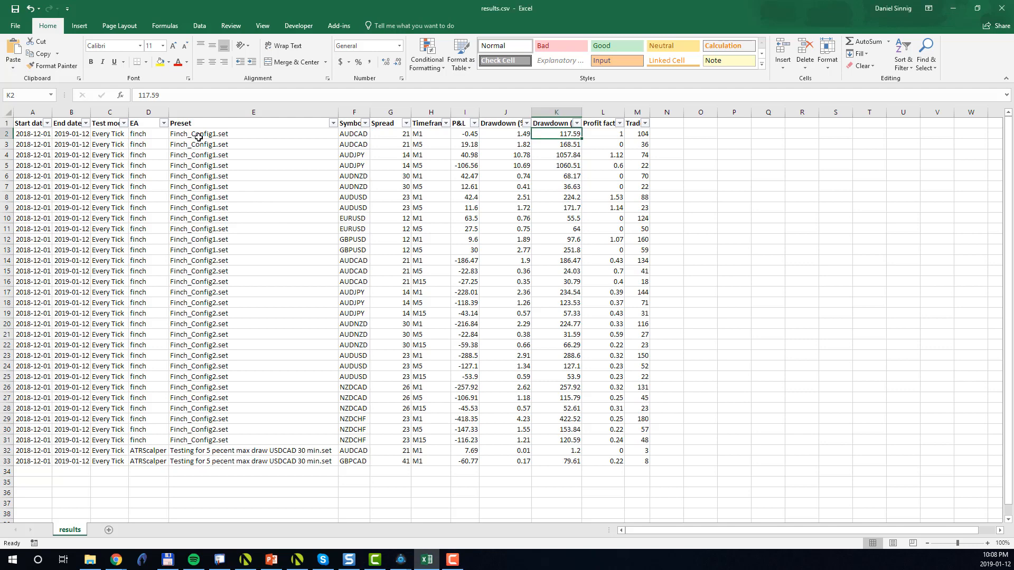
- Filter presets to Finch_Config1.set and select the P&L column to see its total
click(254, 133)
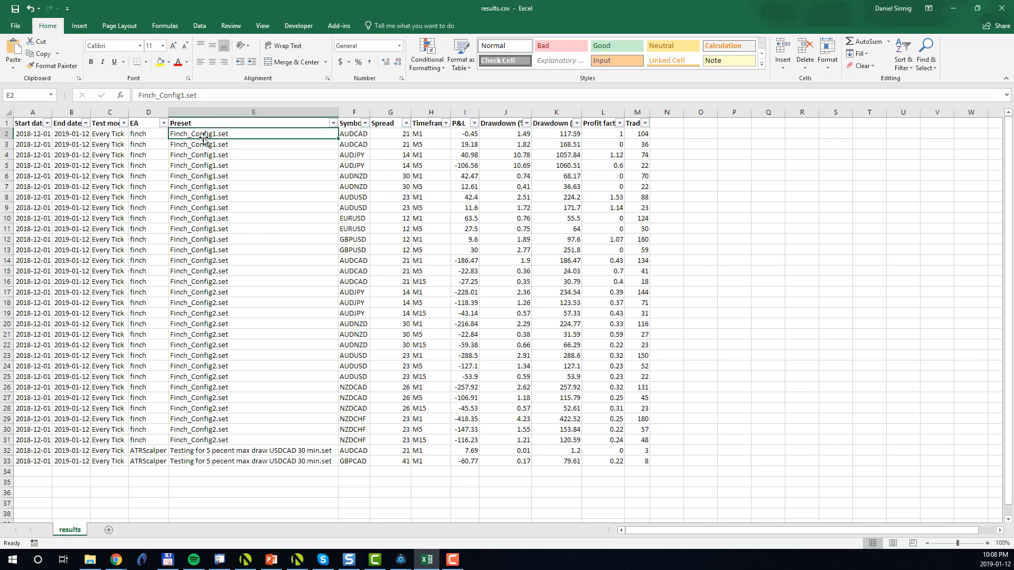
mouse_move(331, 123)
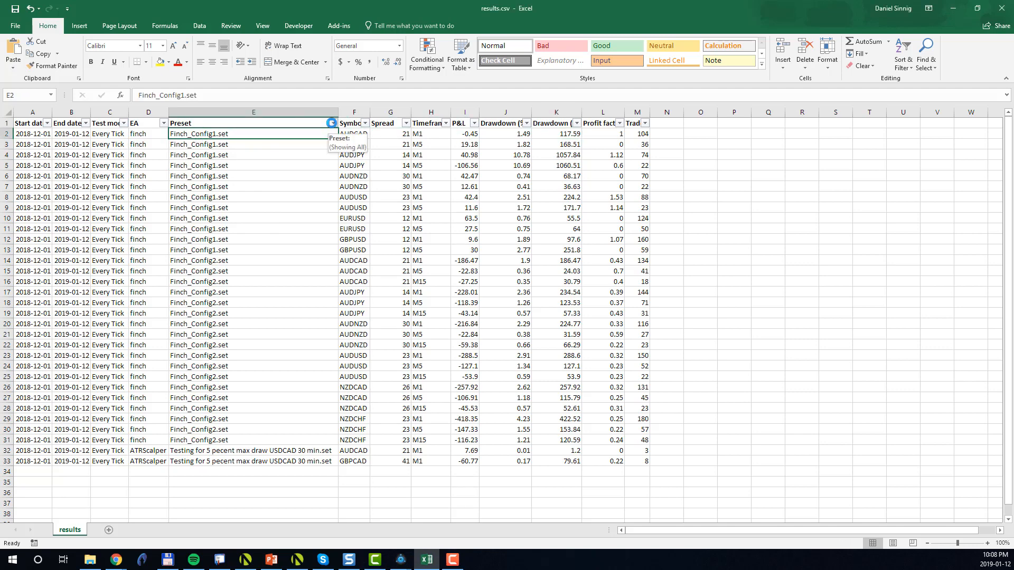
click(331, 123)
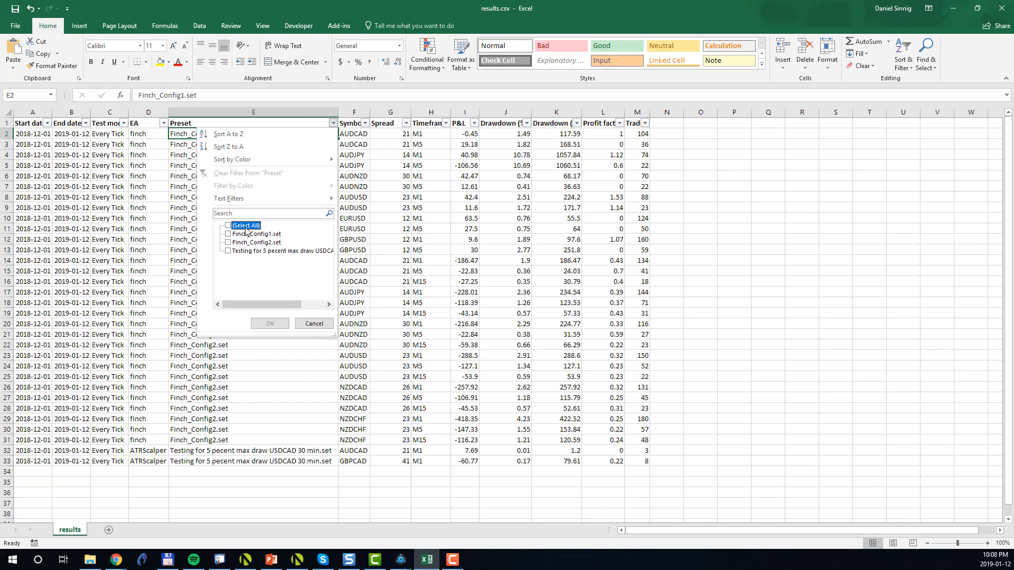
click(269, 323)
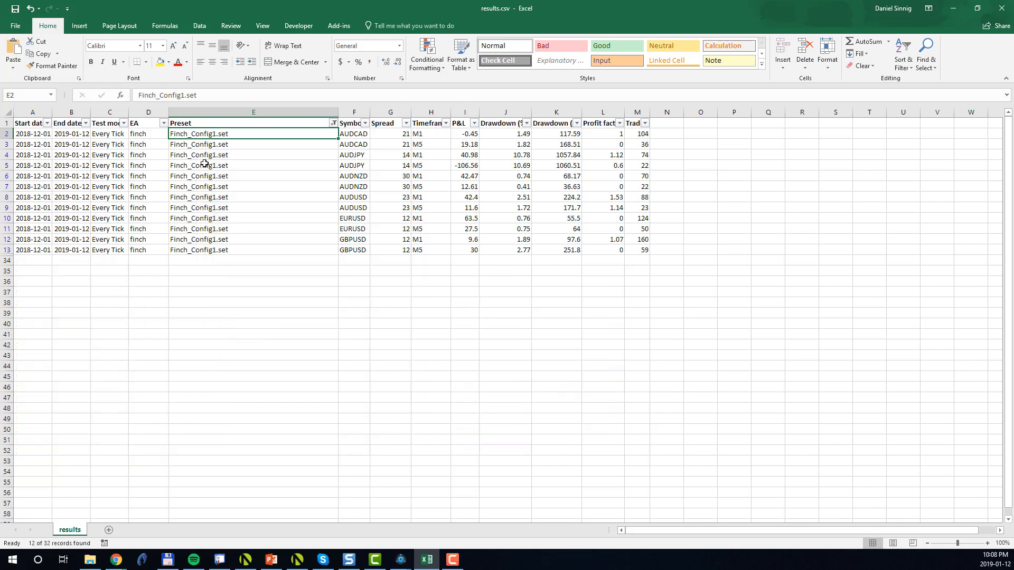
mouse_move(447, 201)
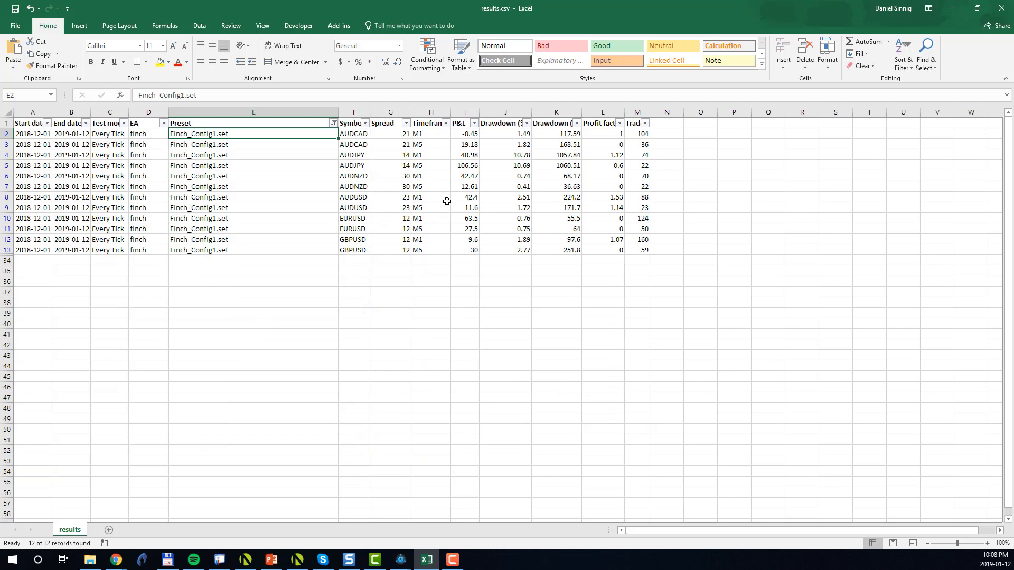
click(464, 112)
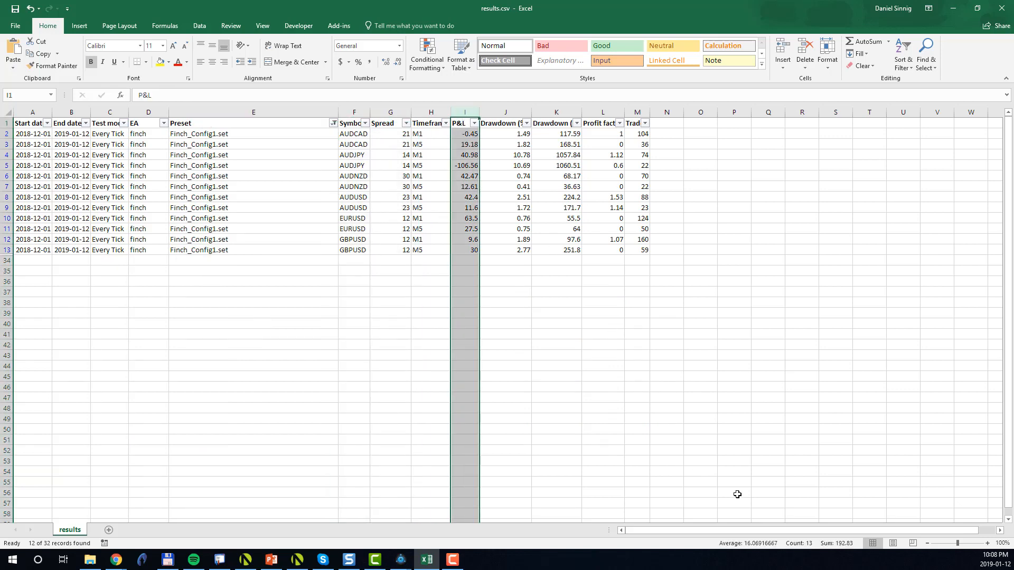
mouse_move(821, 564)
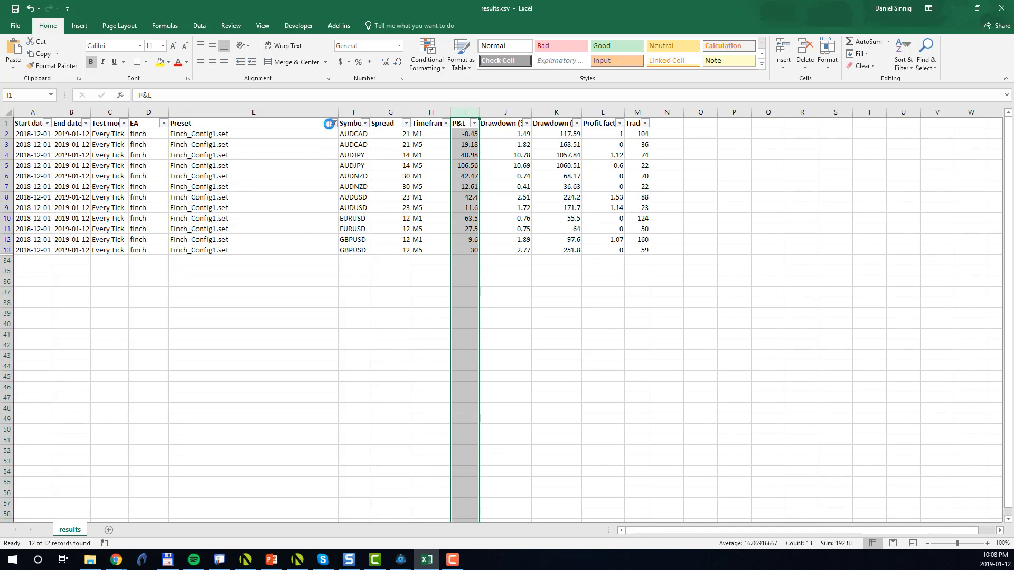
- Filter presets to Finch_Config2.set, then to the ATRScalper Testing preset
click(331, 123)
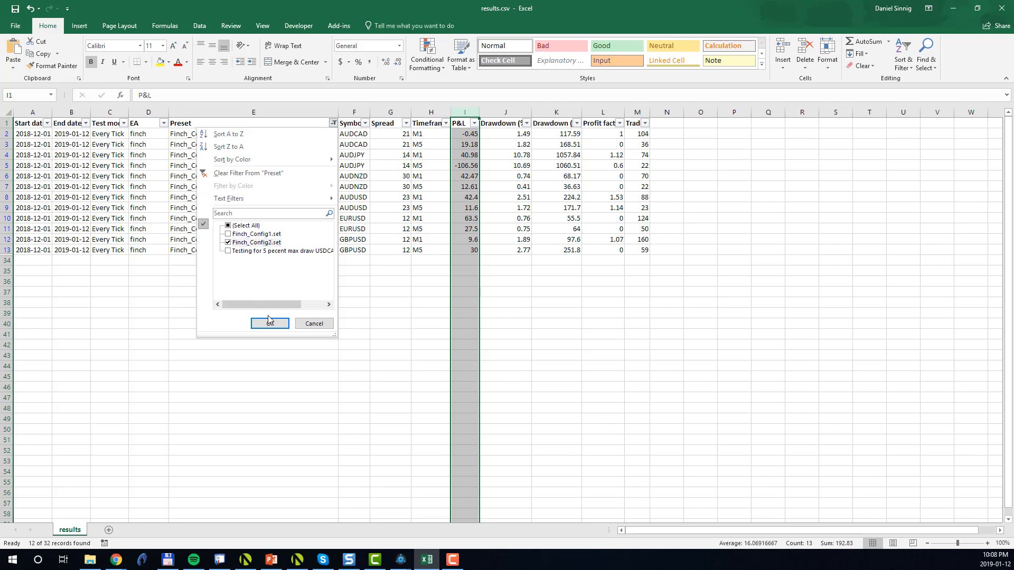
click(270, 323)
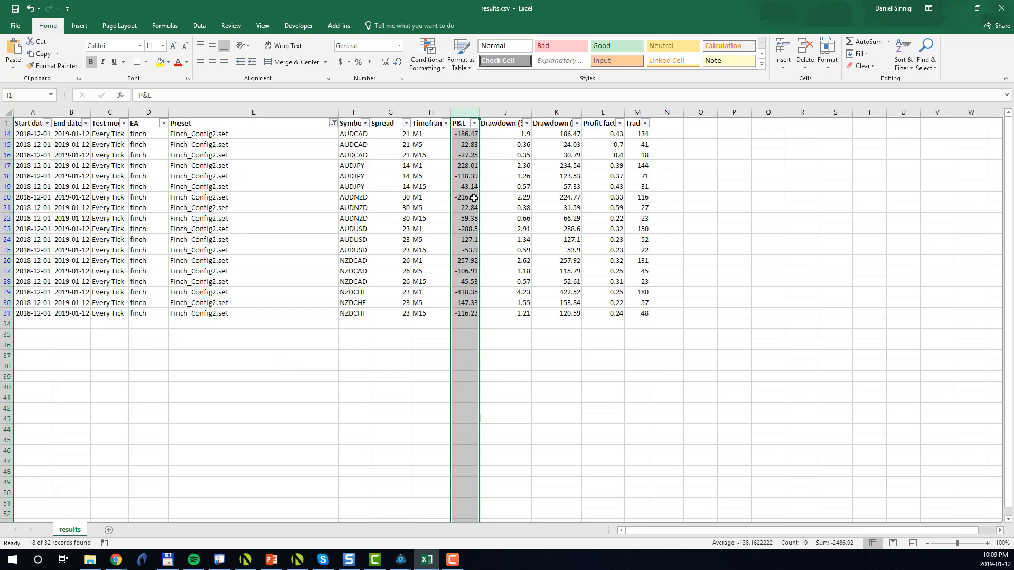
mouse_move(835, 551)
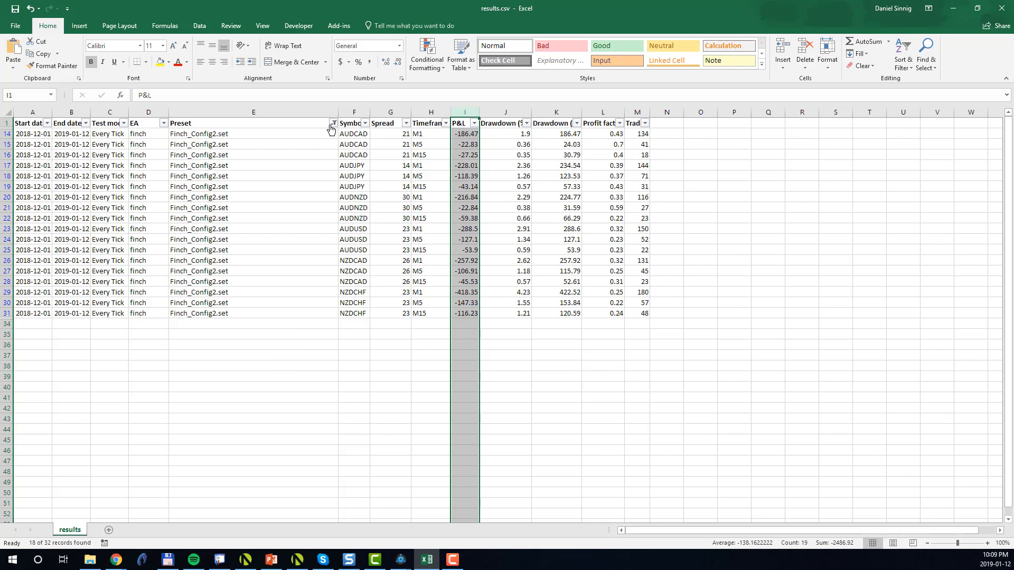
click(331, 123)
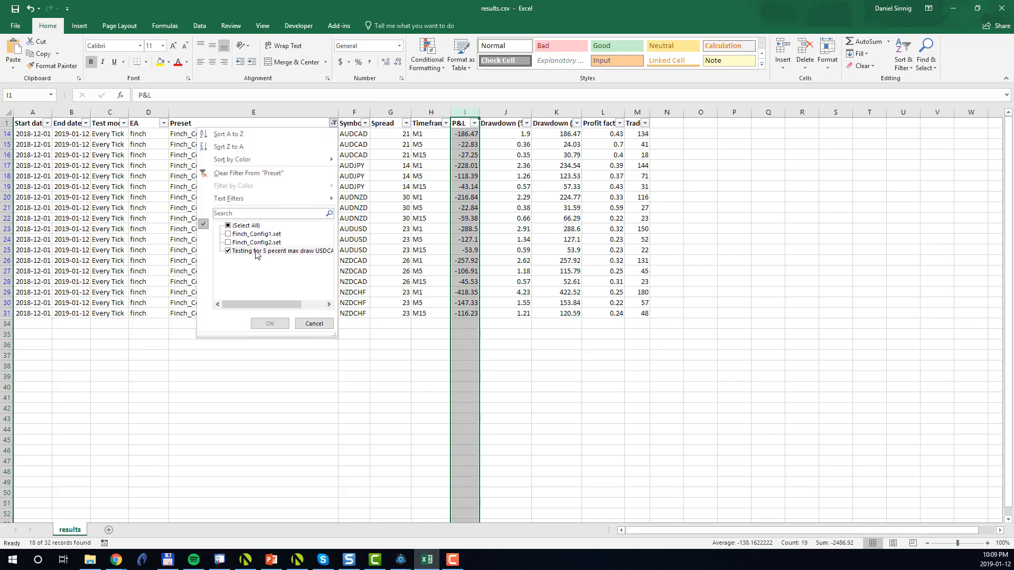
click(270, 323)
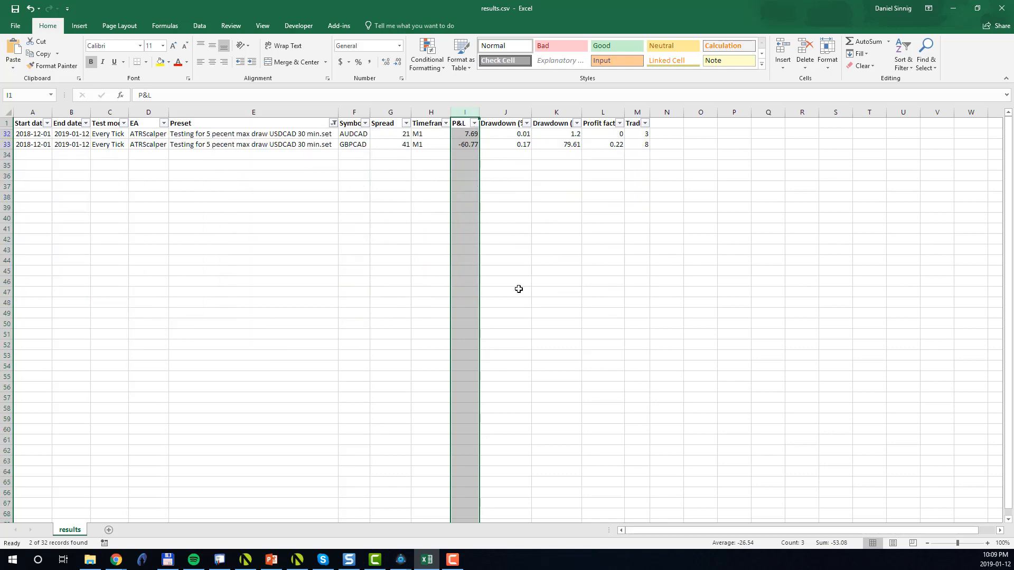
mouse_move(848, 546)
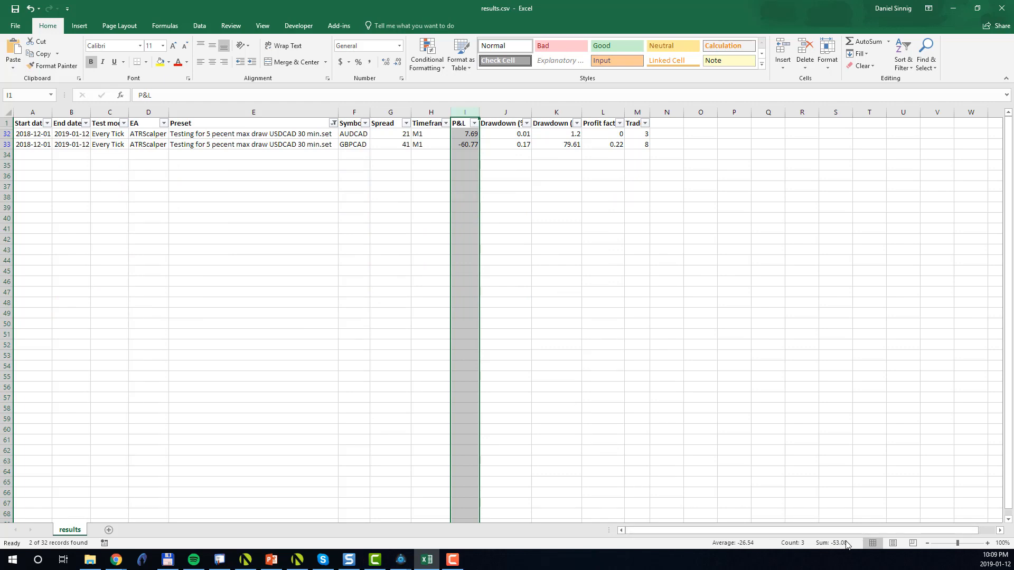
mouse_move(479, 132)
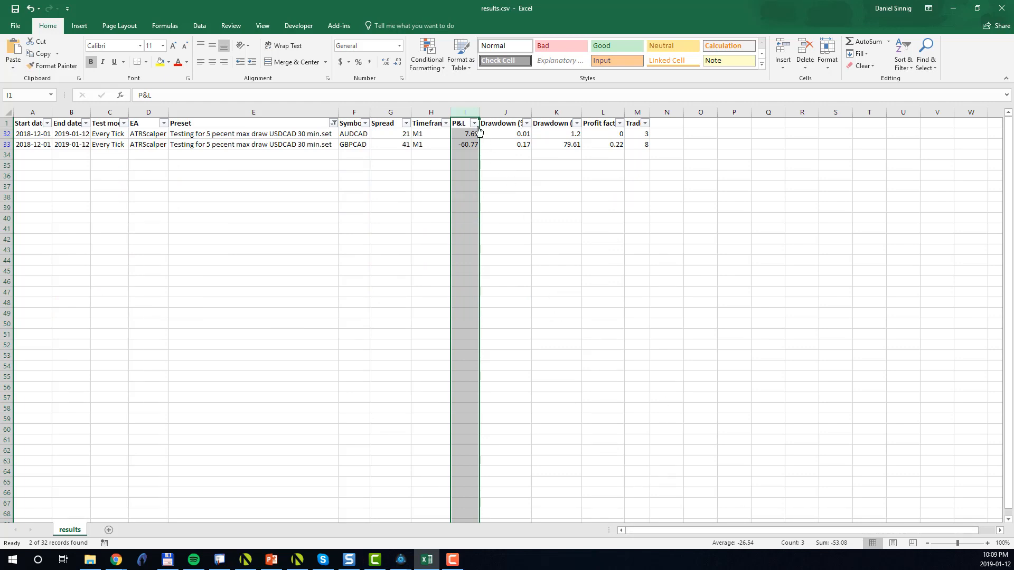
click(332, 123)
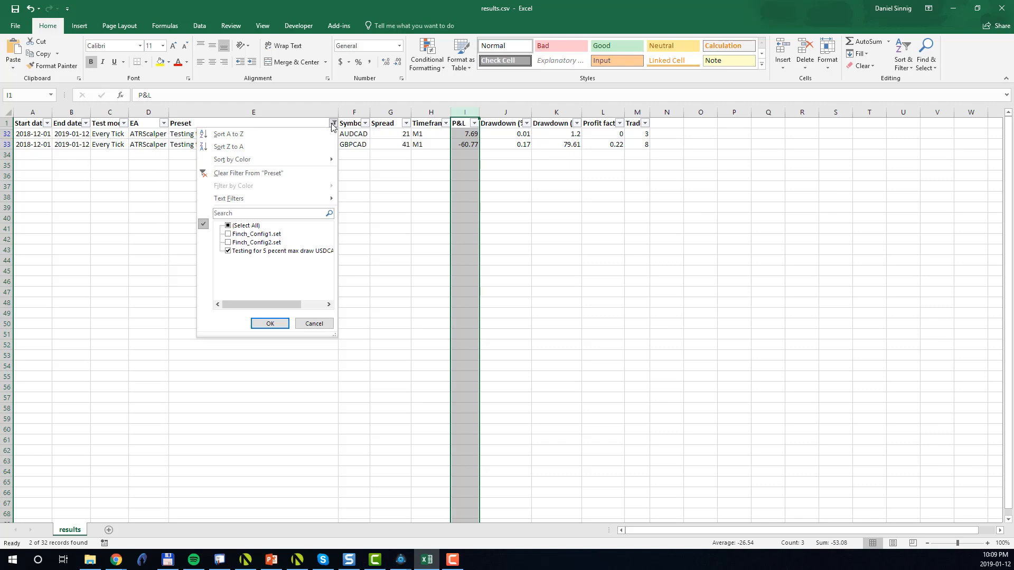
- Clear the preset filter and filter the Symbol column to EURUSD only
click(270, 323)
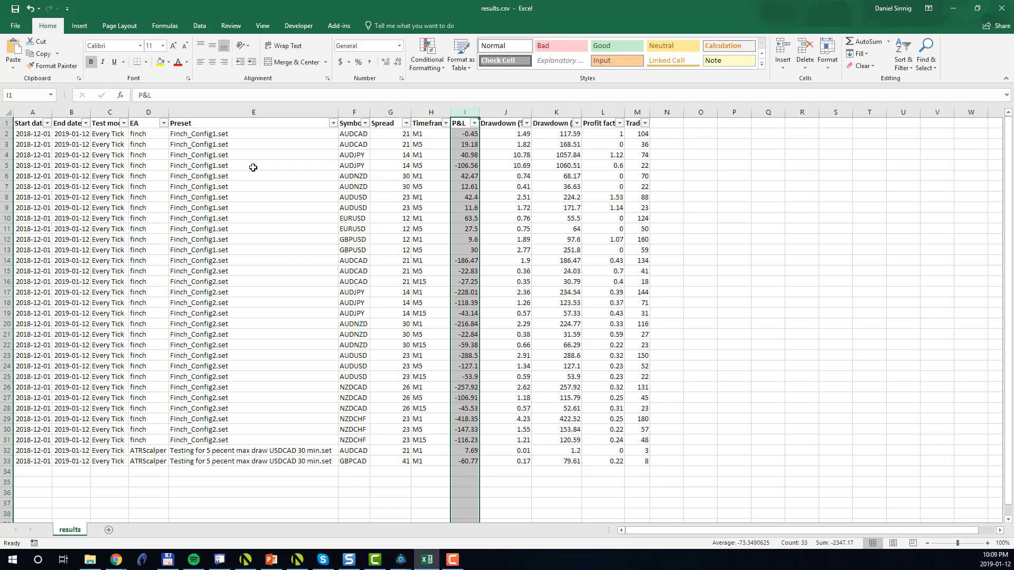
mouse_move(365, 130)
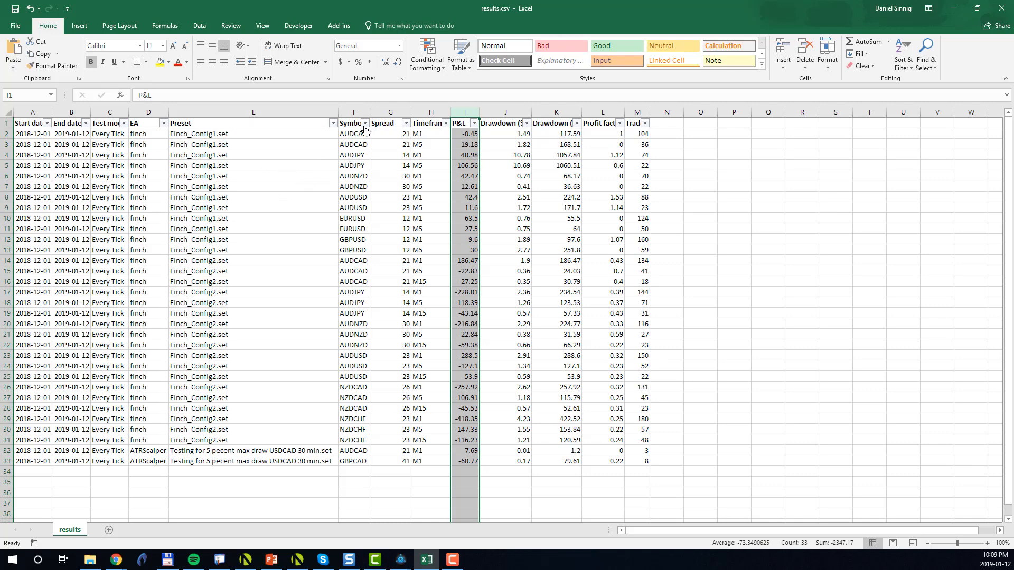
click(365, 123)
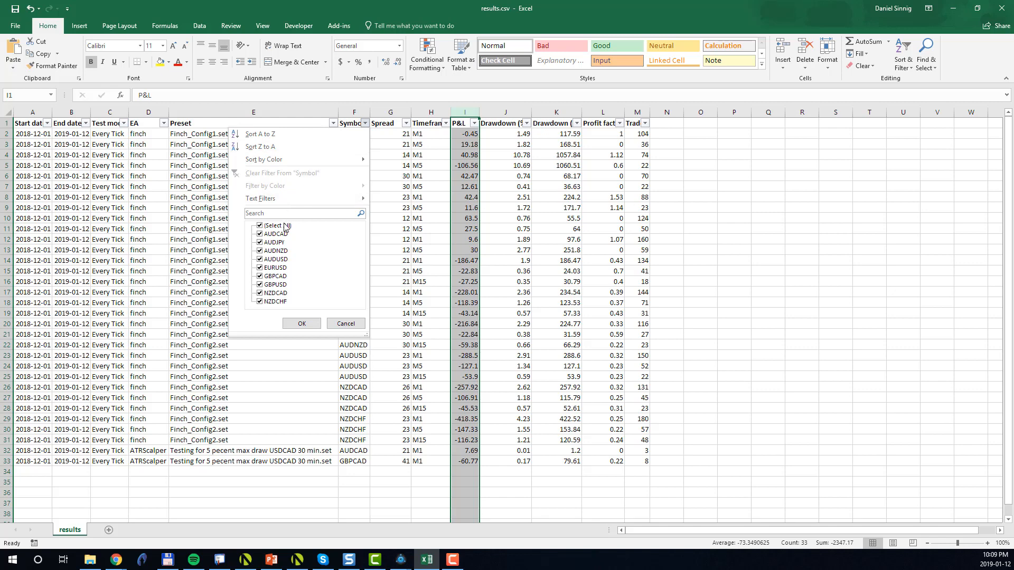
click(274, 225)
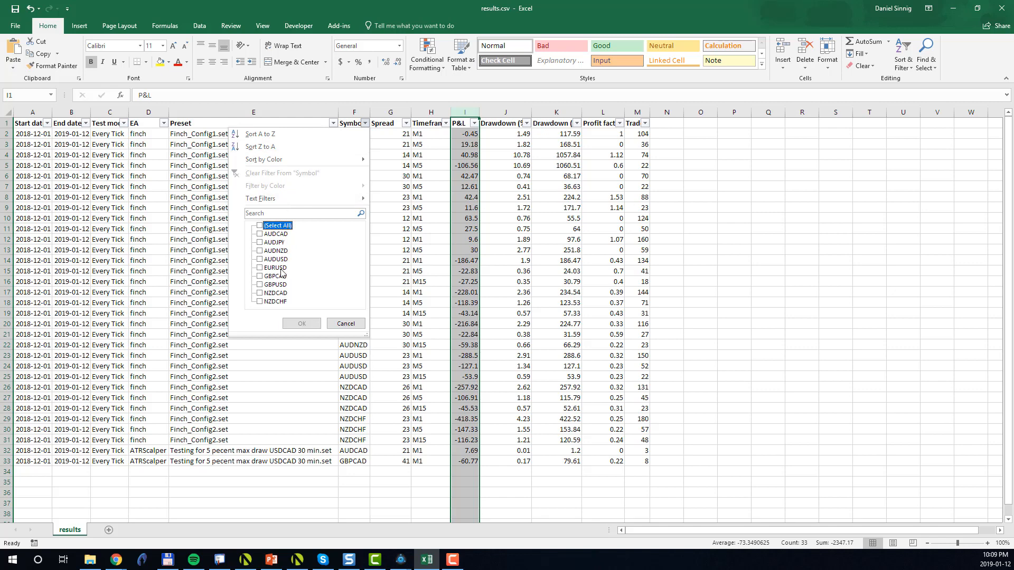
click(260, 268)
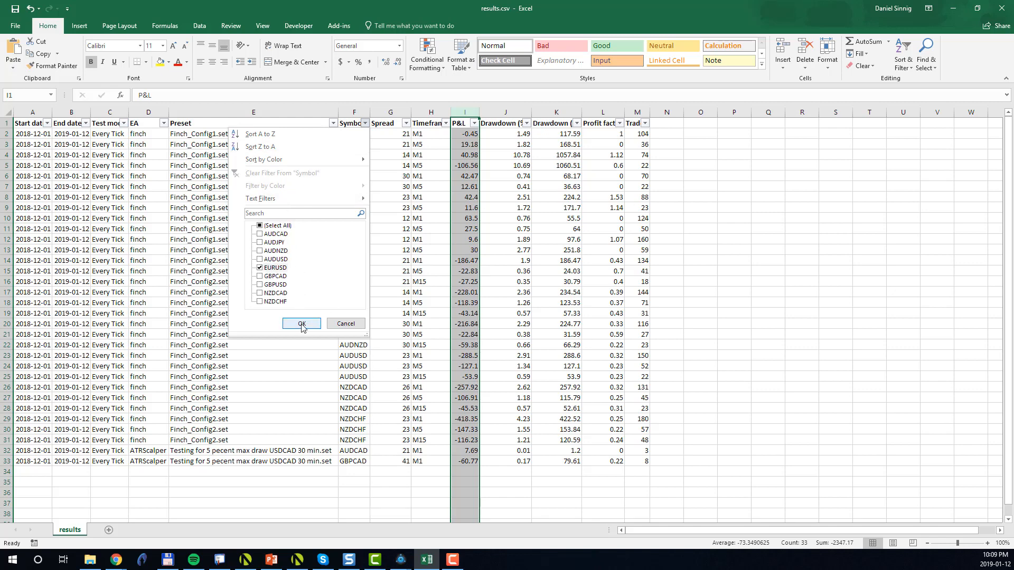
click(300, 323)
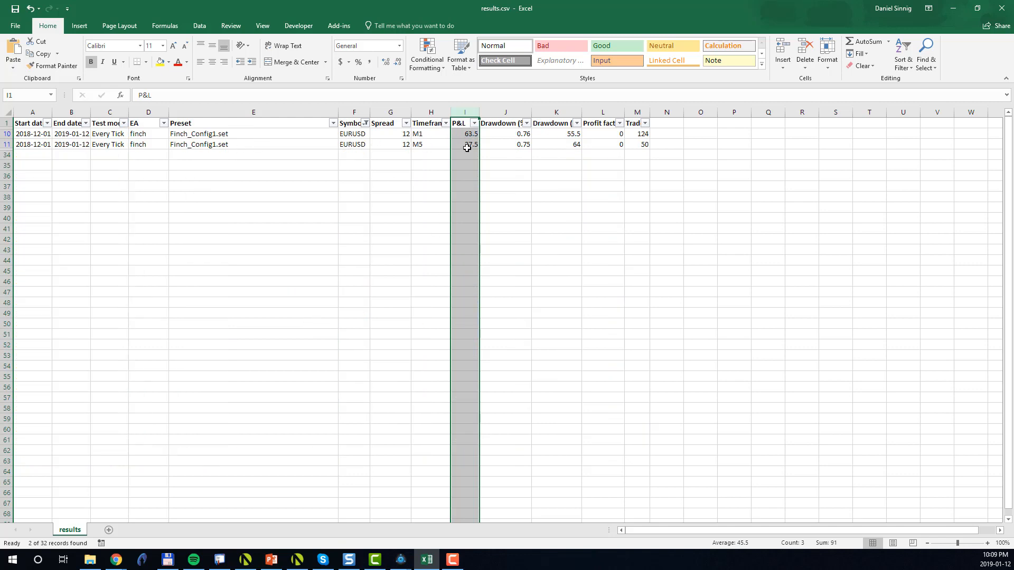
mouse_move(836, 552)
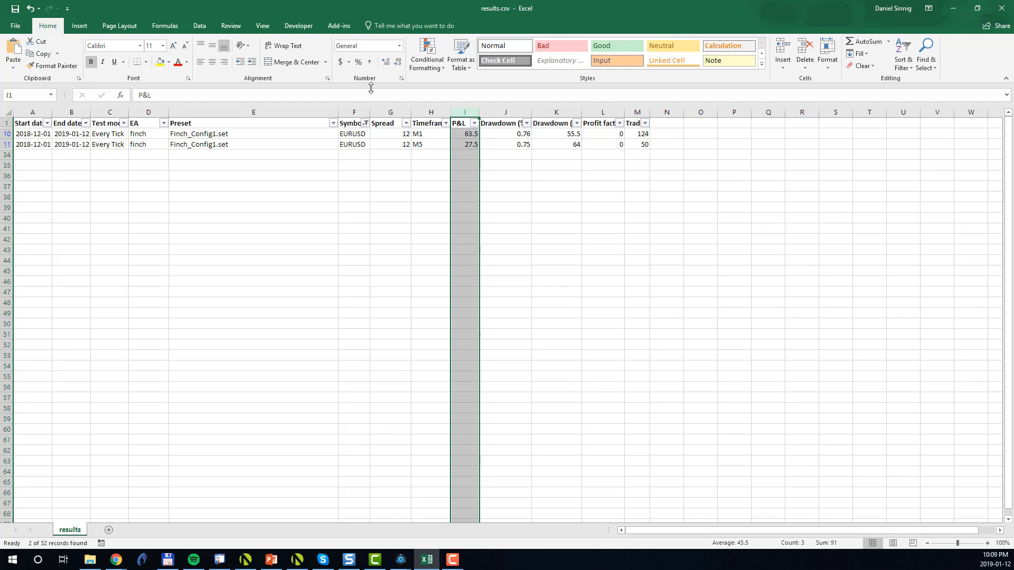
- Change the Symbol filter to show only GBPUSD
click(364, 123)
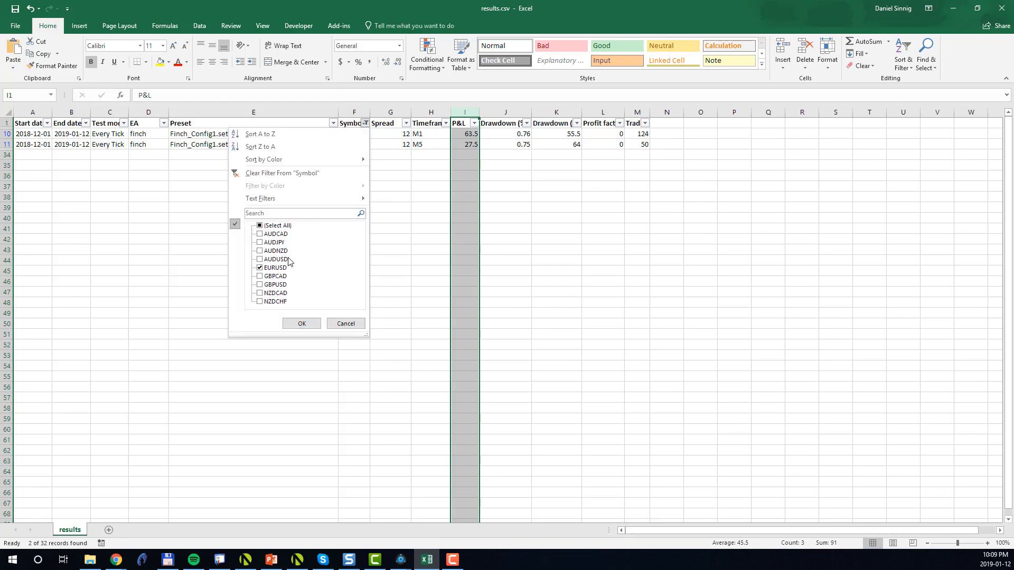
click(260, 285)
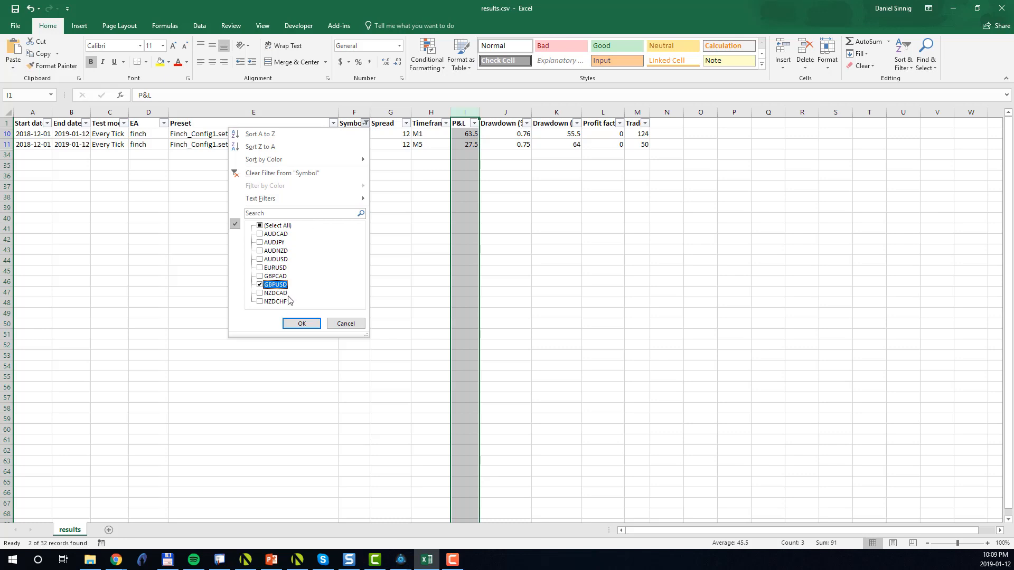
click(301, 324)
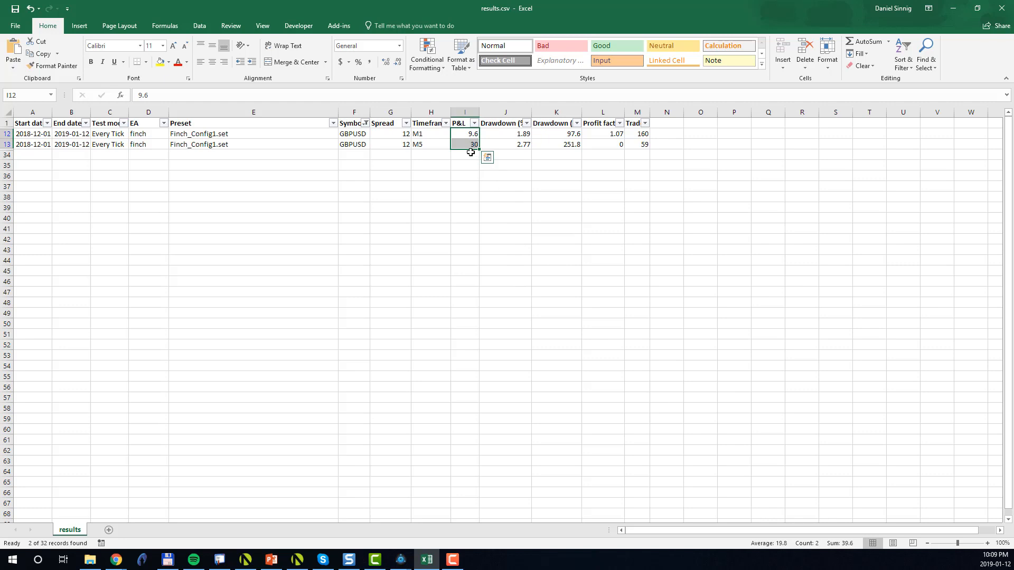
mouse_move(361, 116)
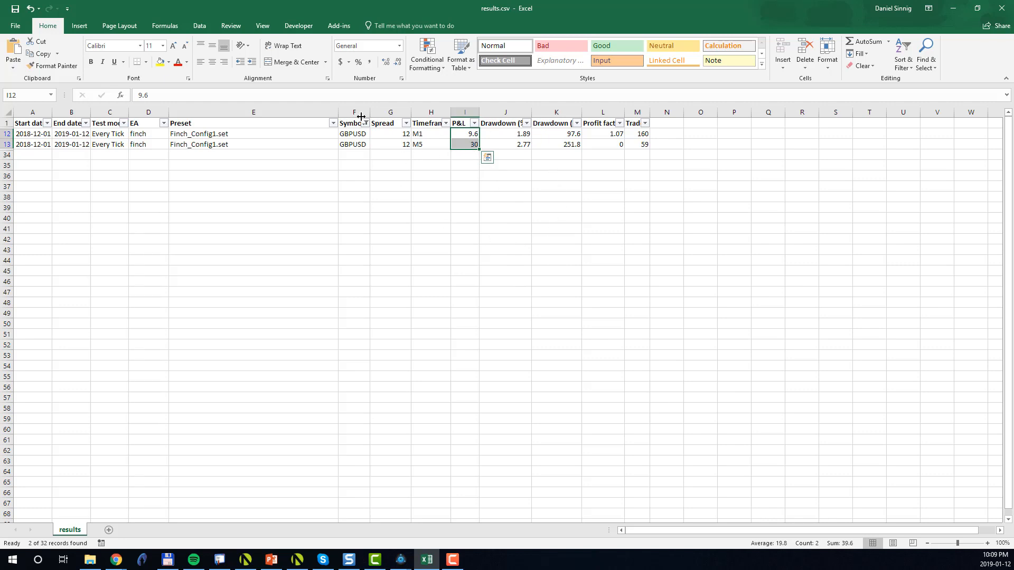
mouse_move(408, 187)
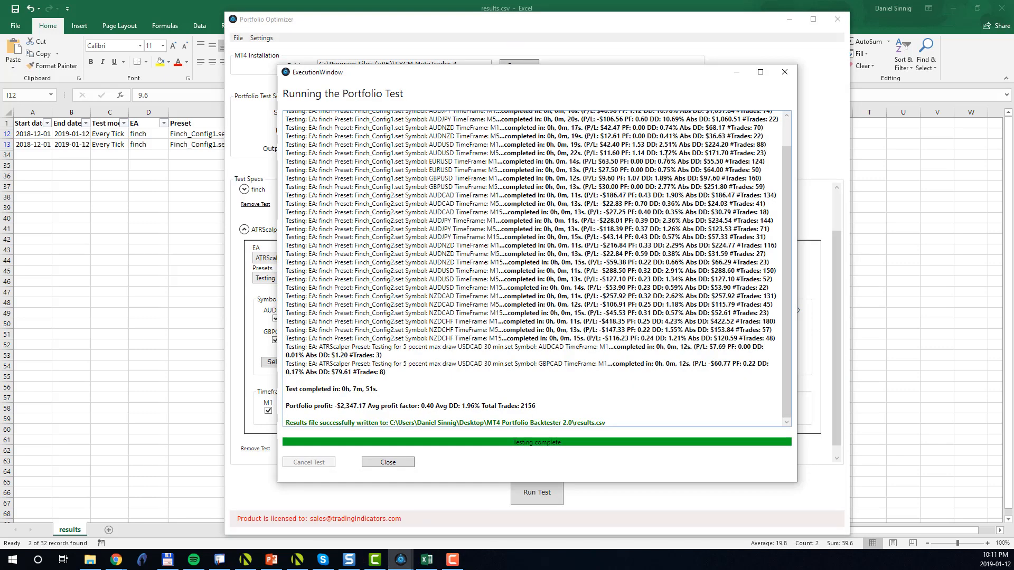
mouse_move(784, 71)
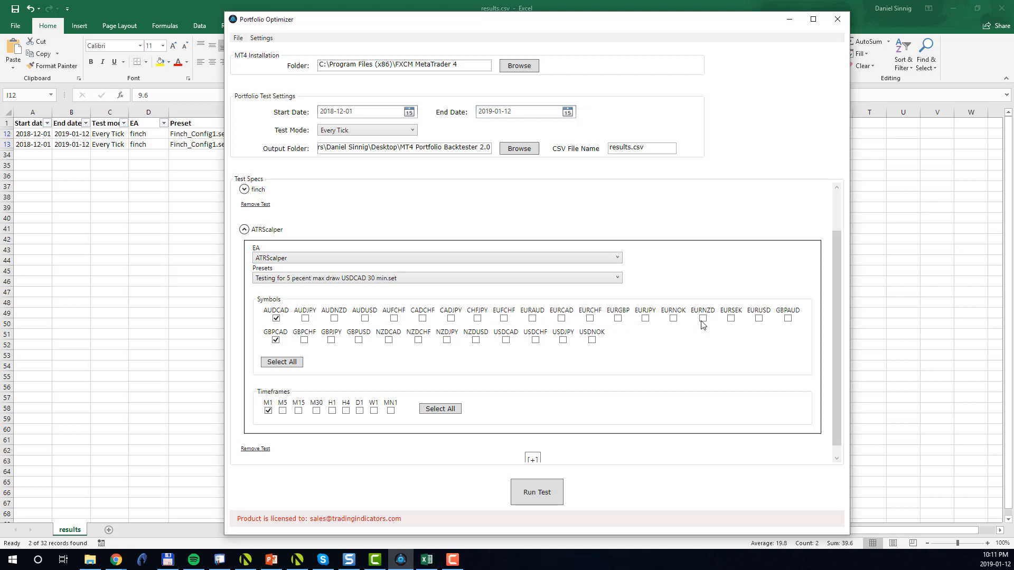
mouse_move(438, 353)
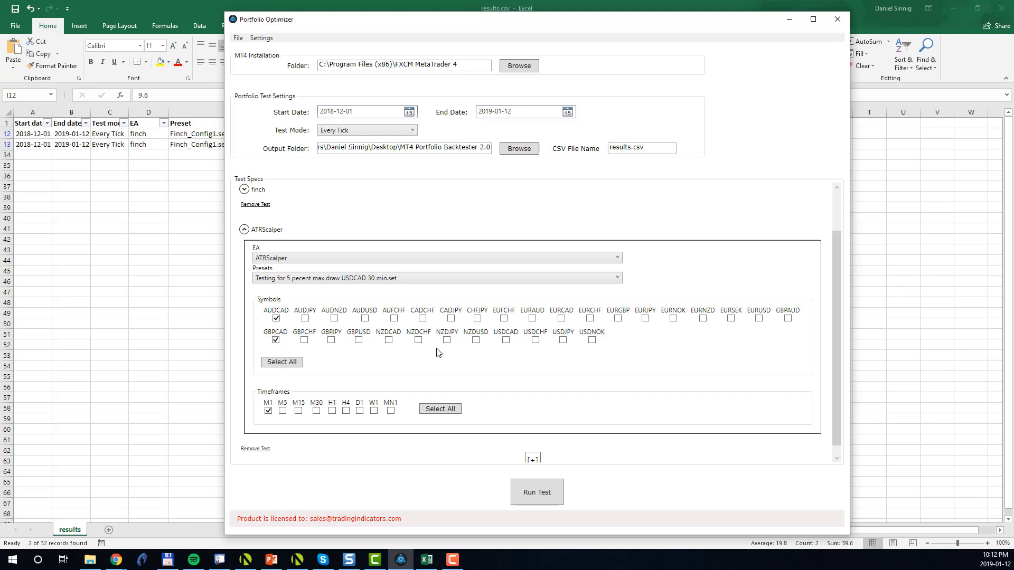
mouse_move(565, 412)
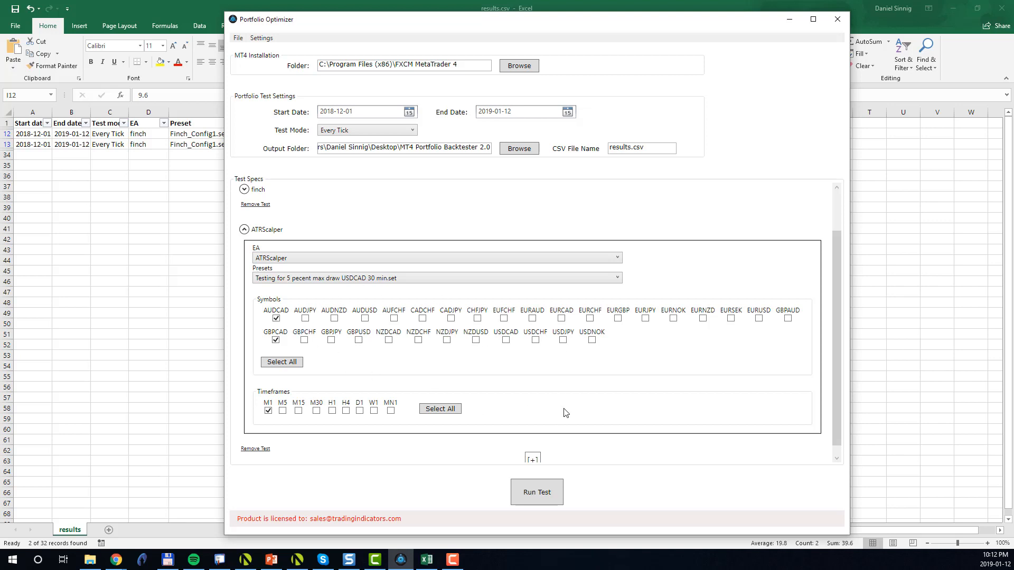
mouse_move(575, 359)
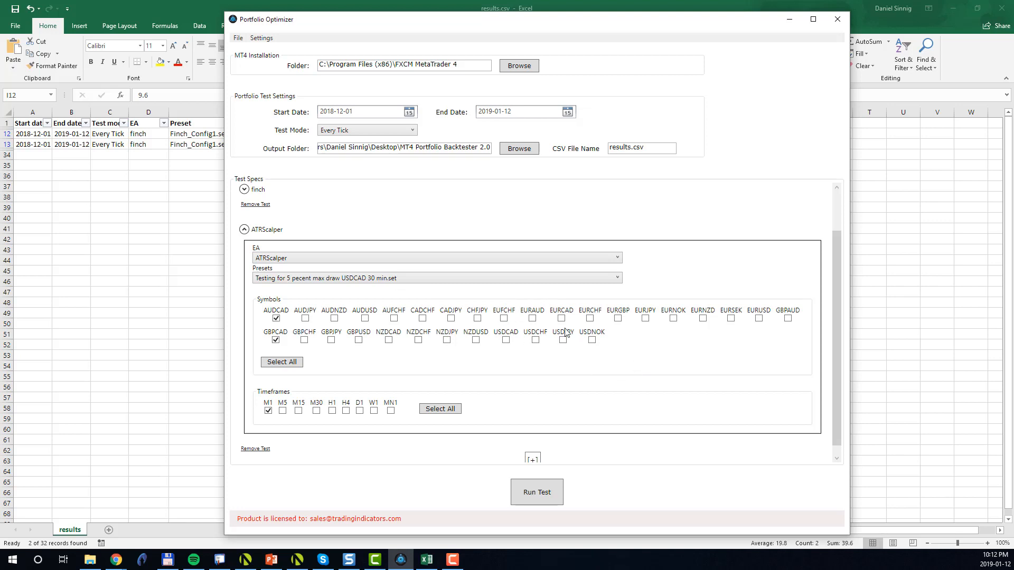
mouse_move(260, 38)
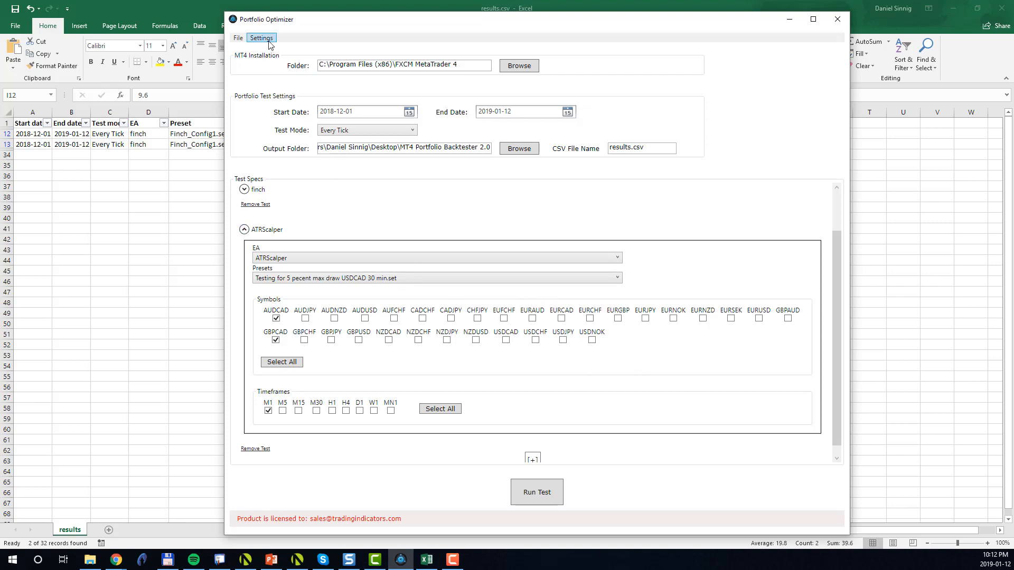
- In Settings > Manage symbols, set EURNOK's spread to 120
click(261, 37)
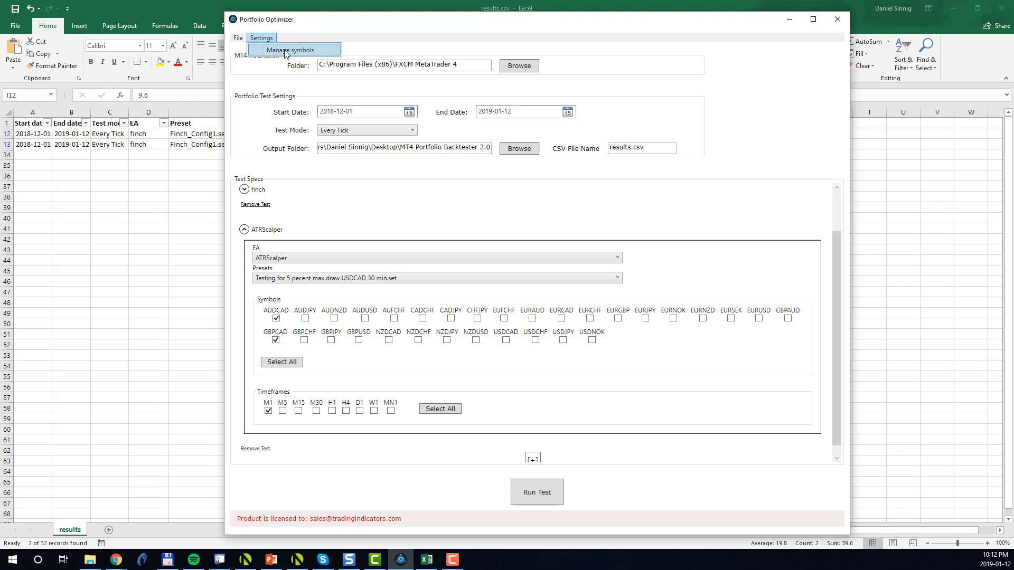
click(294, 50)
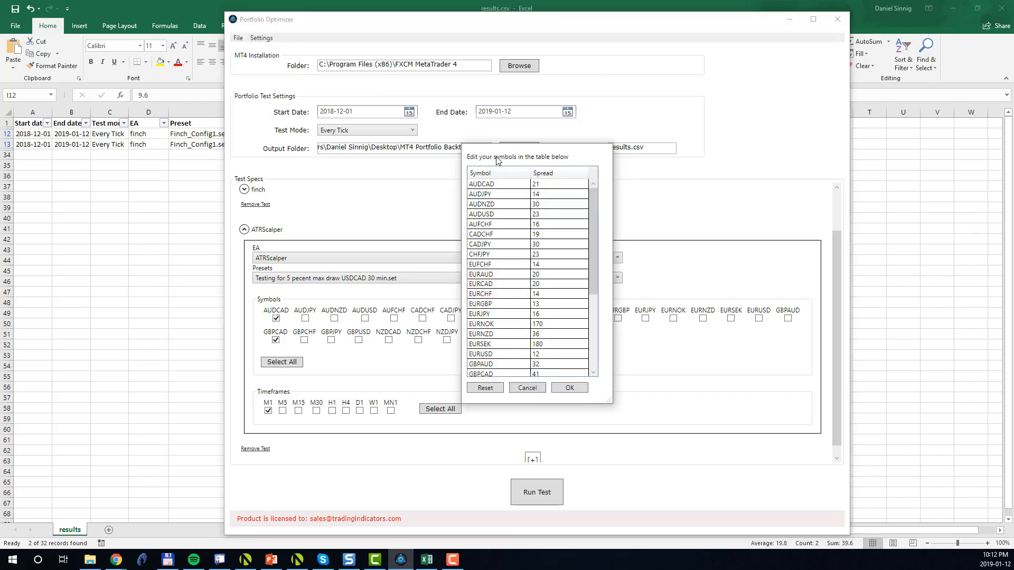
mouse_move(493, 190)
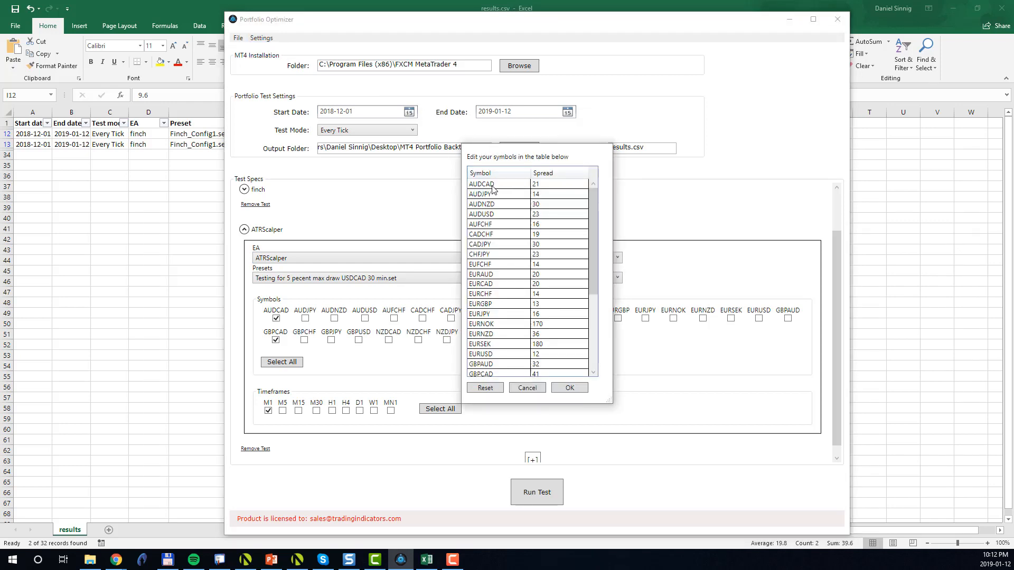
mouse_move(487, 304)
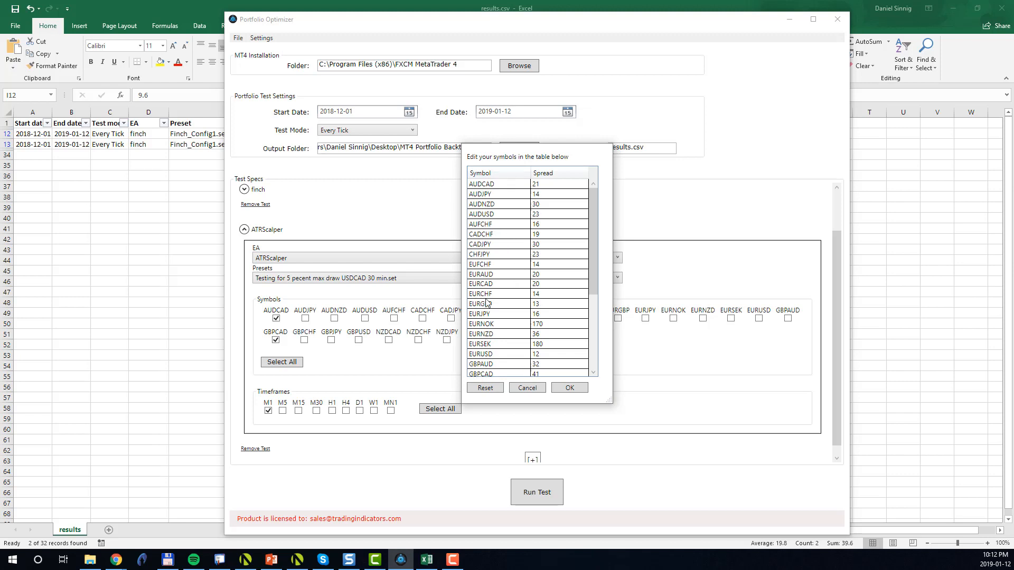
mouse_move(553, 261)
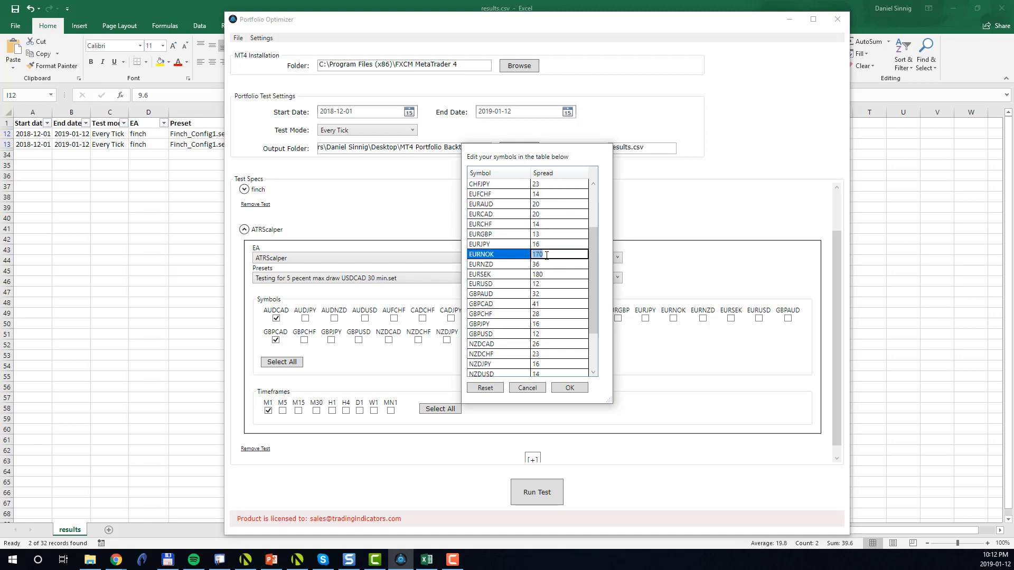
text(120)
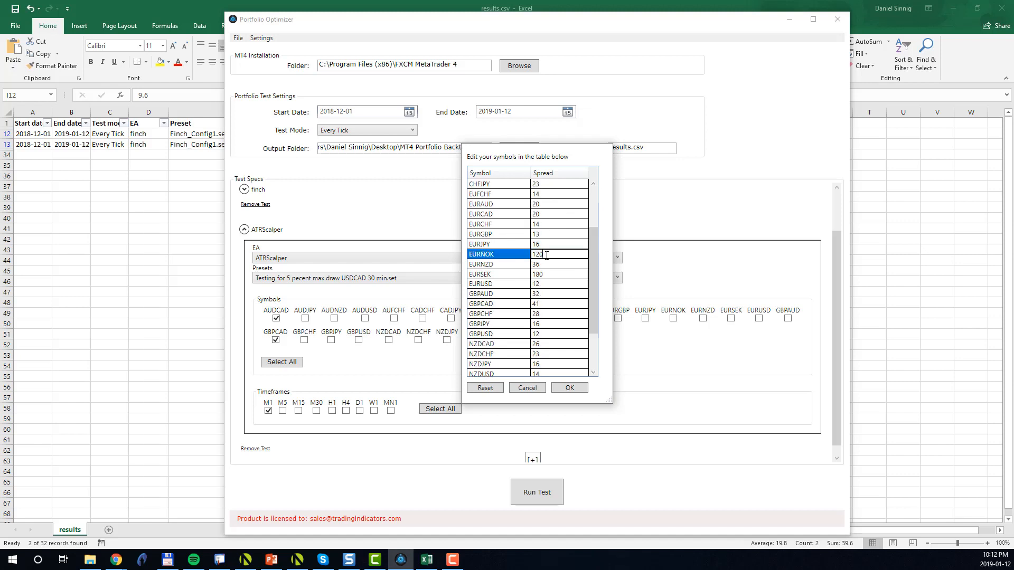
click(482, 264)
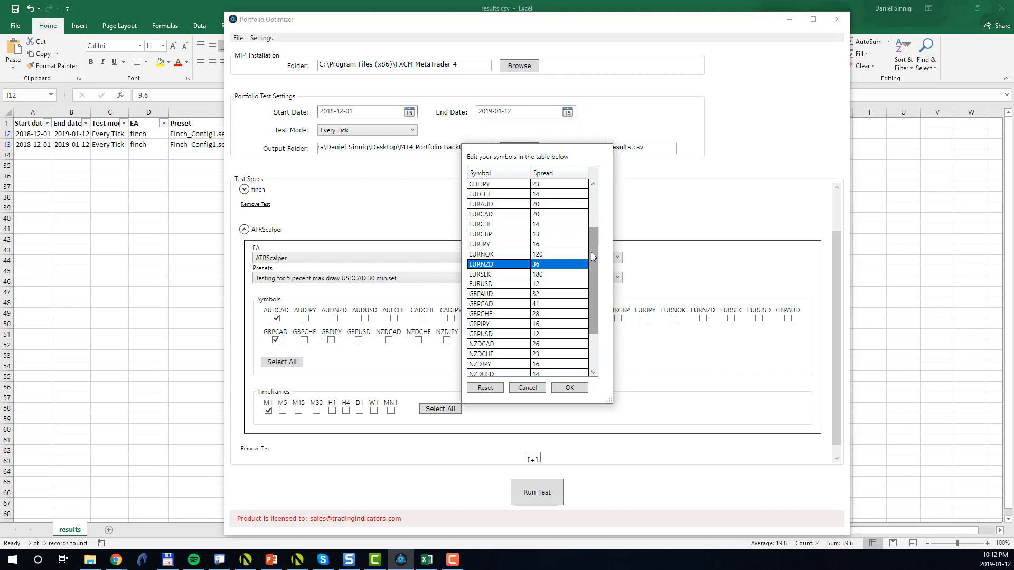
- Add a new CRUDE symbol row with a spread of 30
scroll(down, 3)
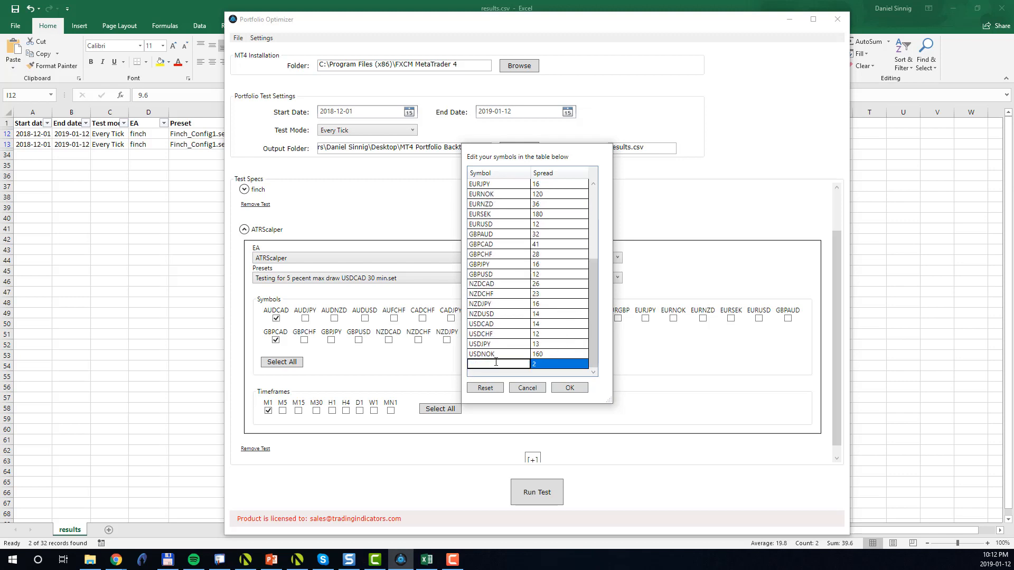
text(B)
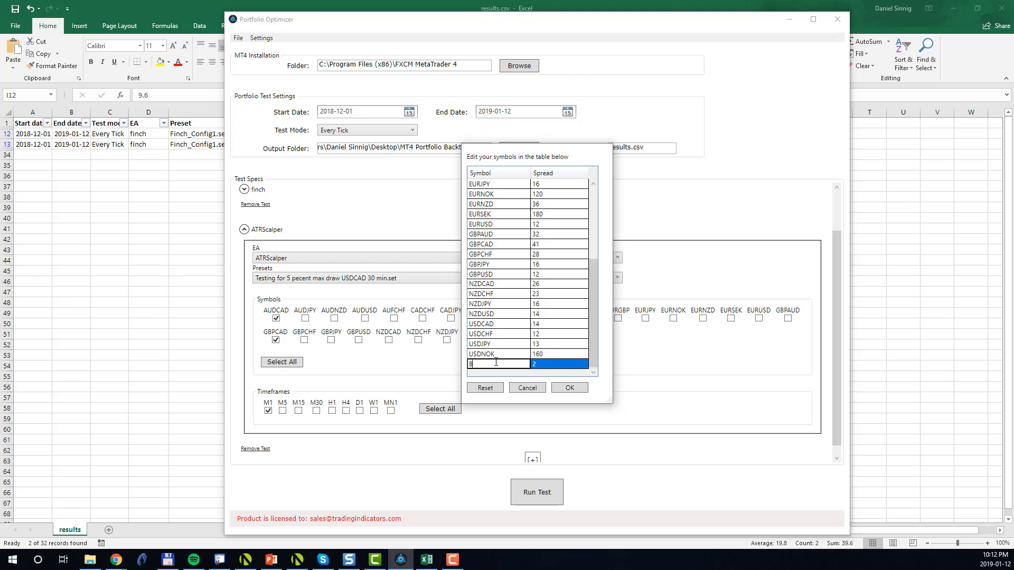
text(CRUDE)
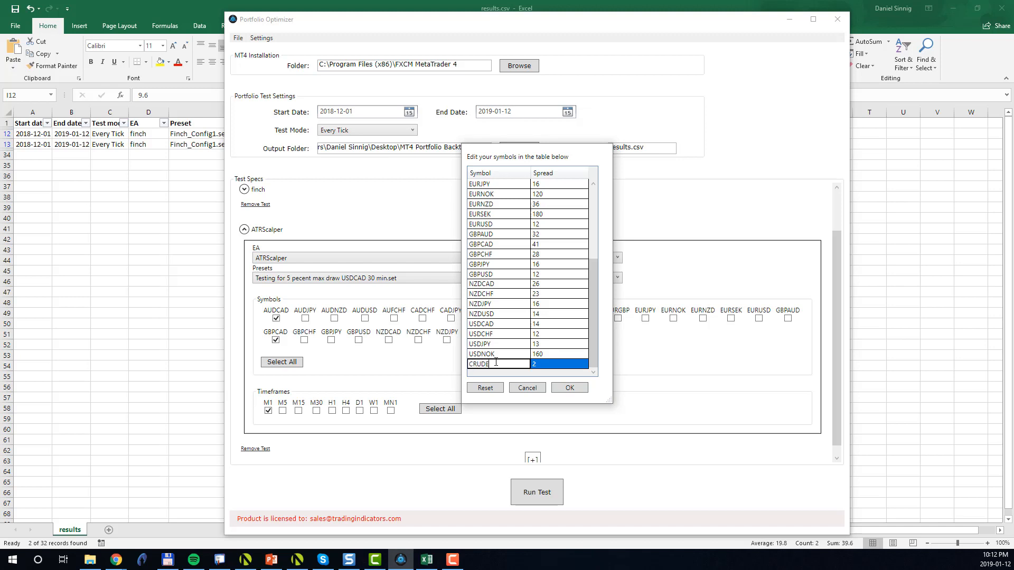
click(491, 363)
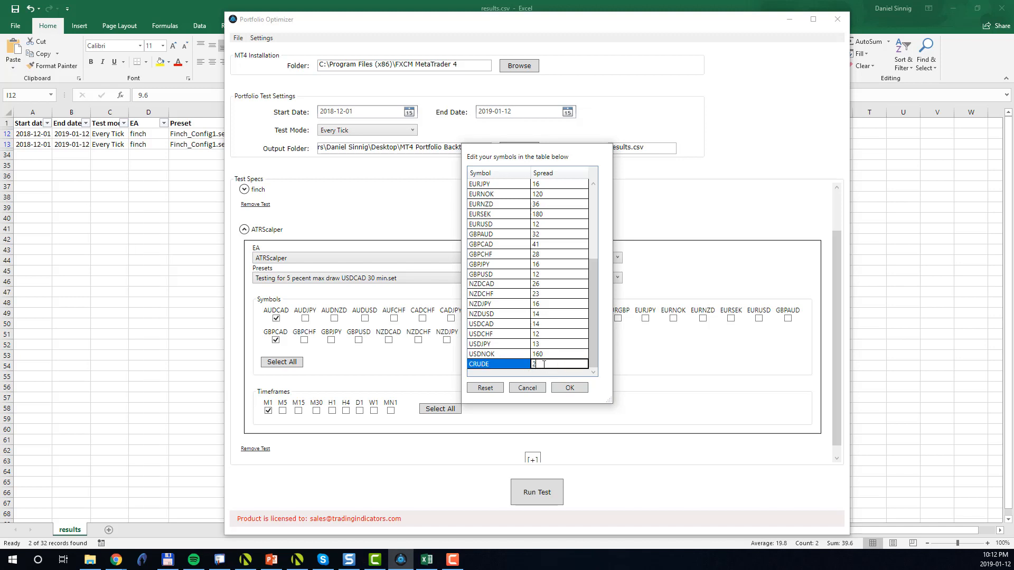
text(30)
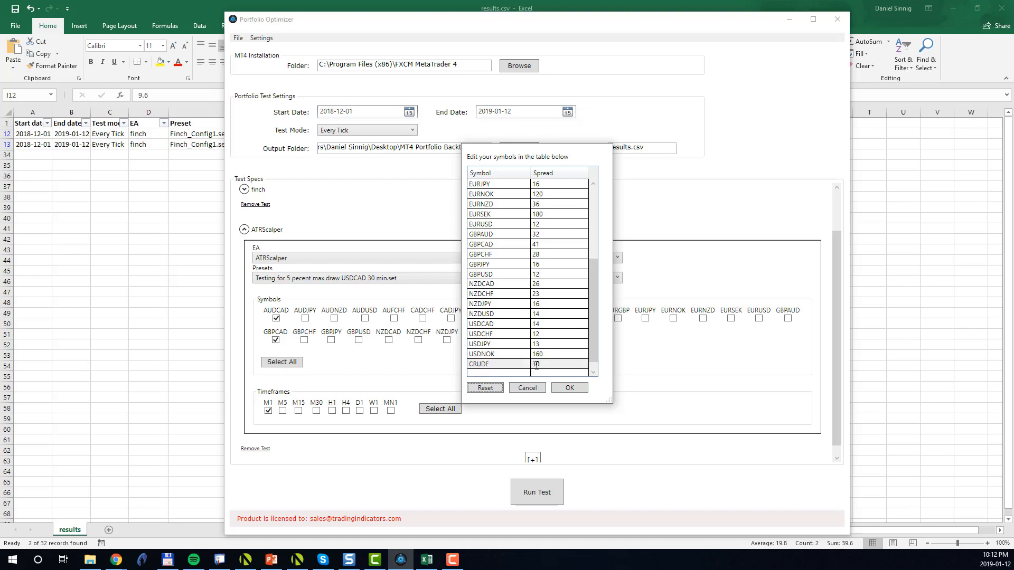
- Delete the GBPCHF and GBPJPY rows from the symbol list
scroll(down, 3)
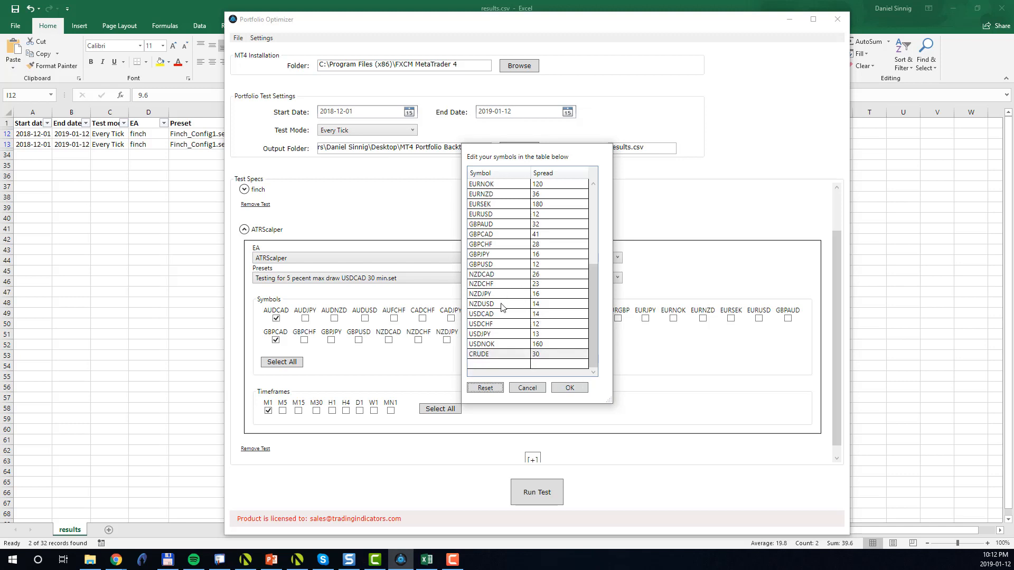
click(498, 214)
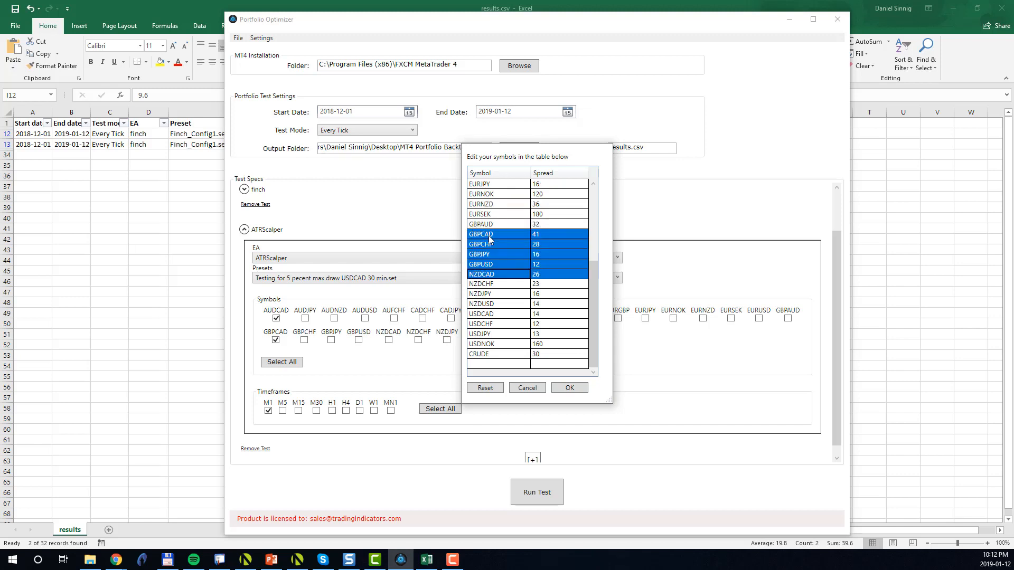
click(498, 254)
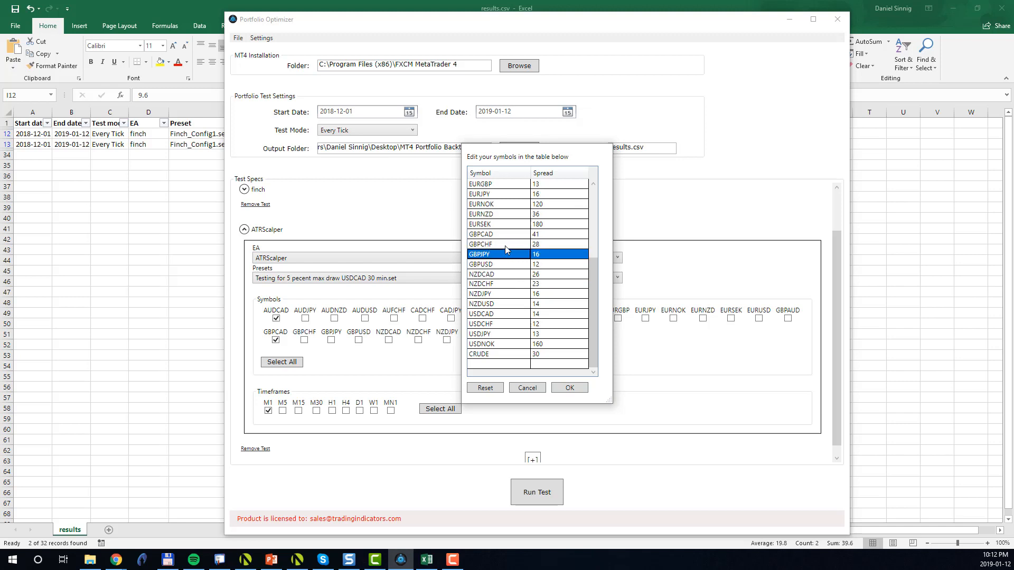
right_click(508, 254)
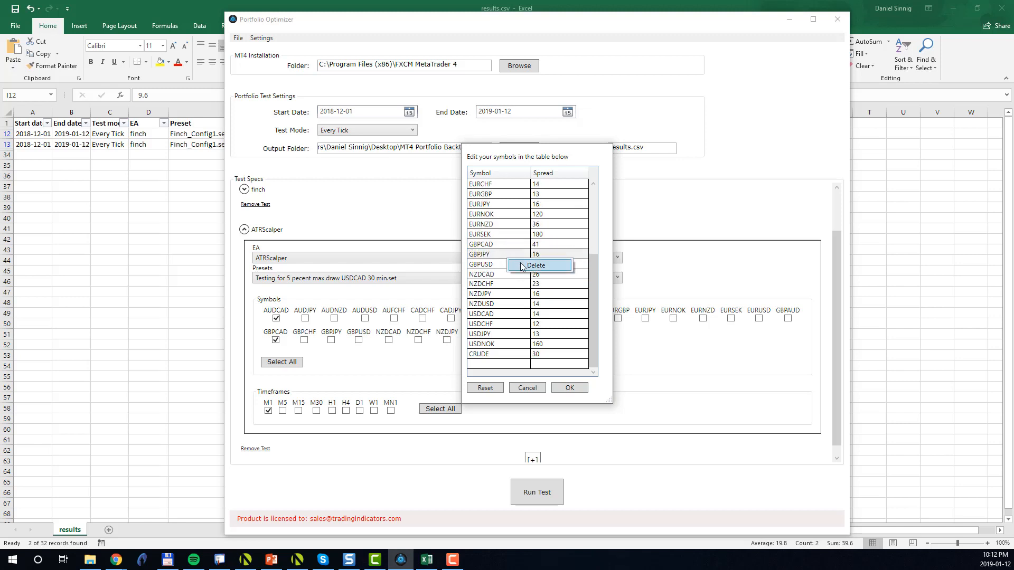
click(536, 265)
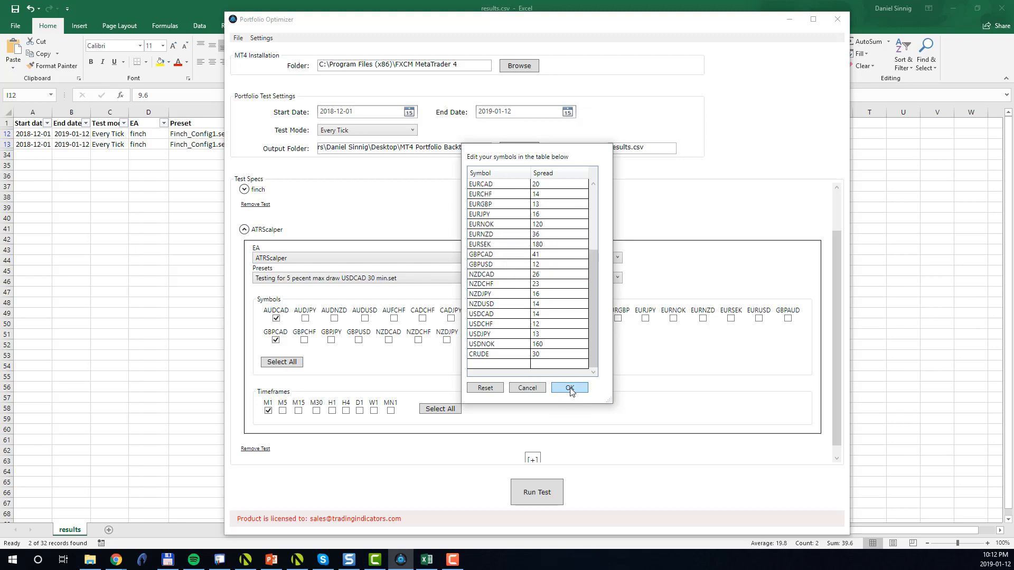
- Confirm the Manage Symbols dialog so the updated list including CRUDE is saved
click(567, 387)
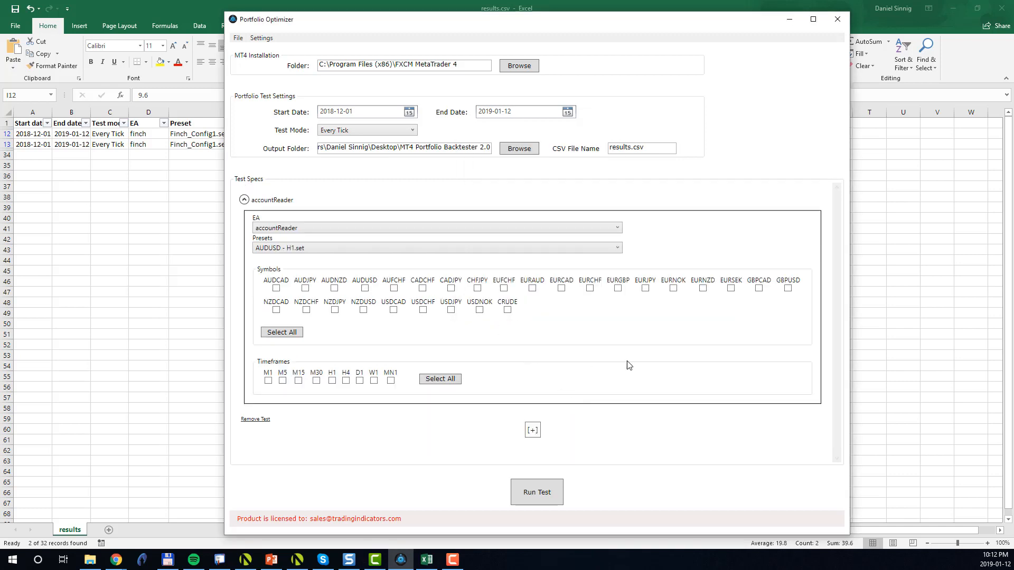
mouse_move(459, 336)
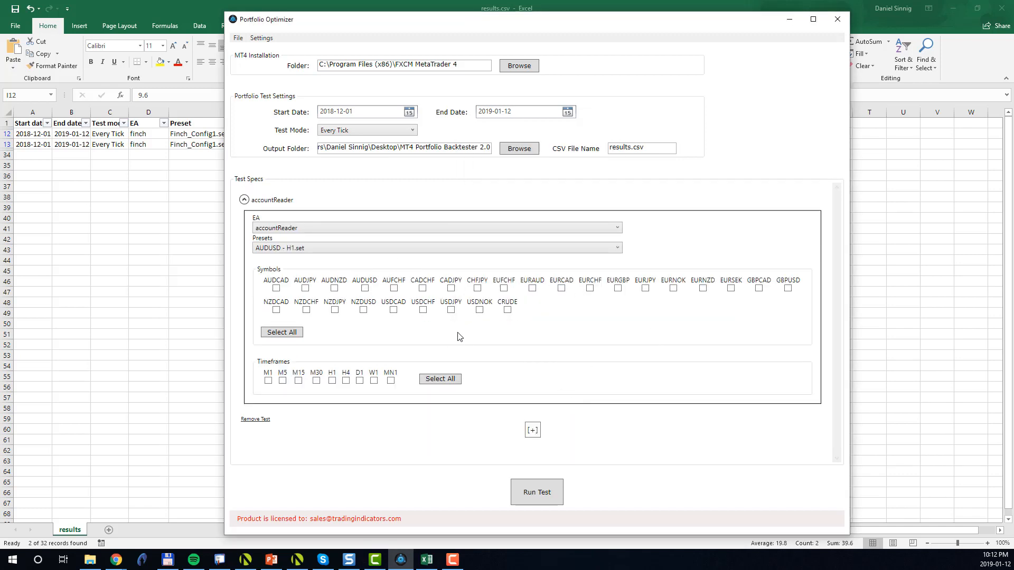
mouse_move(528, 325)
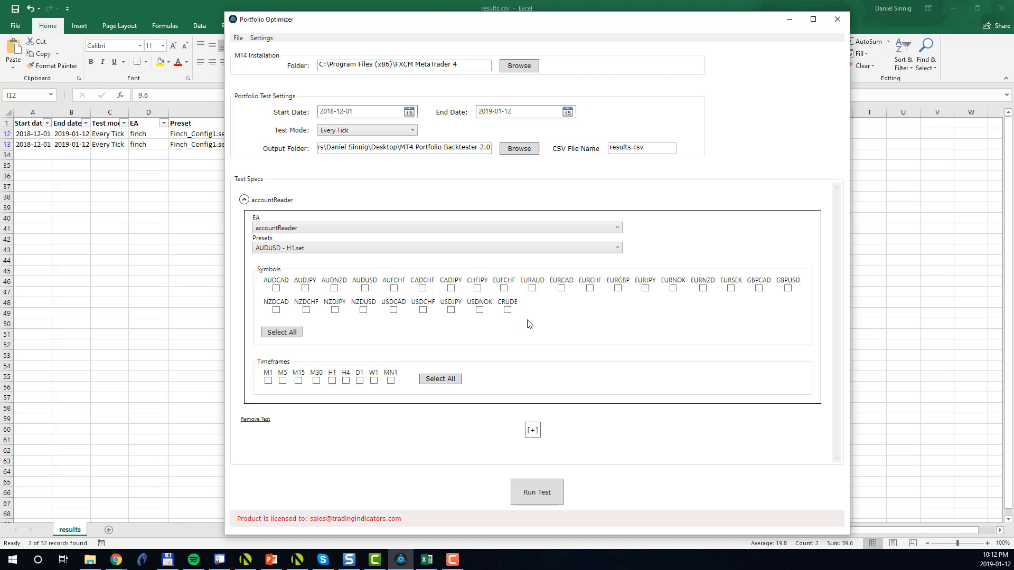